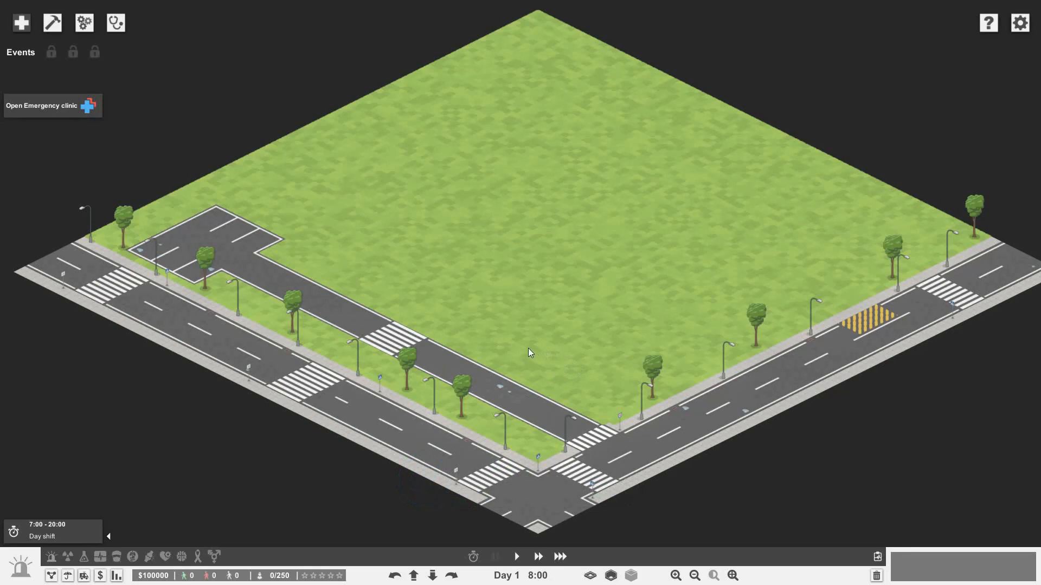
mouse_move(516, 338)
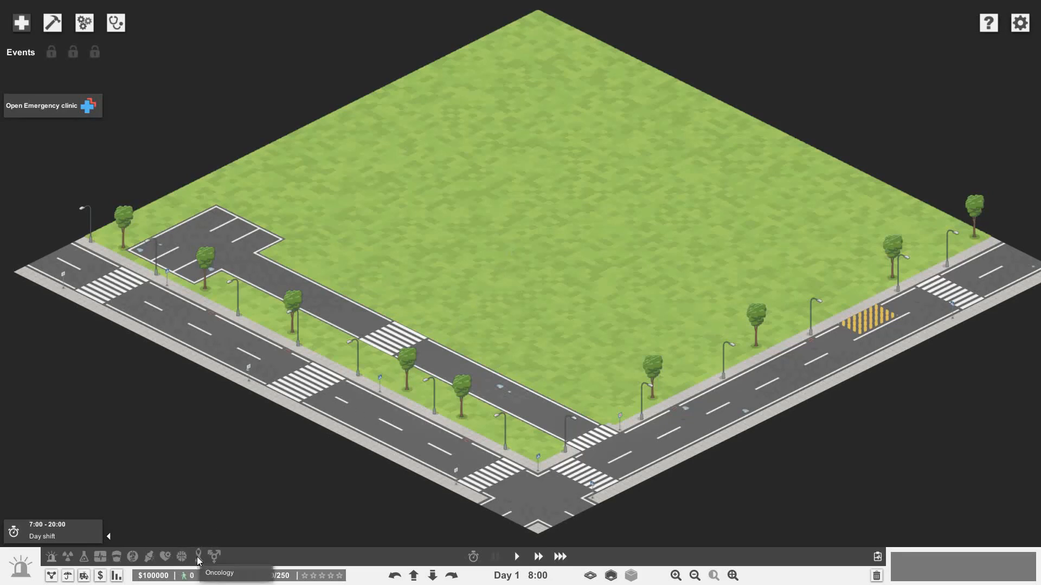
mouse_move(214, 556)
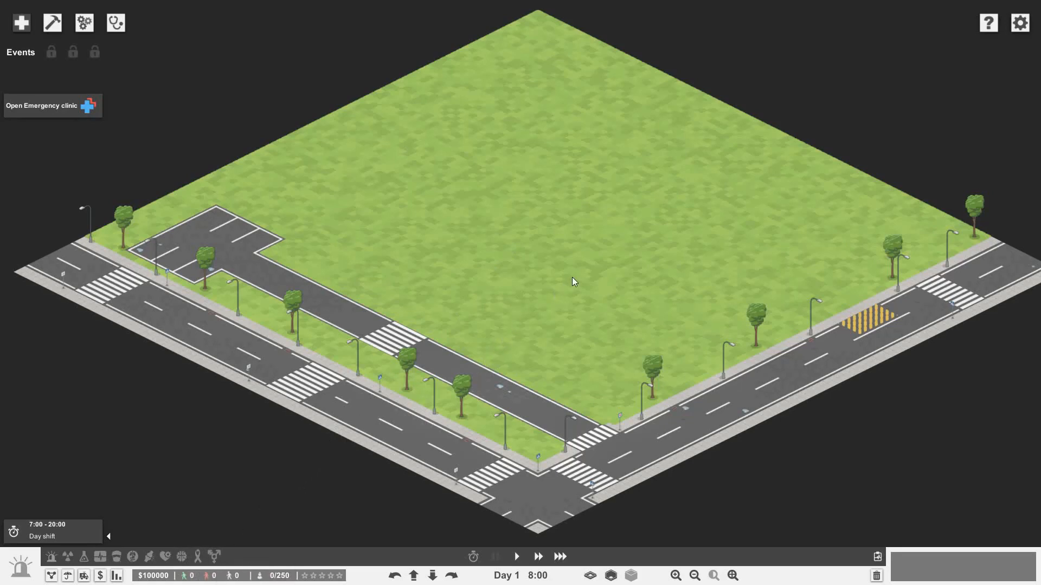
mouse_move(563, 315)
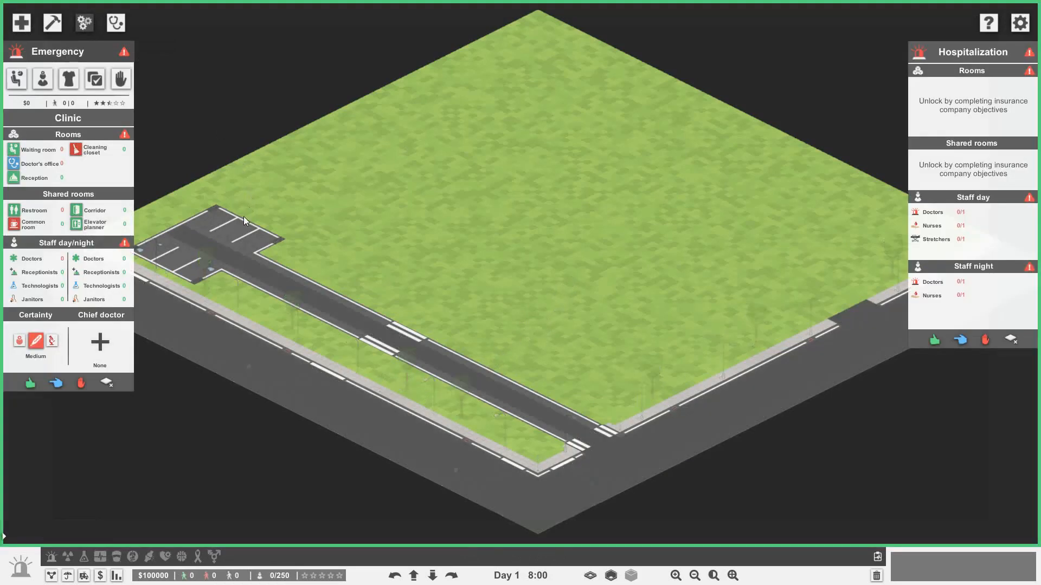
- Enter construction mode and browse the equipment and decorative object catalogues
click(52, 21)
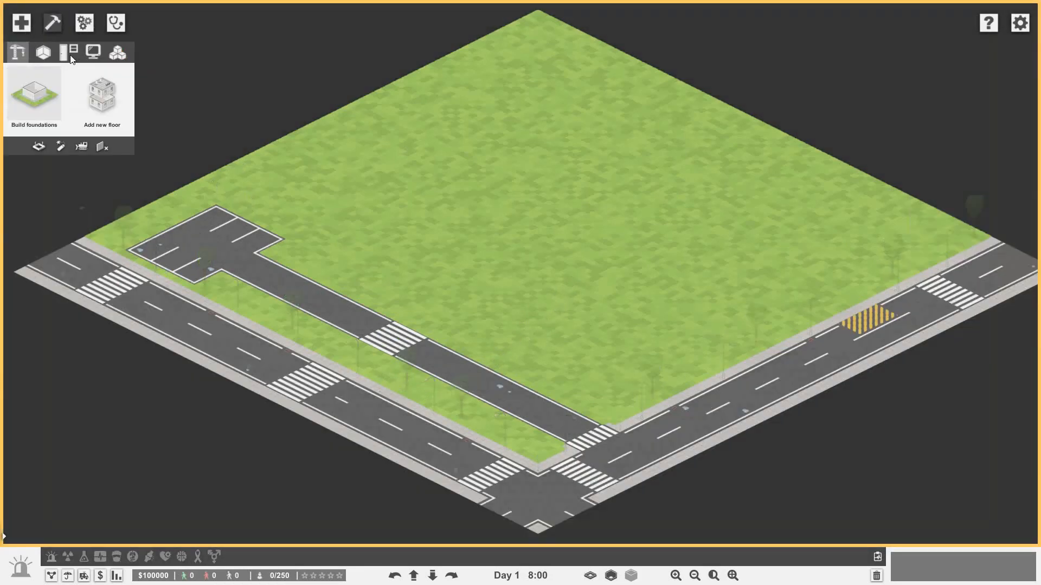
click(94, 52)
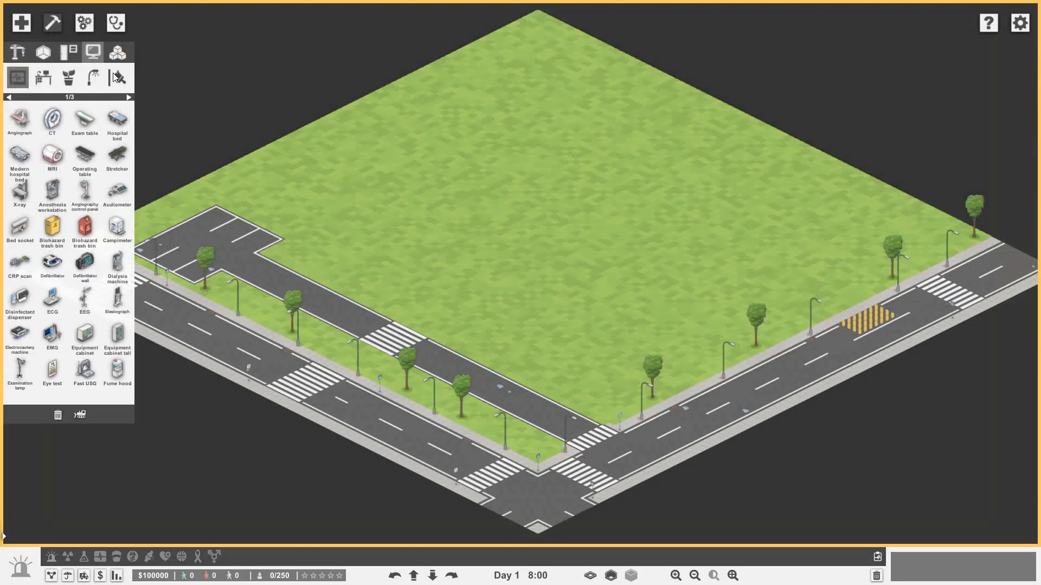
click(67, 77)
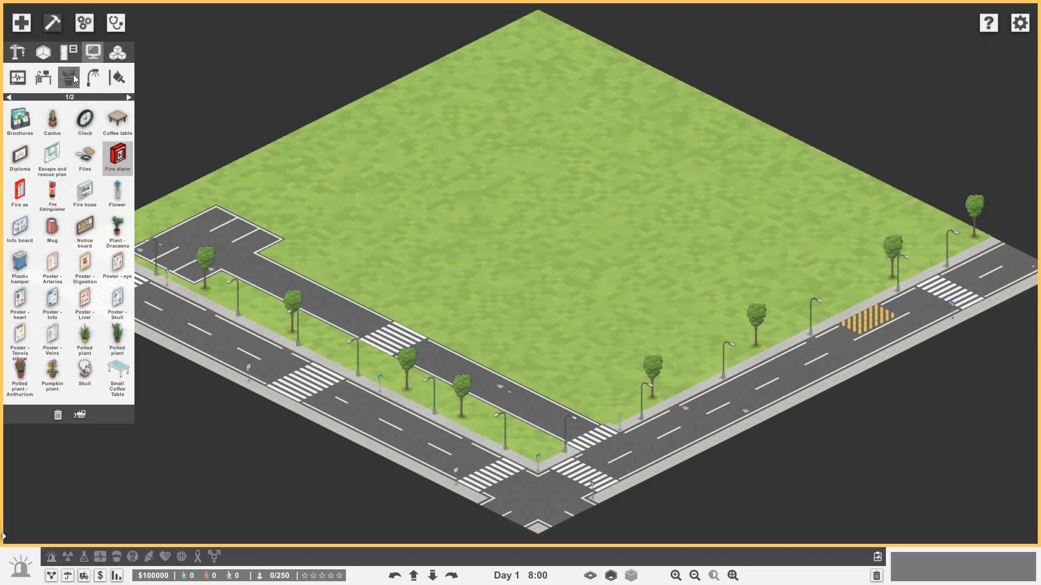
mouse_move(20, 119)
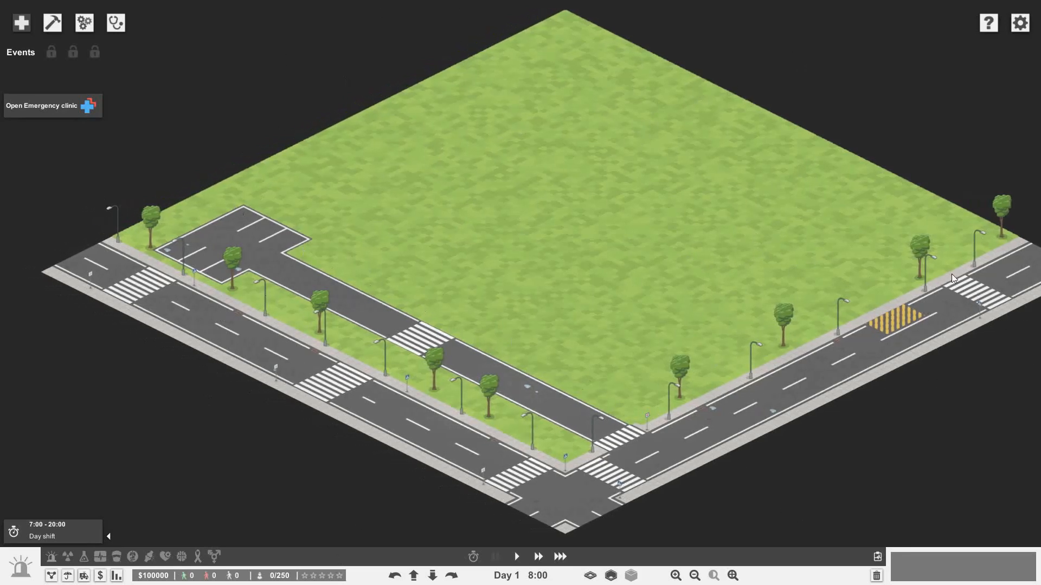
mouse_move(289, 335)
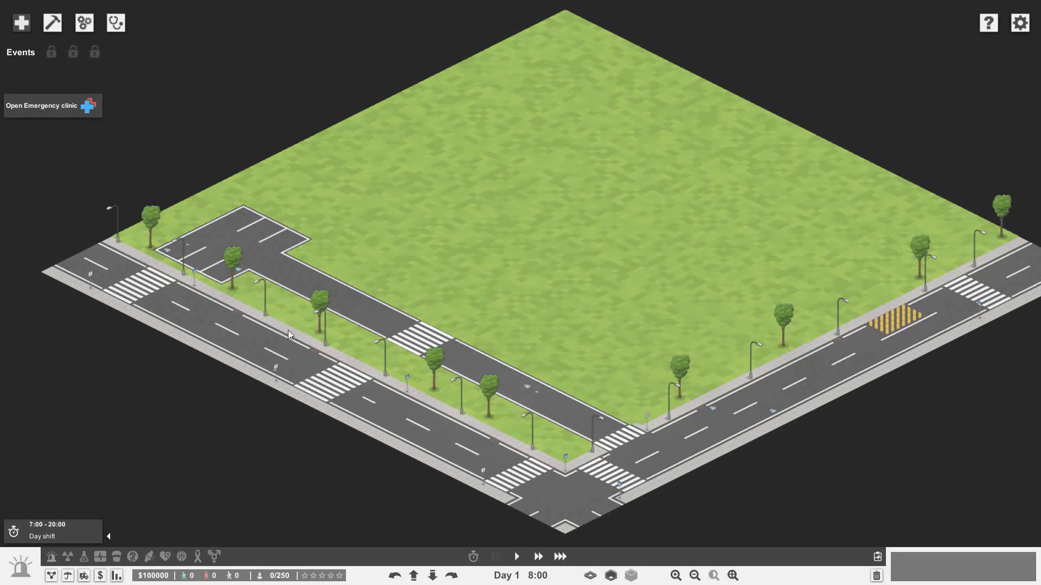
mouse_move(138, 103)
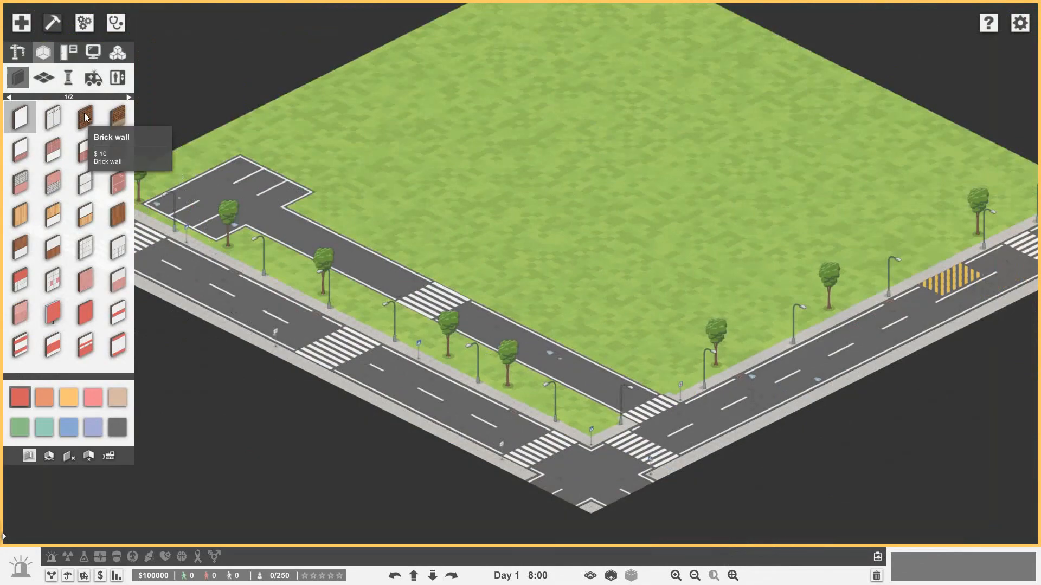
- Choose a brick exterior wall, try pink and blue colours, then lay a first foundation slab by the road
click(125, 96)
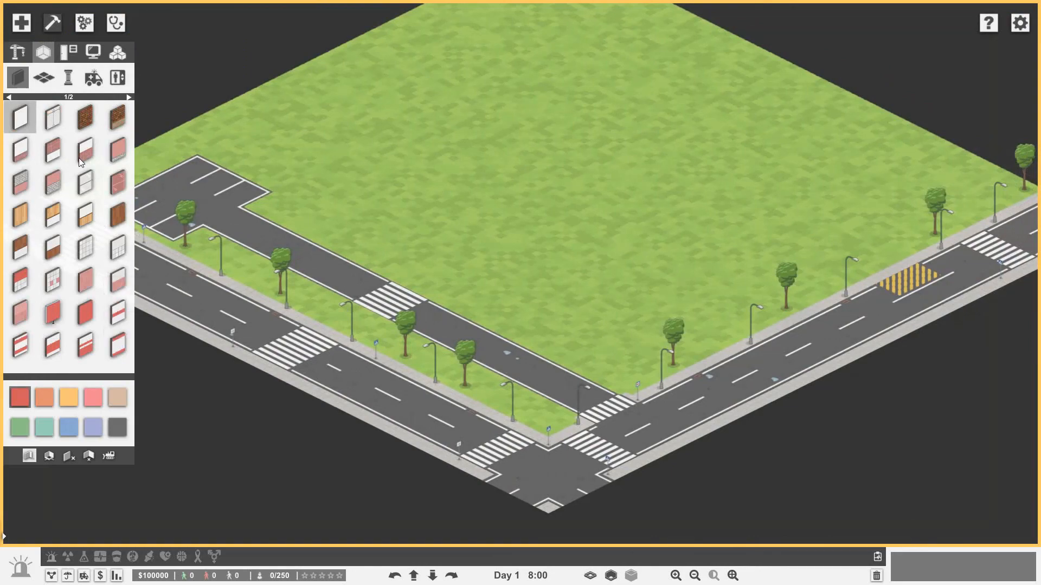
click(117, 149)
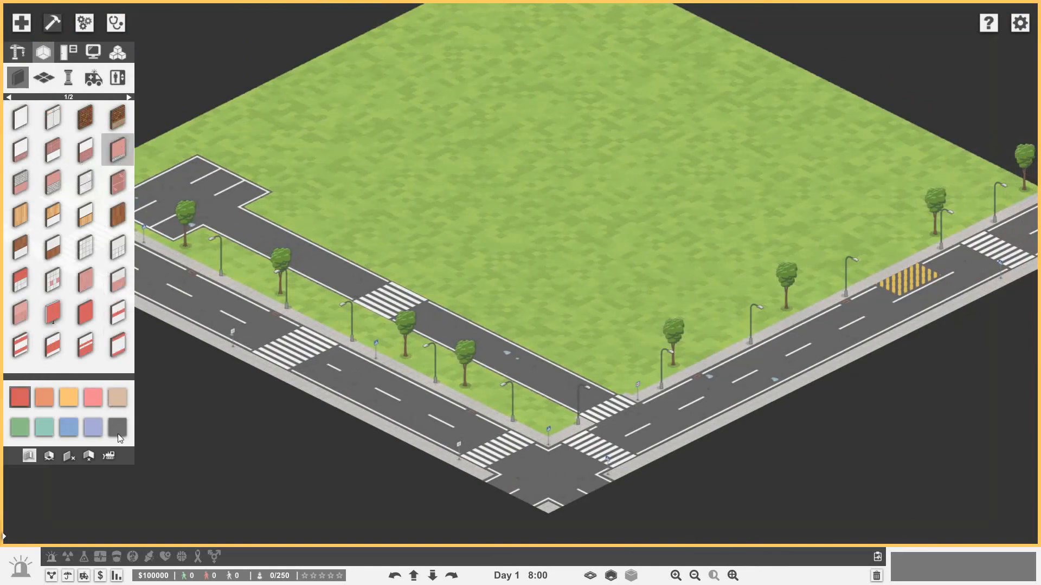
click(68, 427)
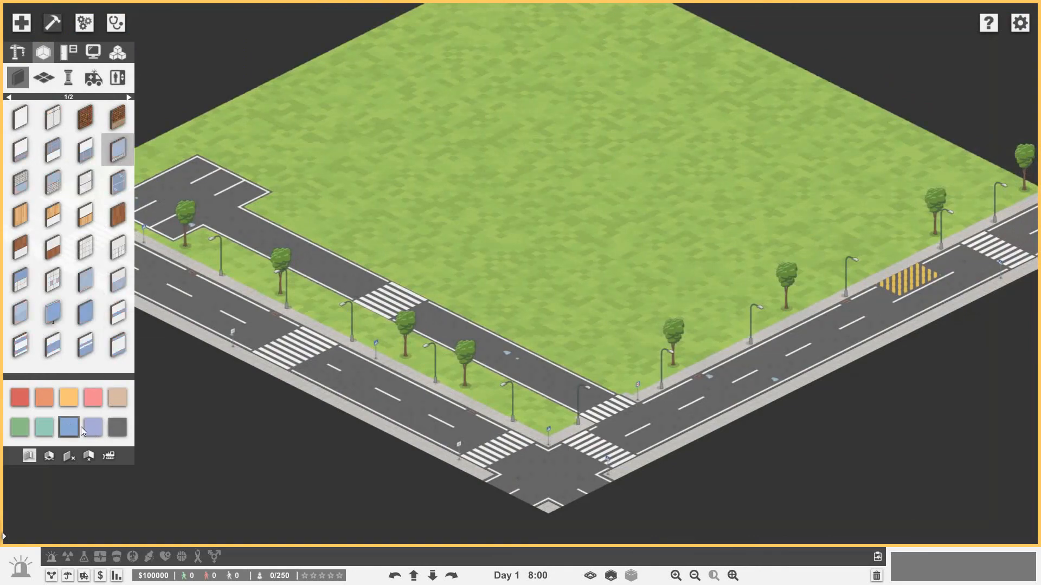
mouse_move(116, 148)
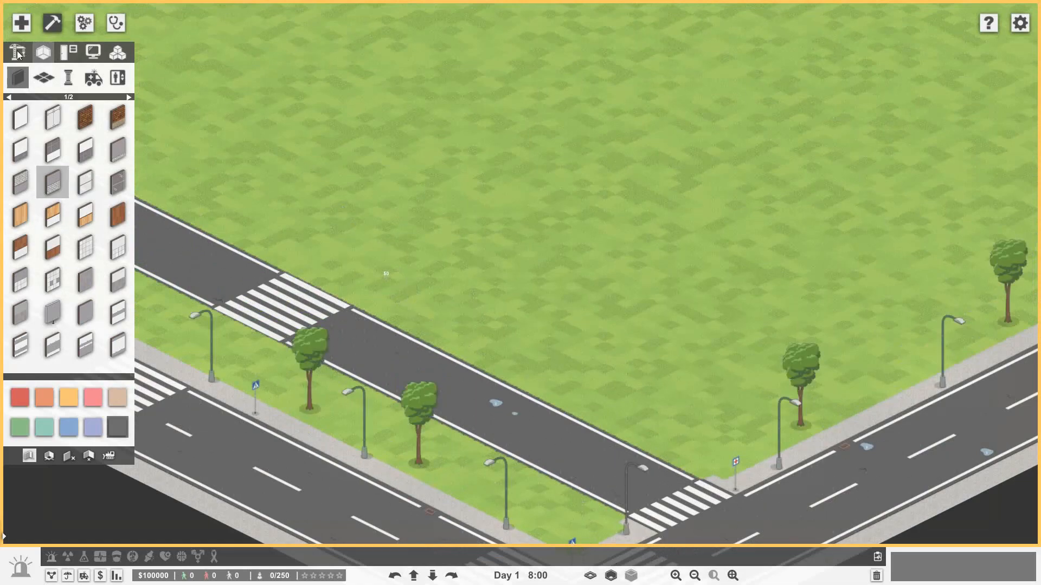
click(18, 52)
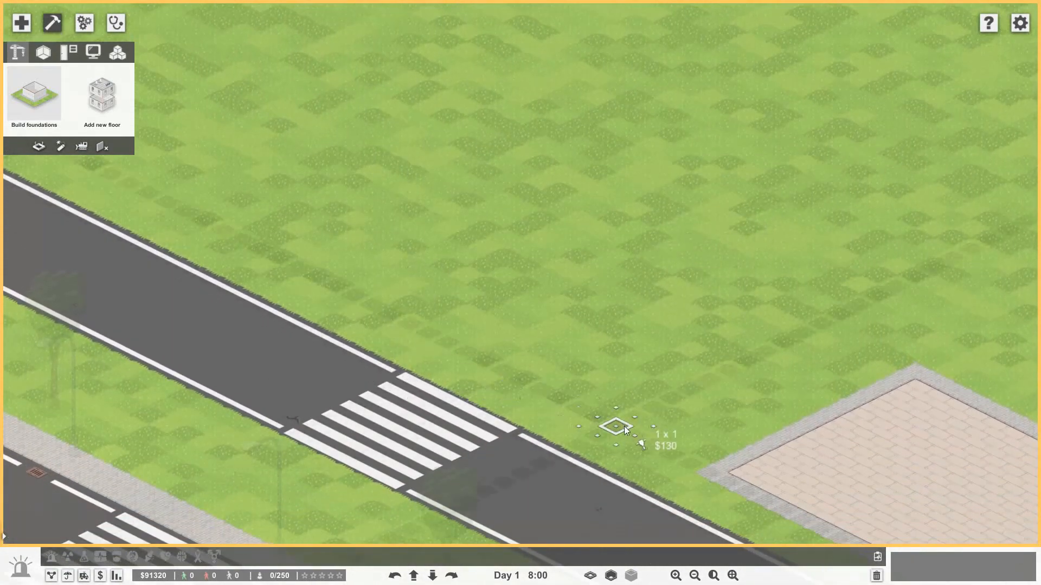
- Drag a 15x11 foundation and a 2x11 strip to join the slabs into one walled rectangle
drag(614, 425, 613, 242)
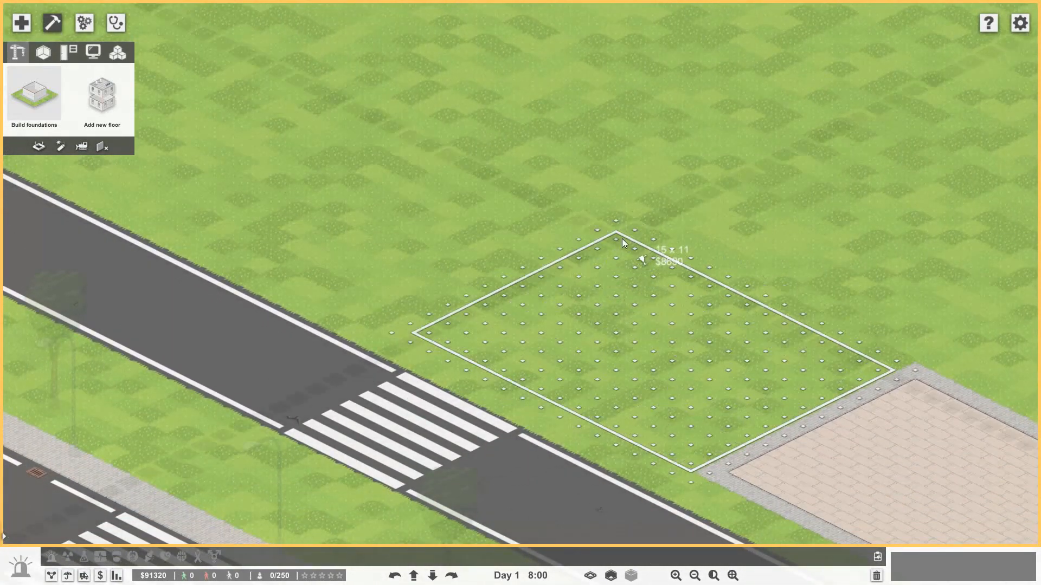
click(625, 241)
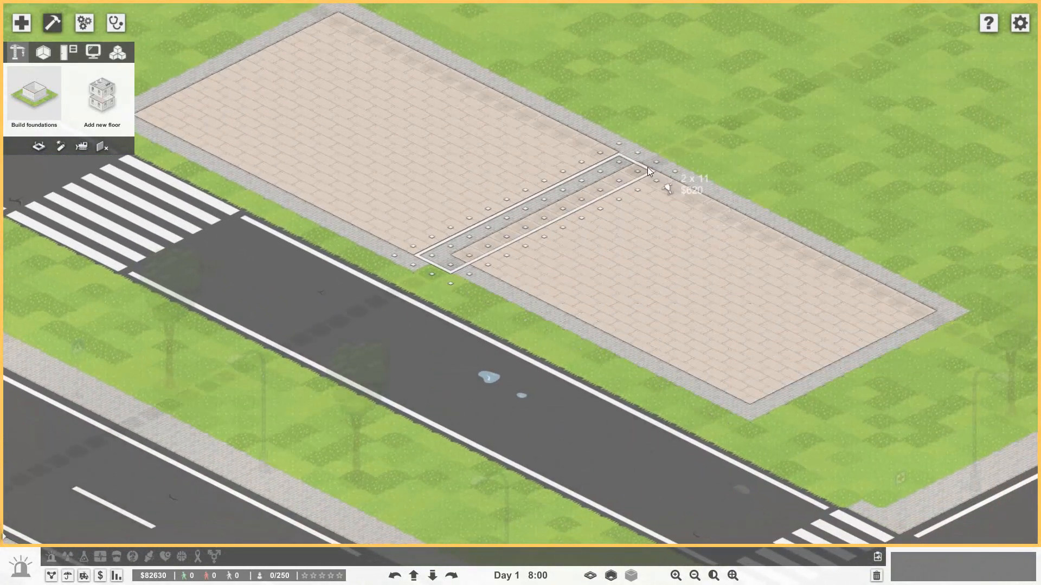
drag(651, 173, 747, 448)
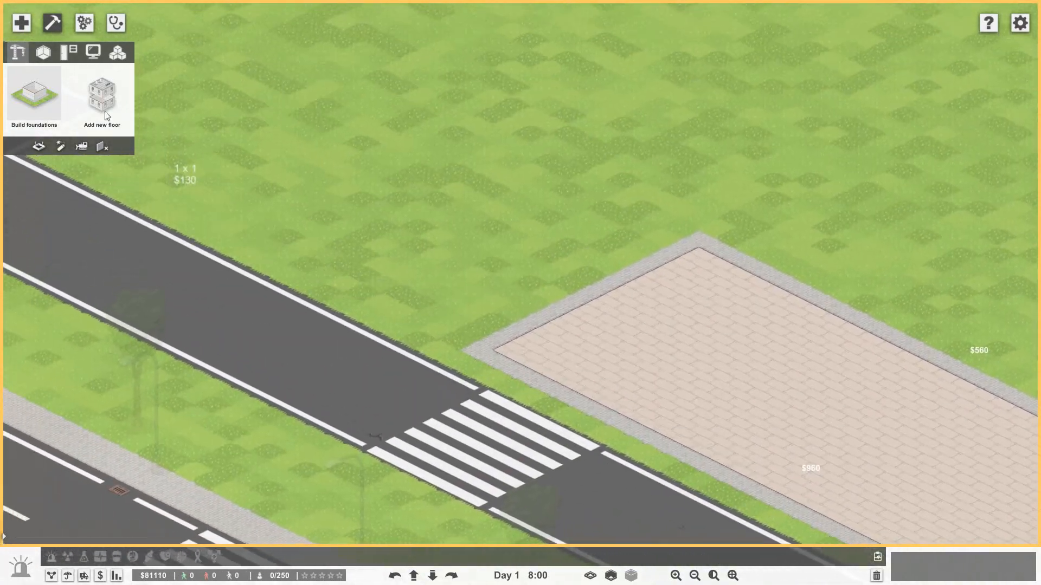
click(42, 52)
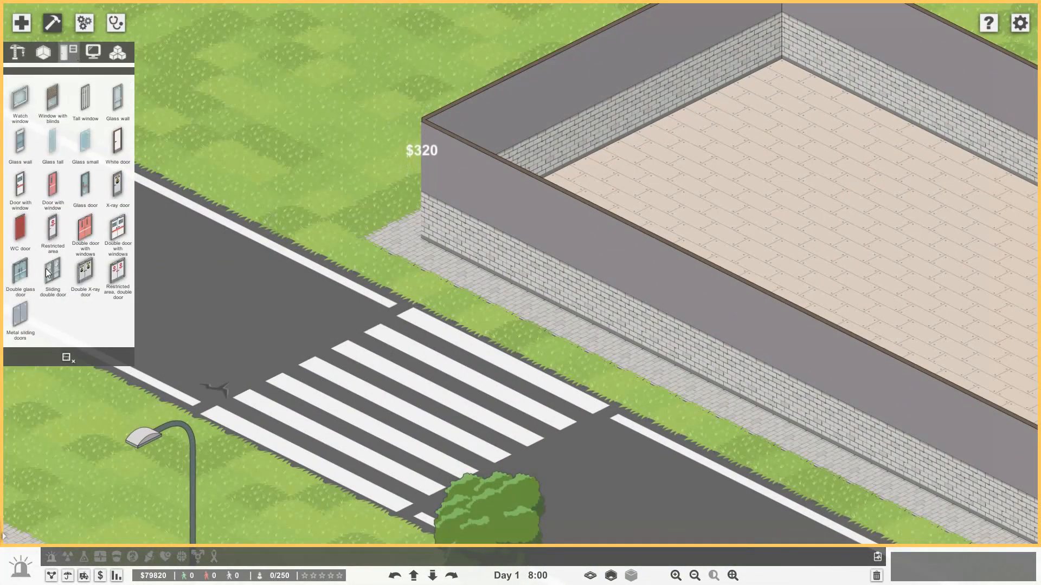
- Place a sliding double glass door as the entrance in the front wall facing the crosswalk
click(53, 275)
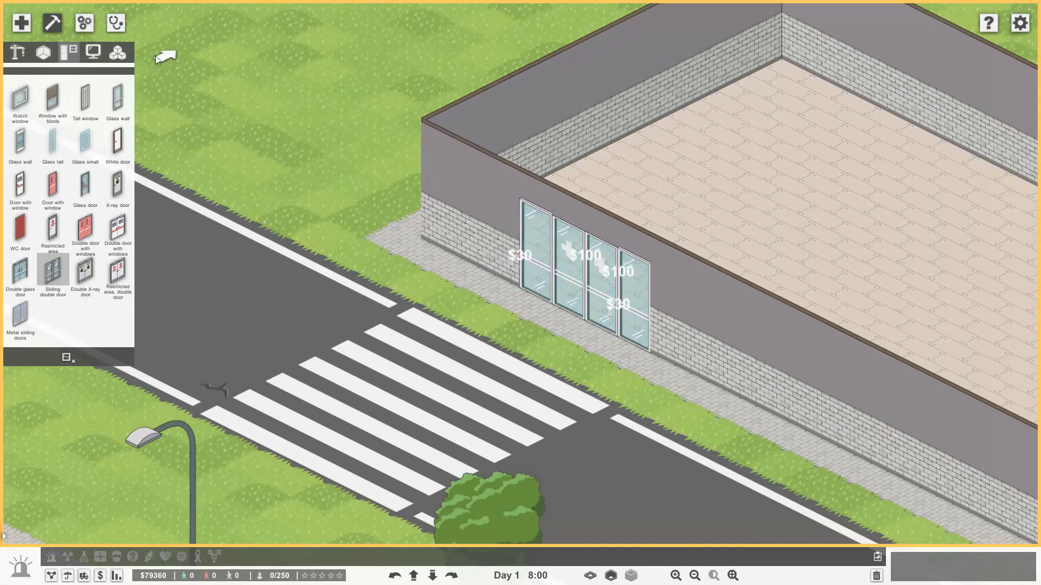
click(42, 52)
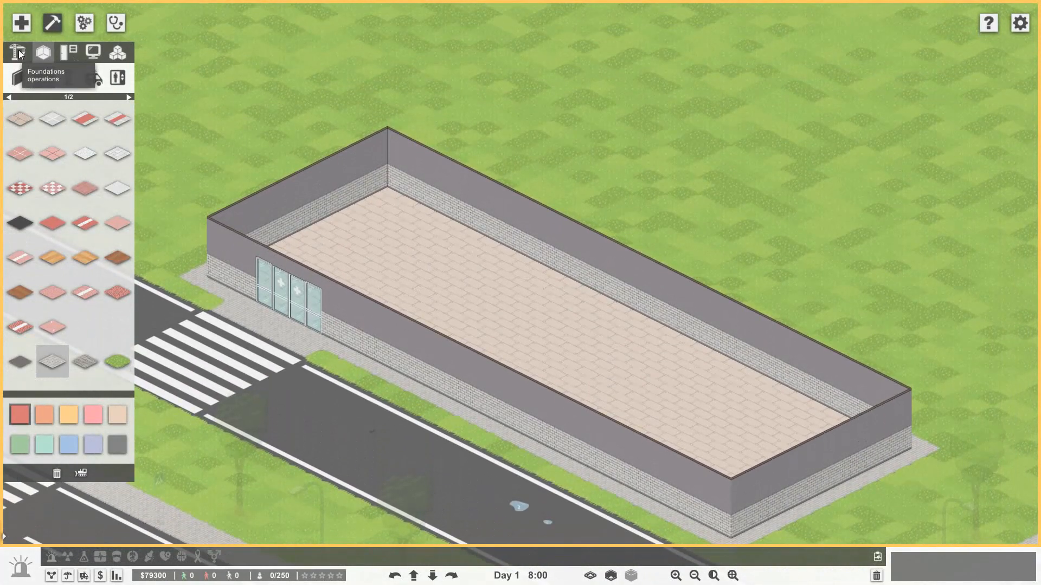
click(16, 52)
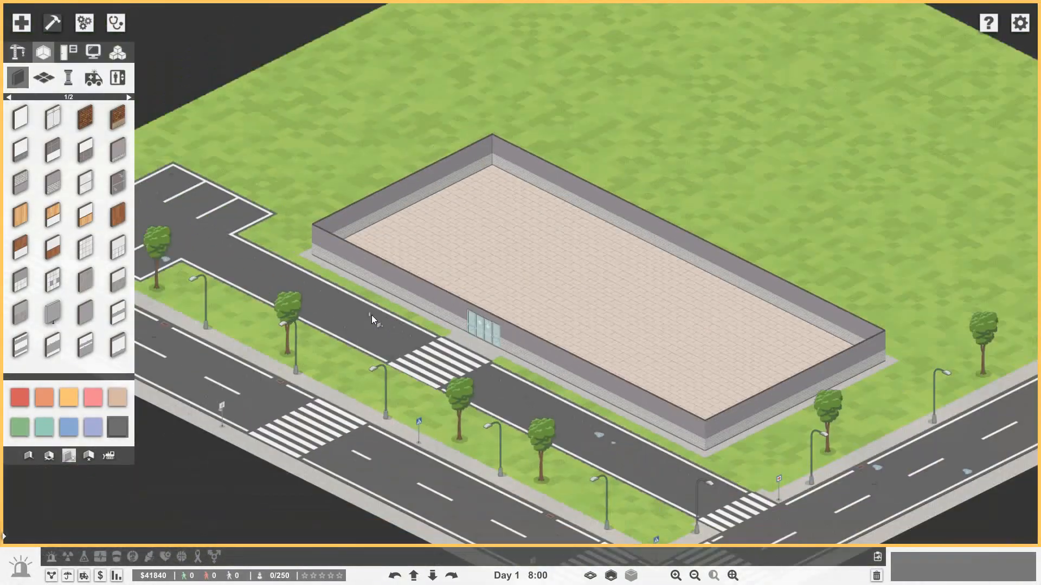
mouse_move(511, 330)
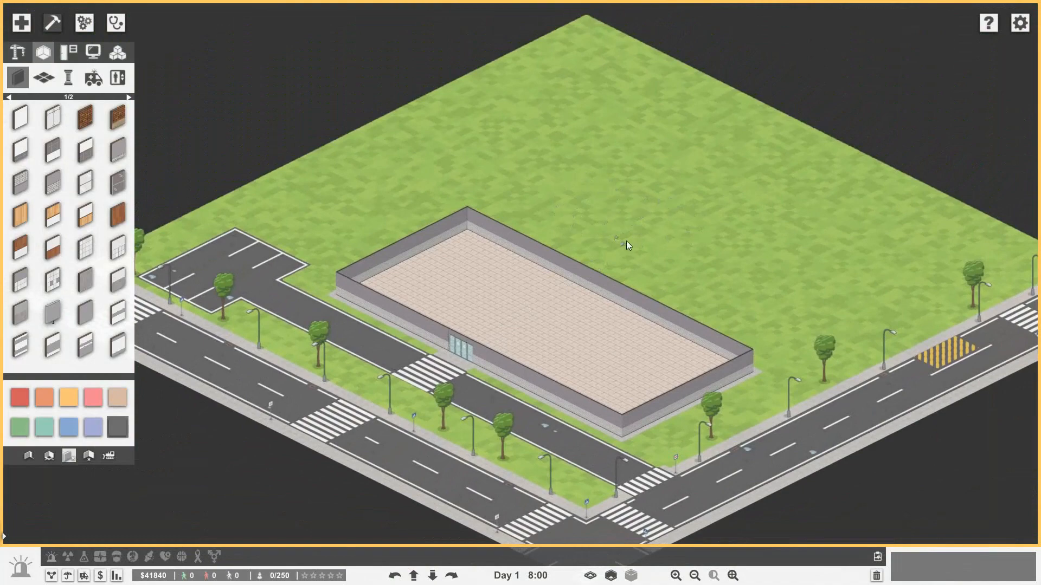
mouse_move(776, 228)
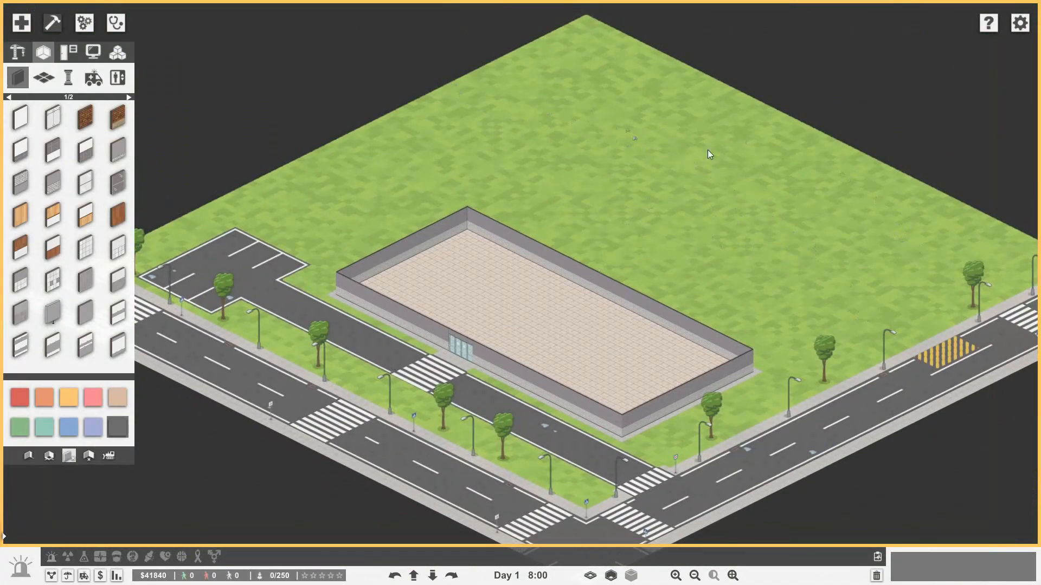
- Draw interior walls partitioning a room behind the entrance for the elevator prefab
drag(710, 153, 854, 265)
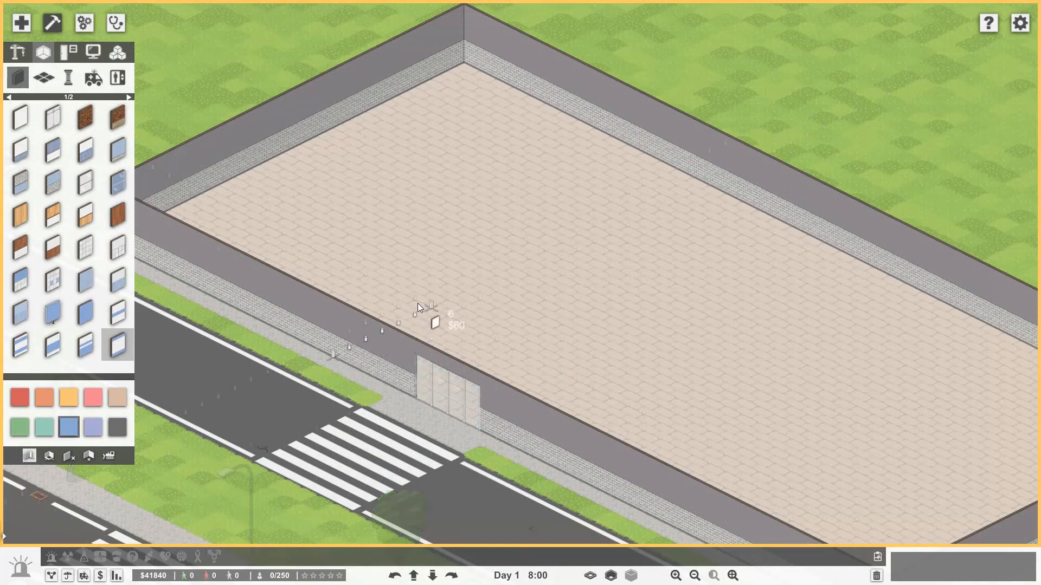
click(437, 323)
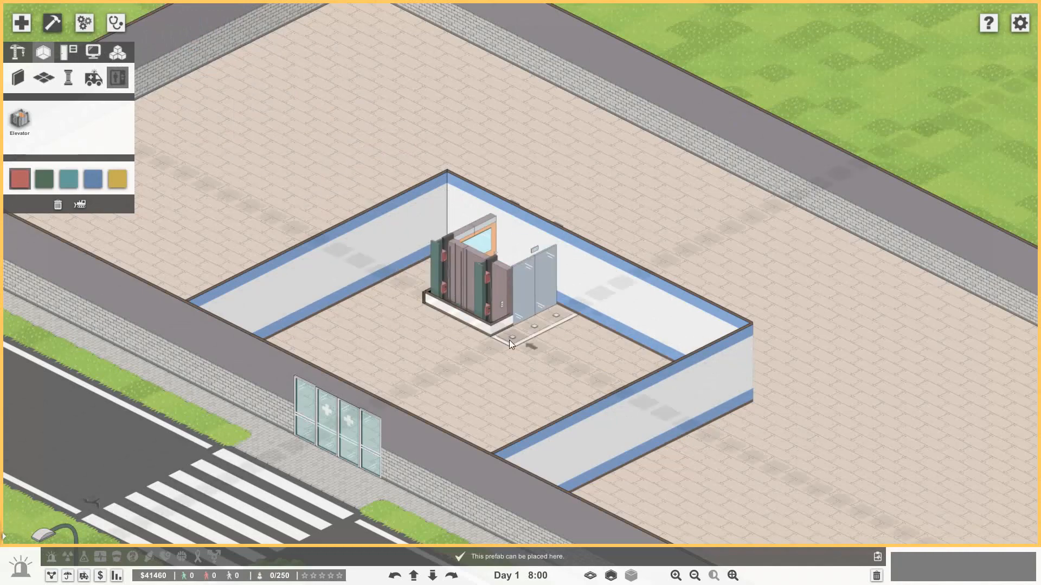
- Place the elevator, zone an Elevator planner area over it, and outline a further 4 by 2 room
click(83, 22)
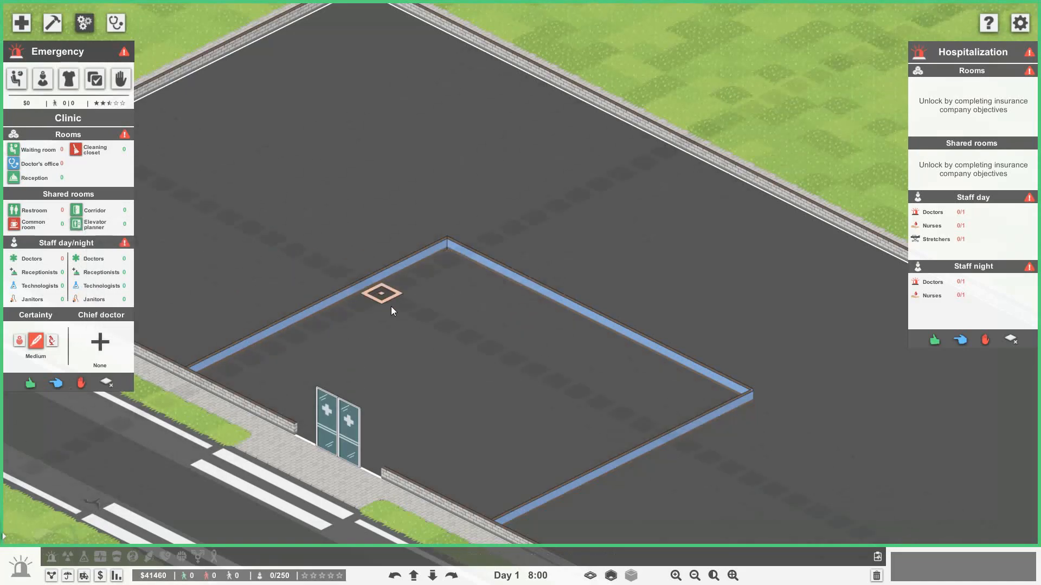
scroll(down, 3)
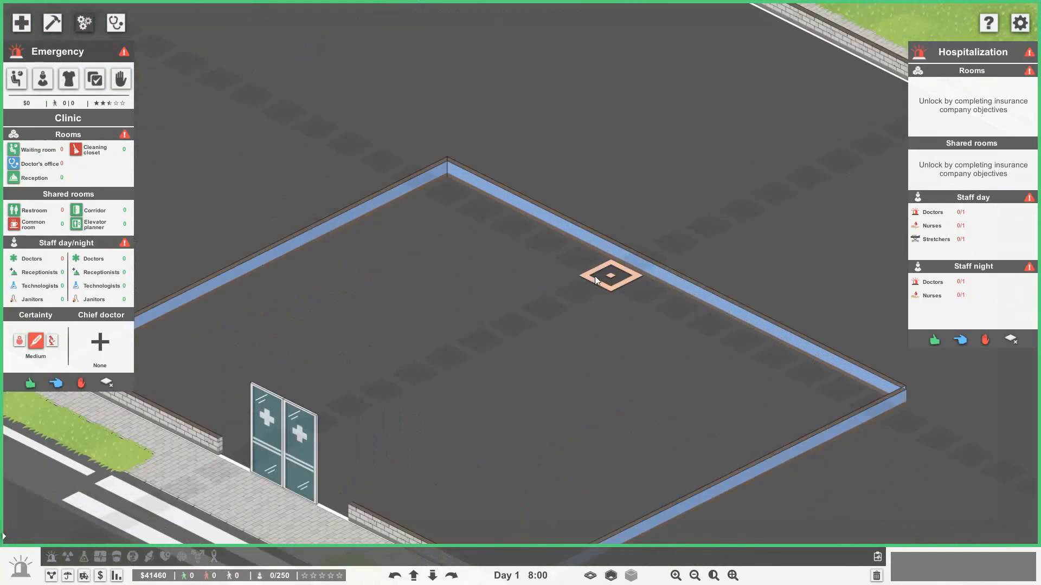
drag(602, 275, 857, 395)
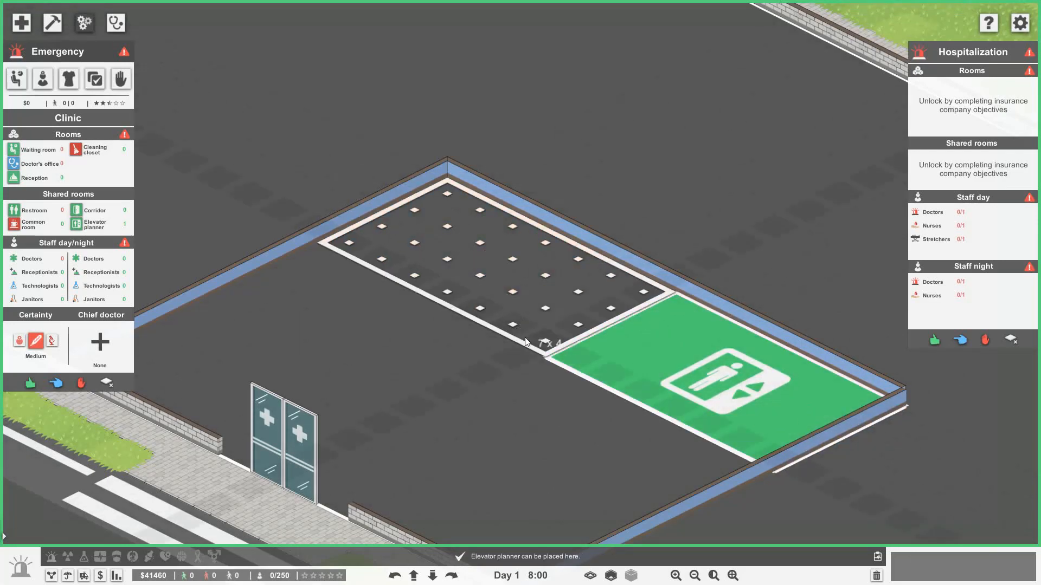
click(607, 278)
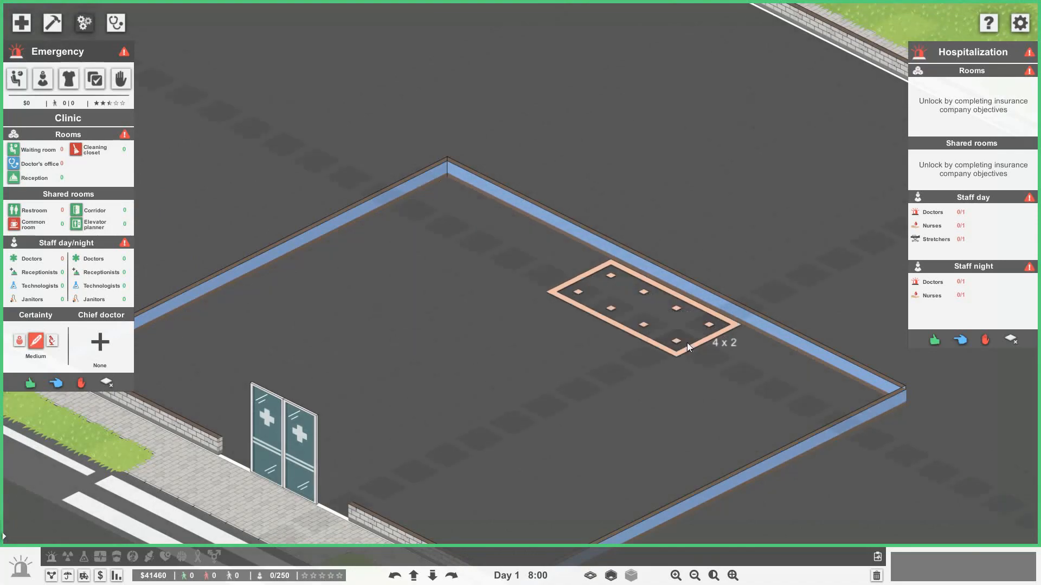
click(96, 224)
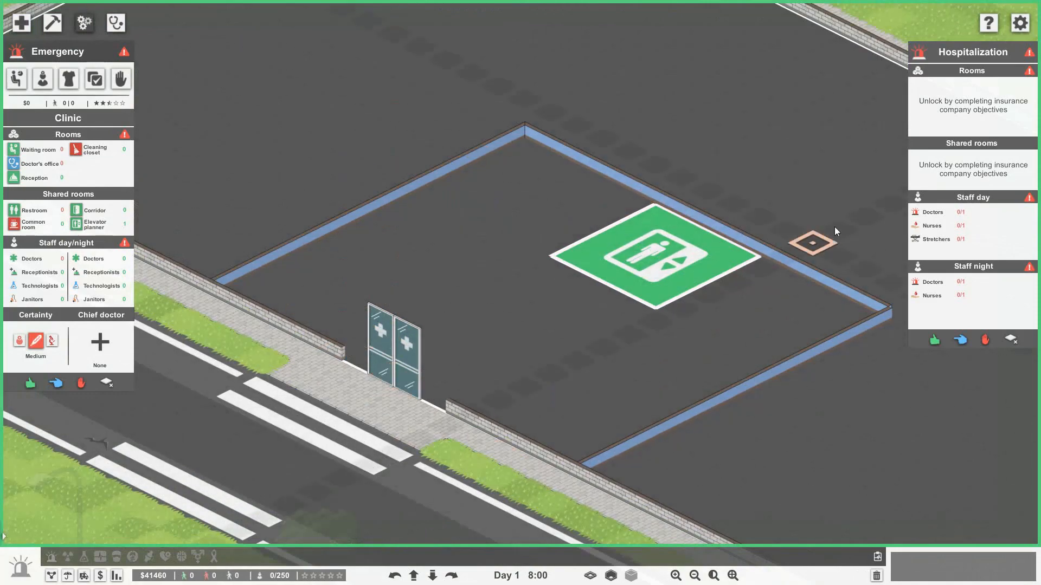
- Add two double glass doors to the clinic's back walls from the doors and windows catalog
click(53, 22)
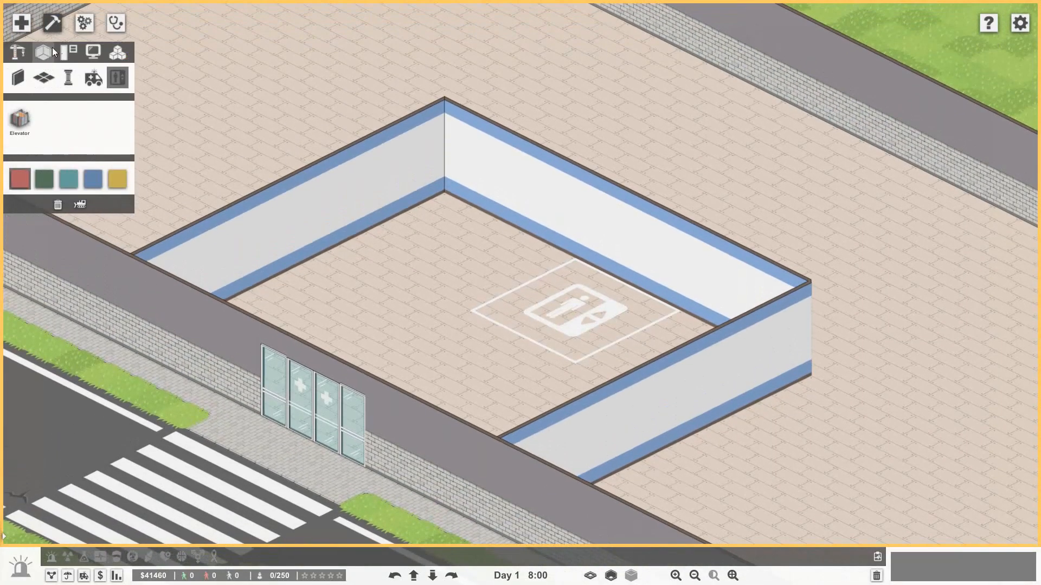
click(66, 52)
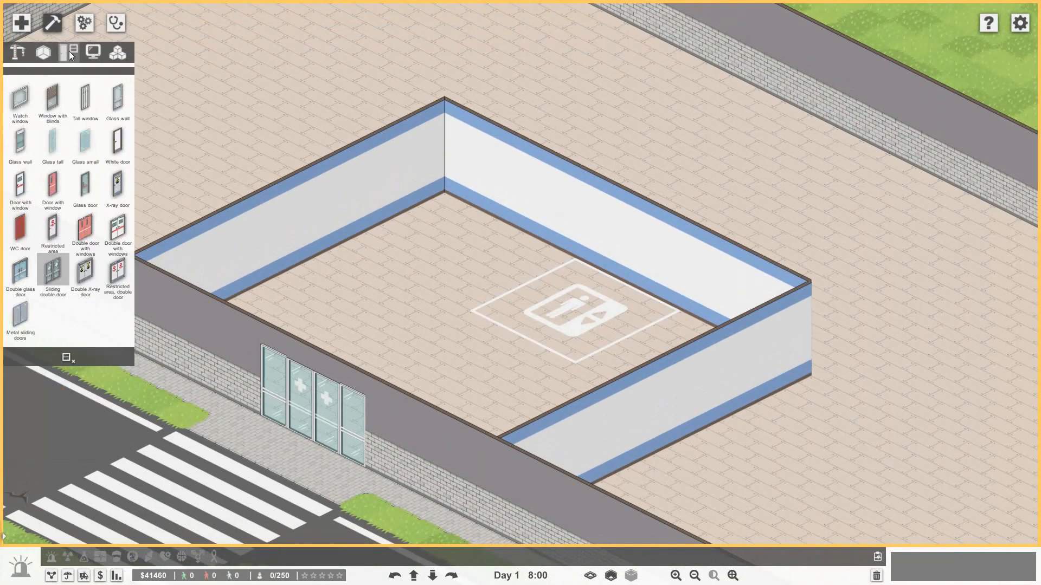
mouse_move(19, 271)
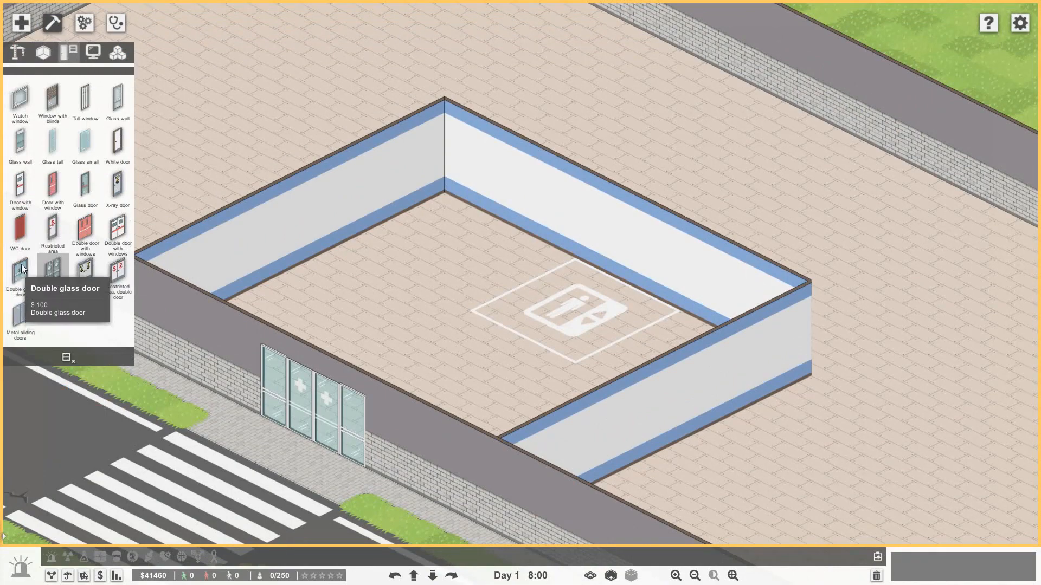
click(20, 272)
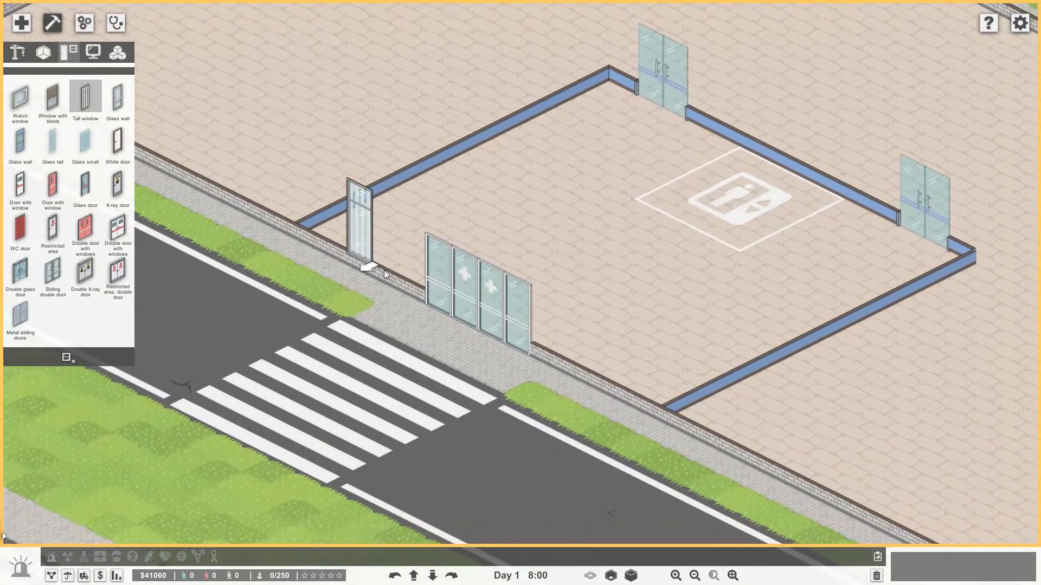
- Add tall windows at $30 each along the street-facing front wall
click(117, 99)
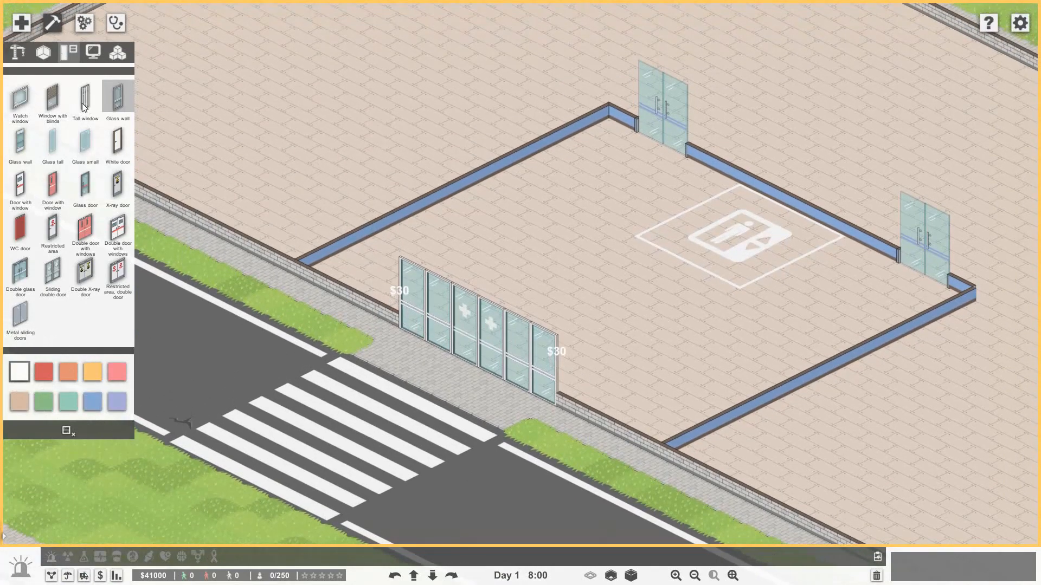
click(597, 422)
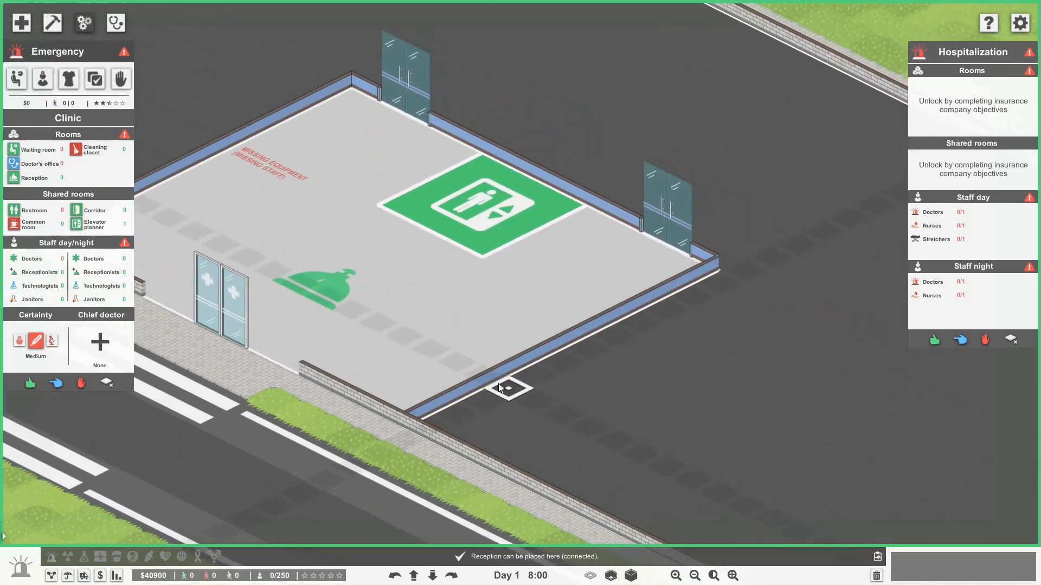
- Place a Reception room zone and lay light grey floor tiles across the whole building
click(52, 22)
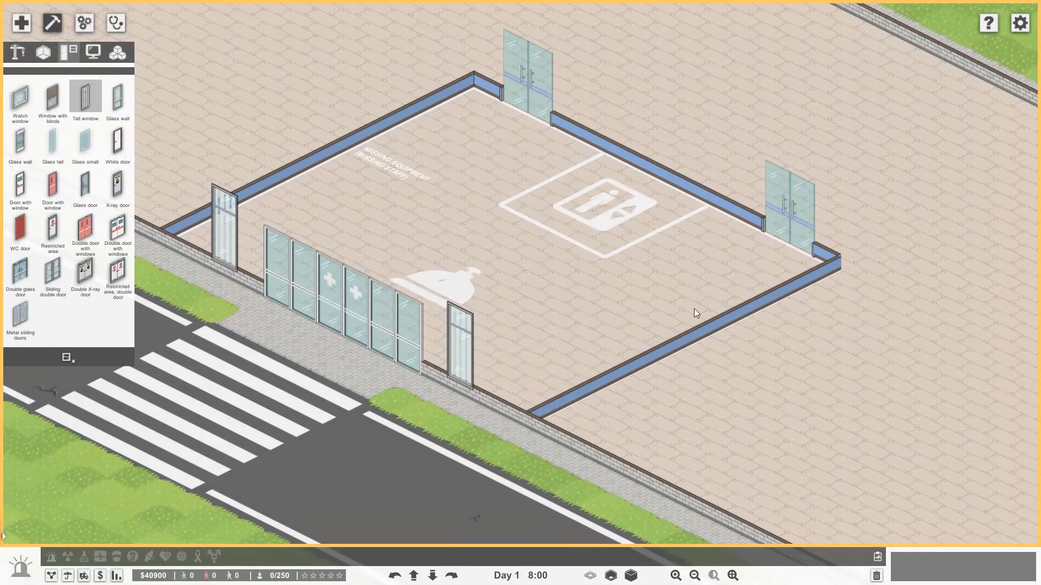
mouse_move(597, 364)
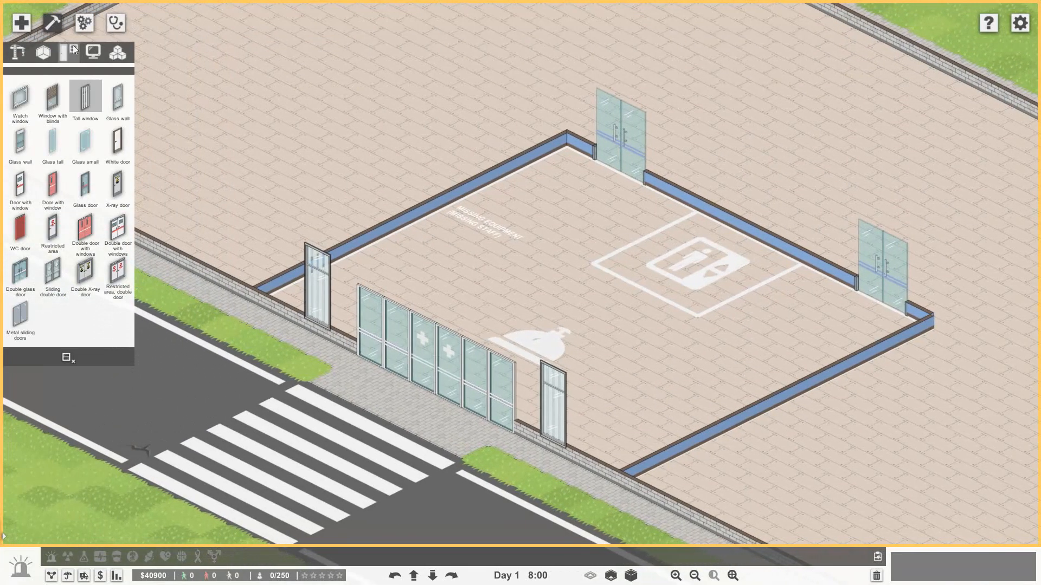
click(43, 52)
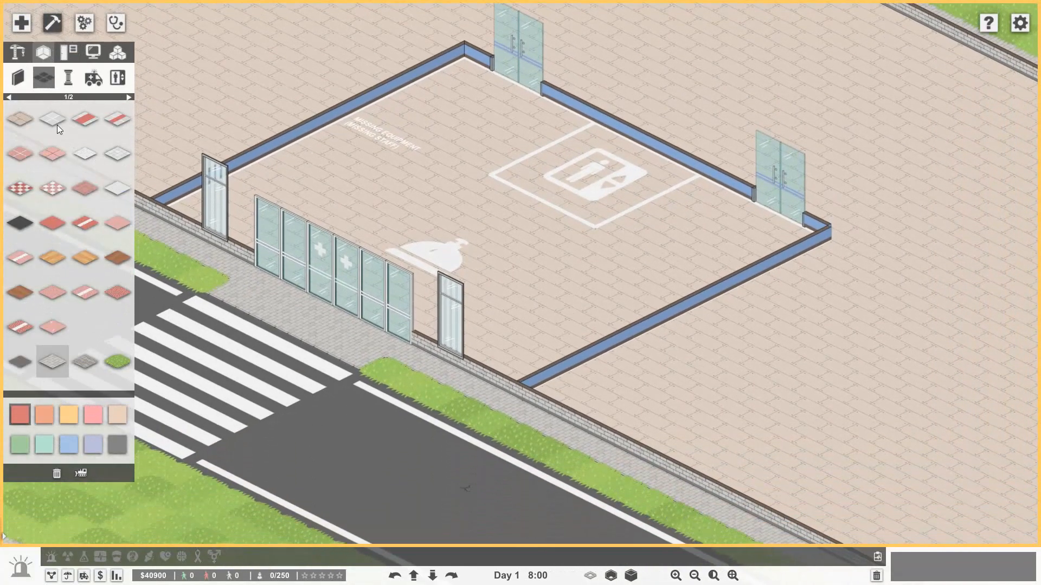
click(127, 96)
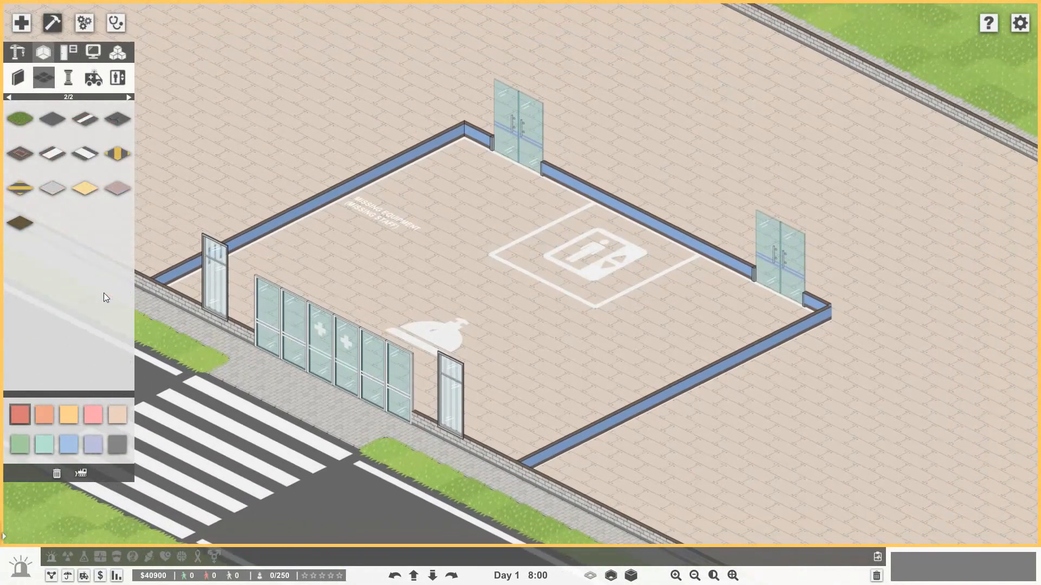
click(42, 77)
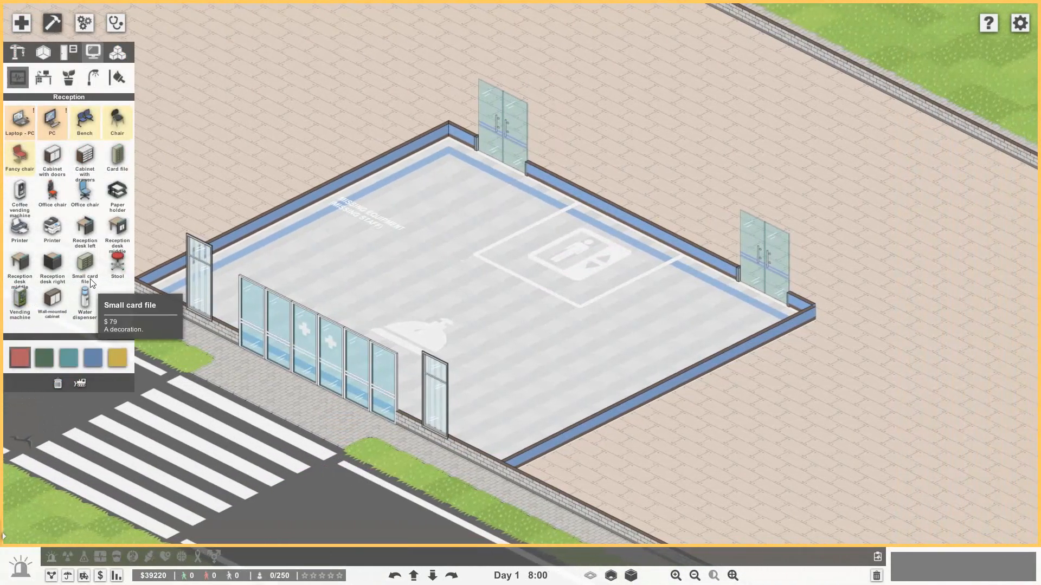
- Build reception desks with an end piece along the front-left wall and set a computer on them
click(20, 266)
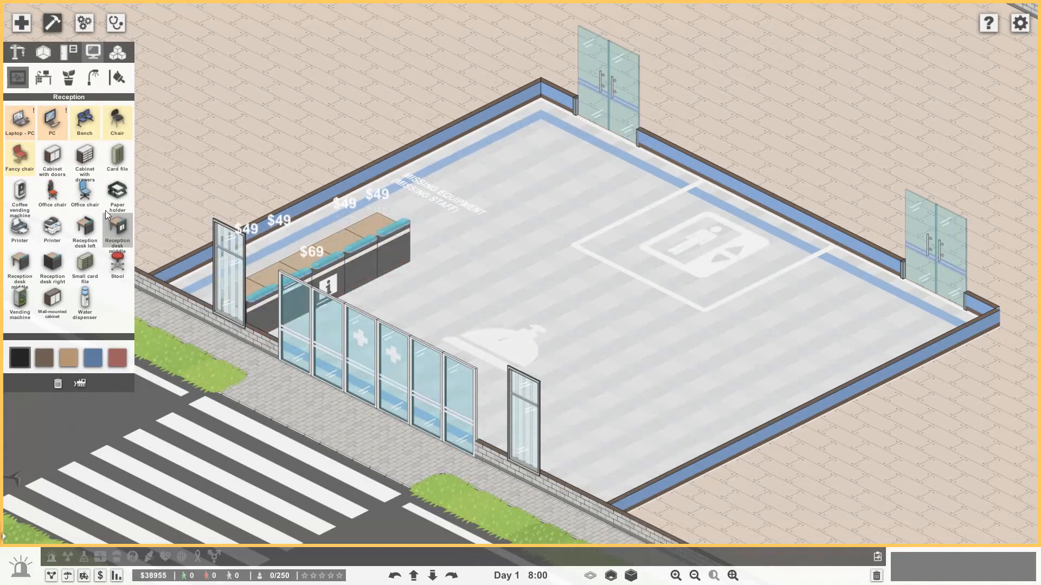
click(85, 229)
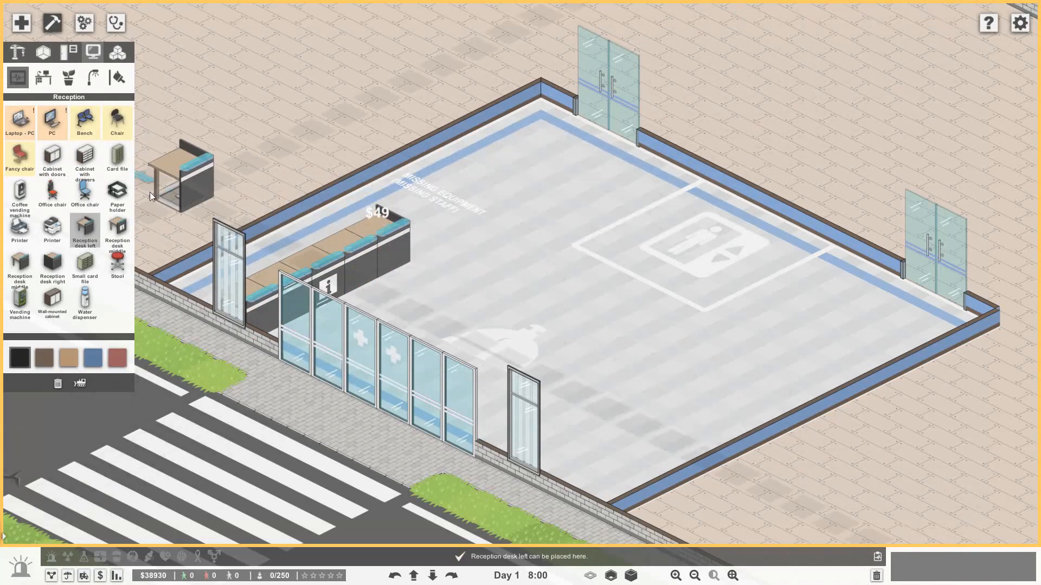
click(52, 123)
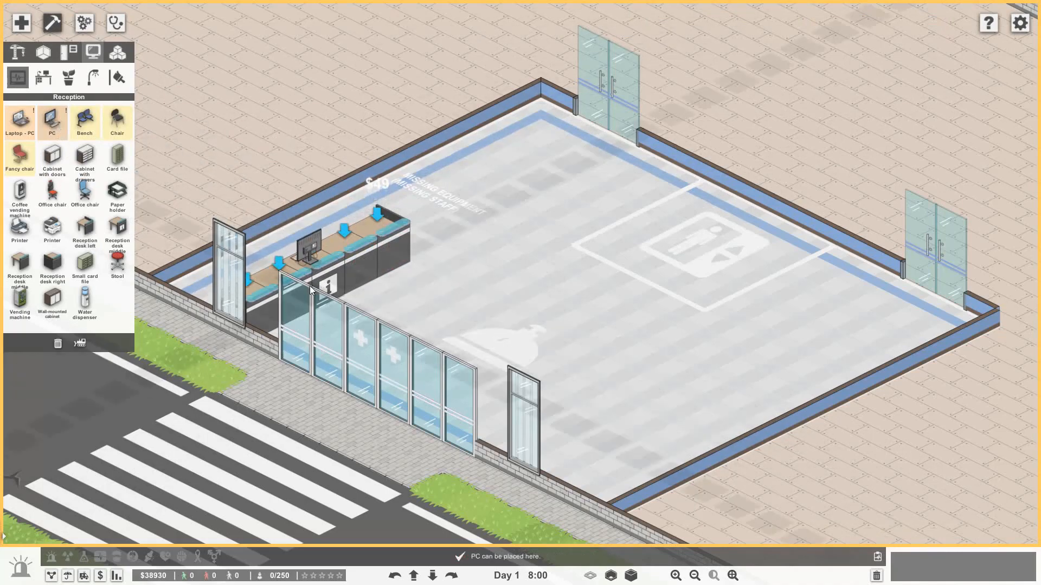
click(19, 230)
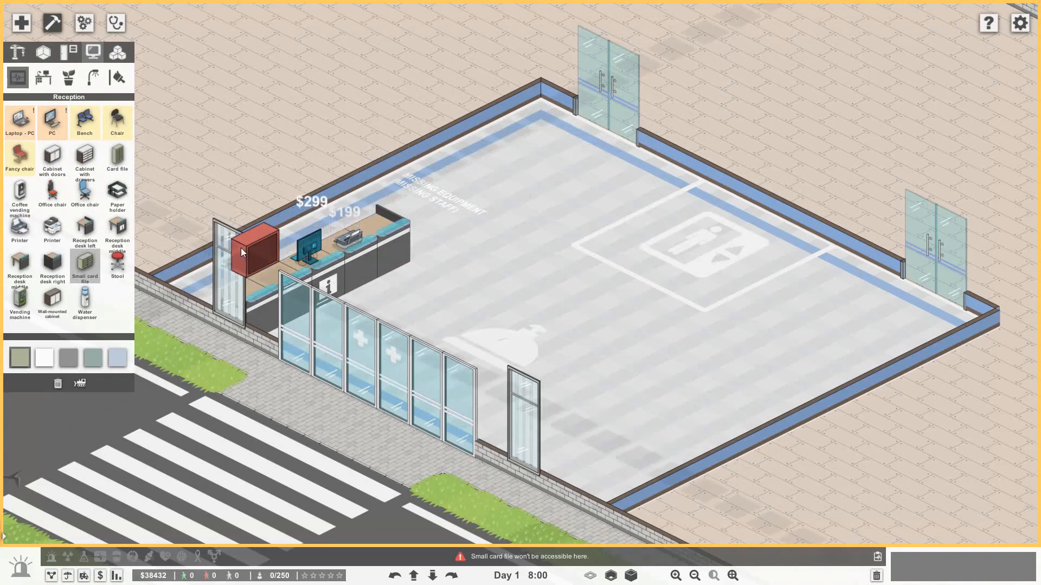
- Add filing cabinets behind the desk and a water dispenser beside the reception
click(249, 246)
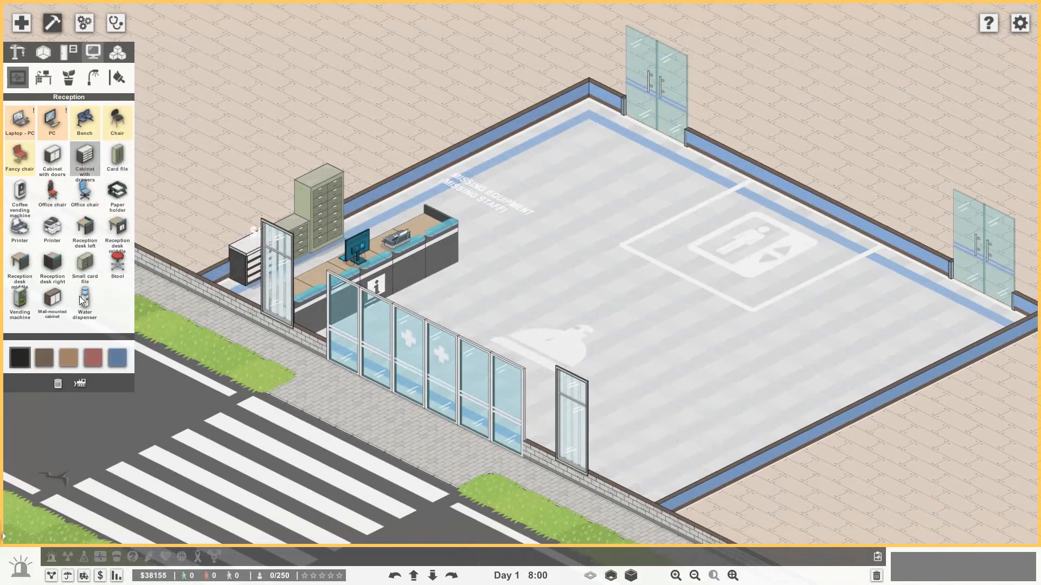
click(85, 300)
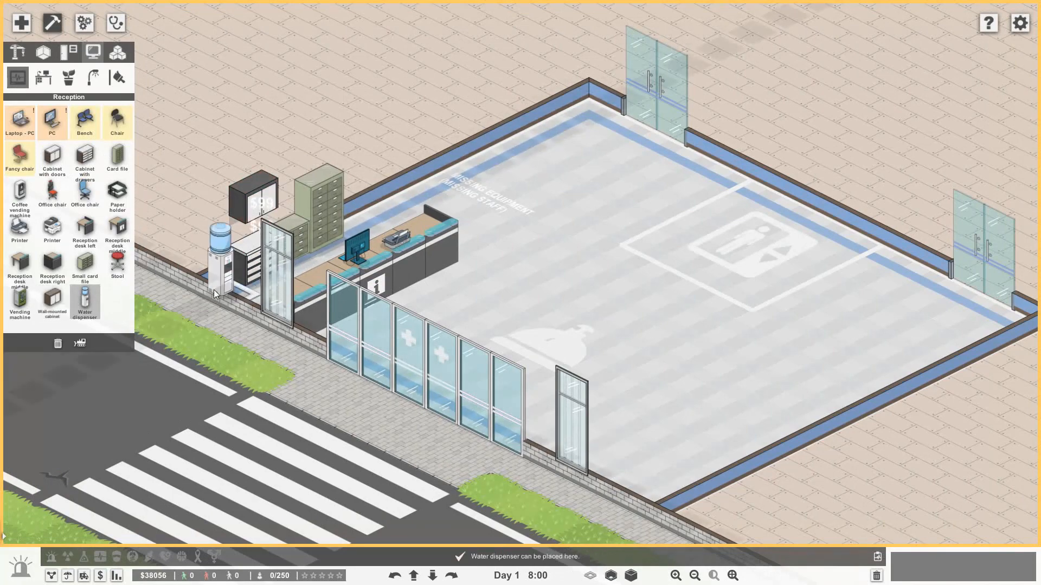
click(68, 77)
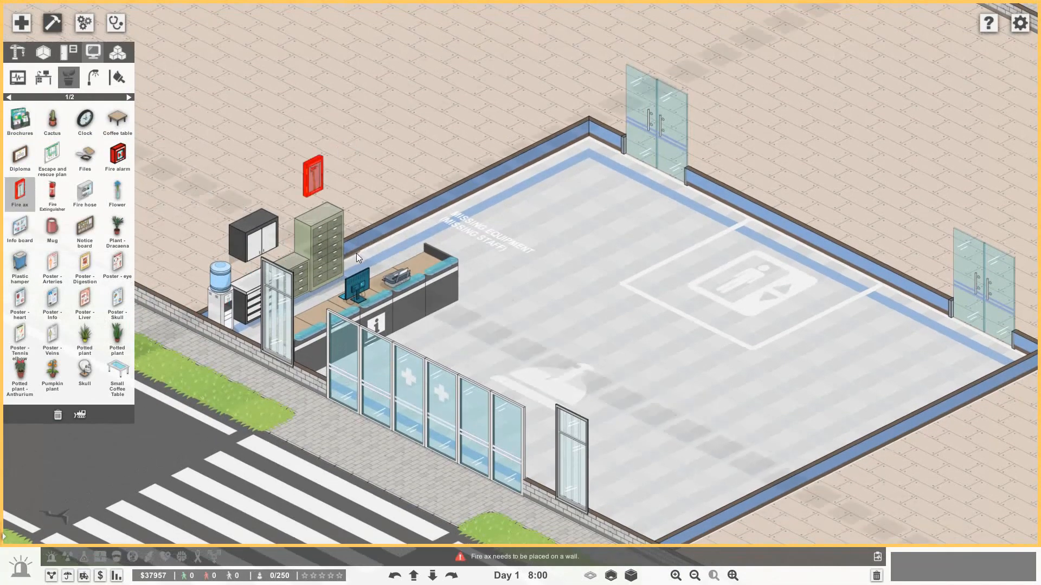
- Place a cactus in the corner, a wall TV above reception and an escape and rescue plan on the wall
click(52, 121)
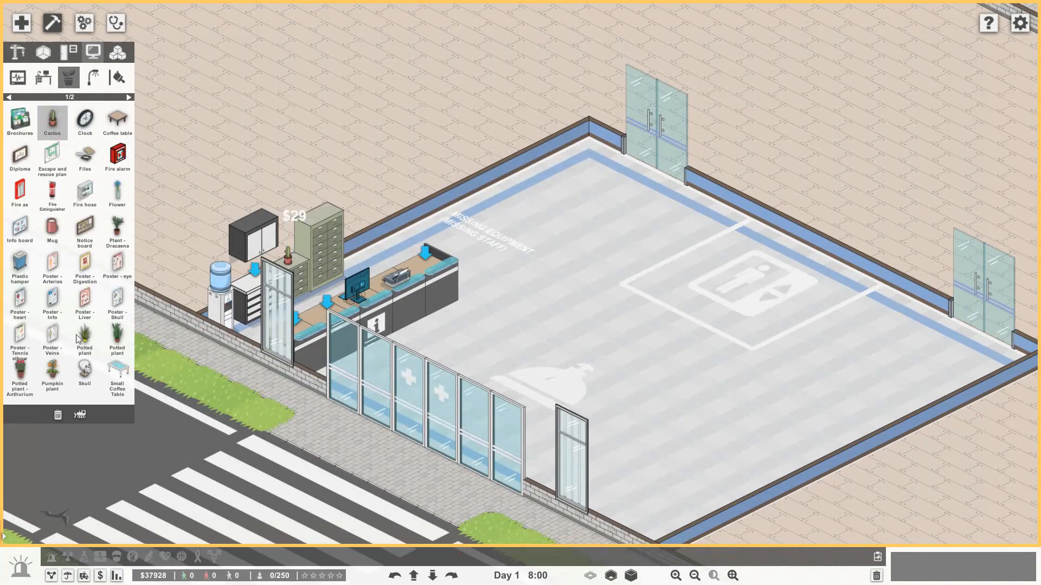
click(84, 159)
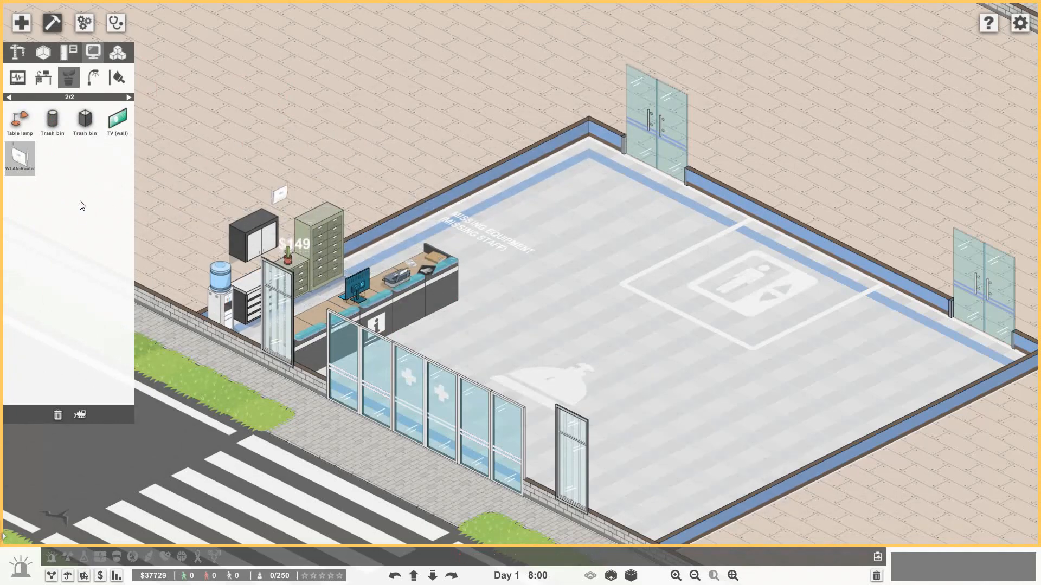
click(118, 119)
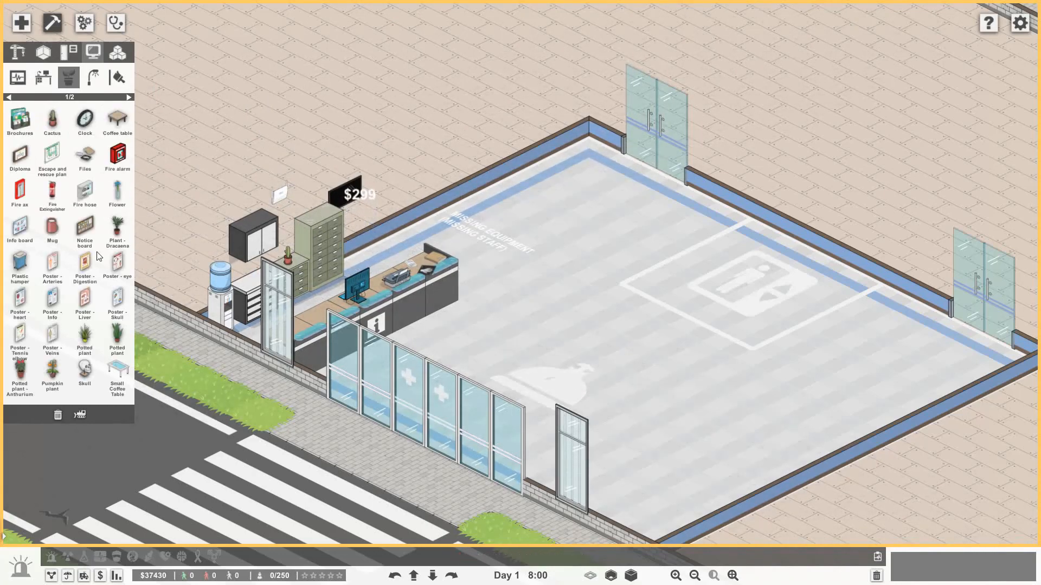
click(52, 157)
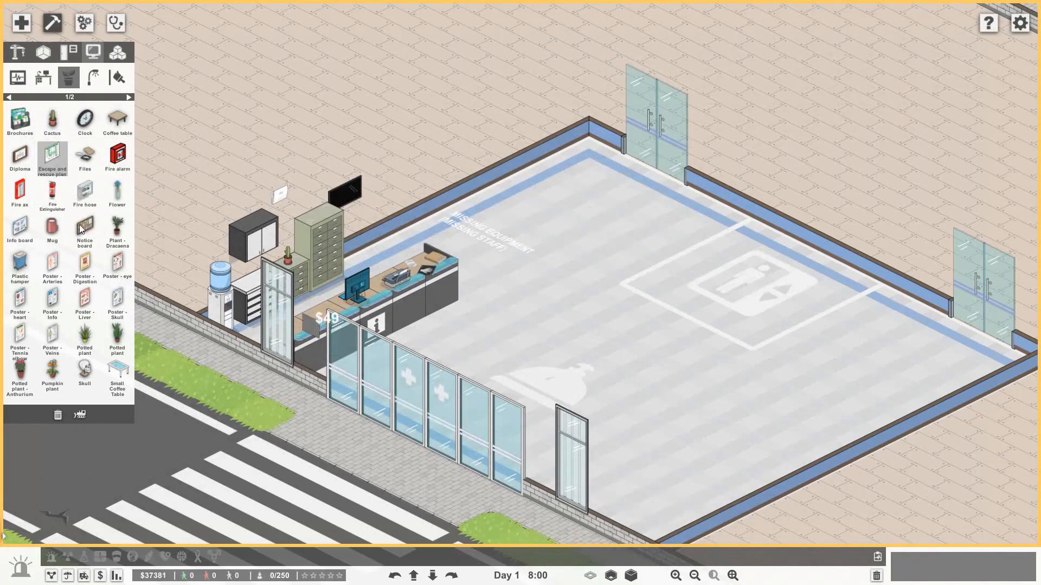
click(84, 229)
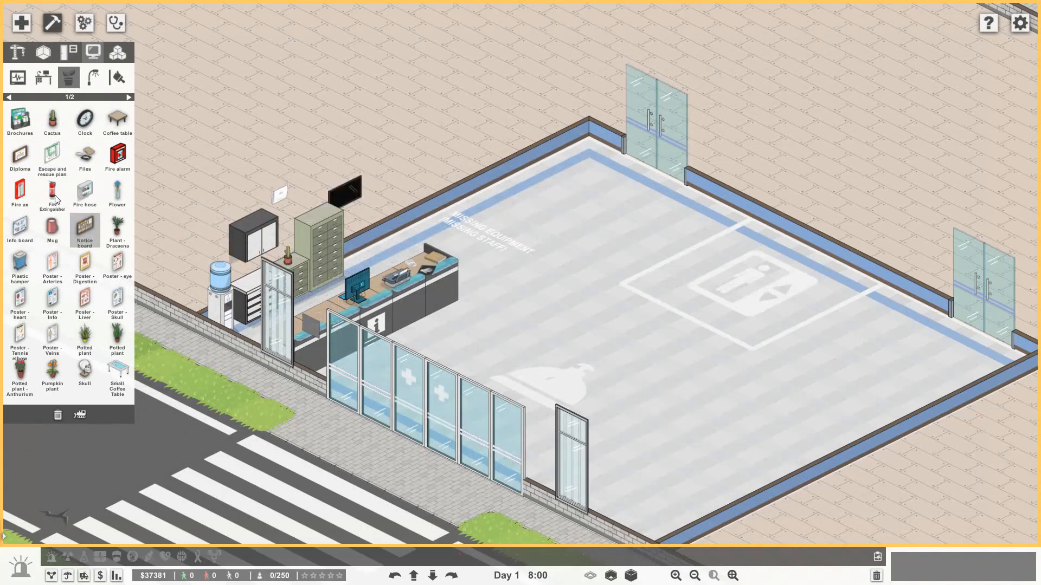
- Stand a fire extinguisher by the filing cabinets and mount a fire alarm on the back wall
click(52, 193)
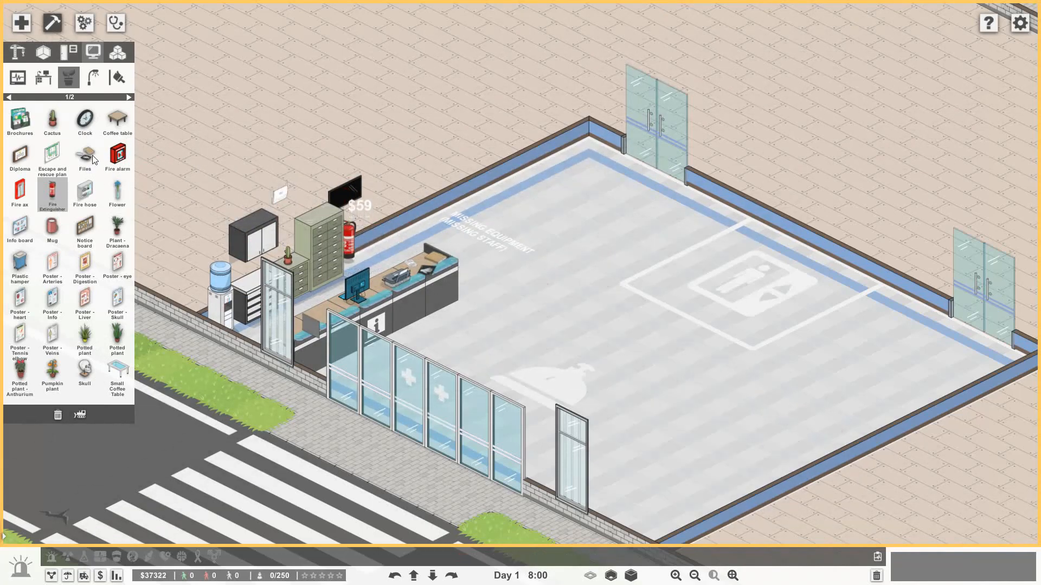
click(84, 157)
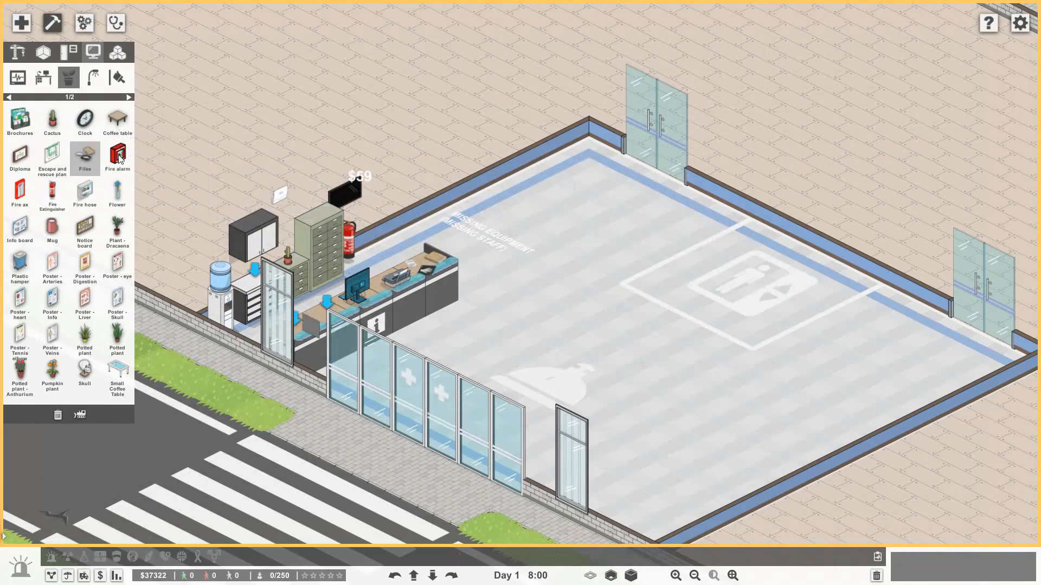
click(117, 158)
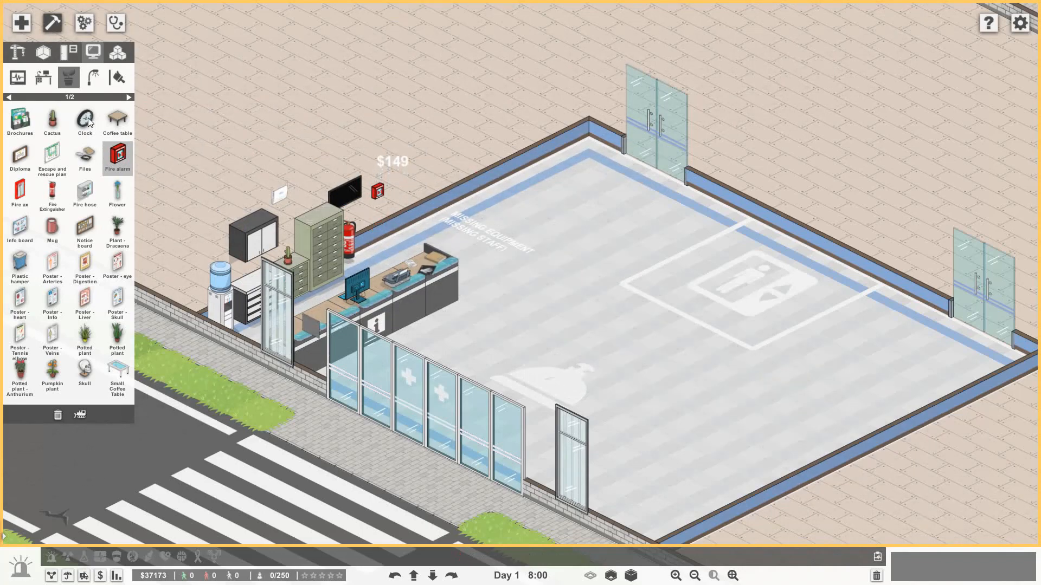
click(85, 121)
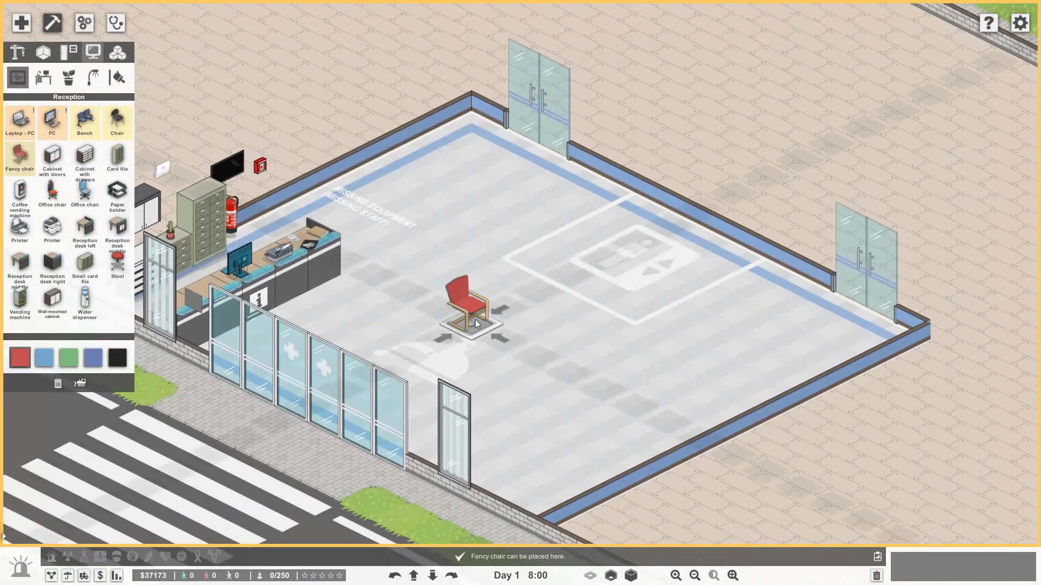
click(84, 122)
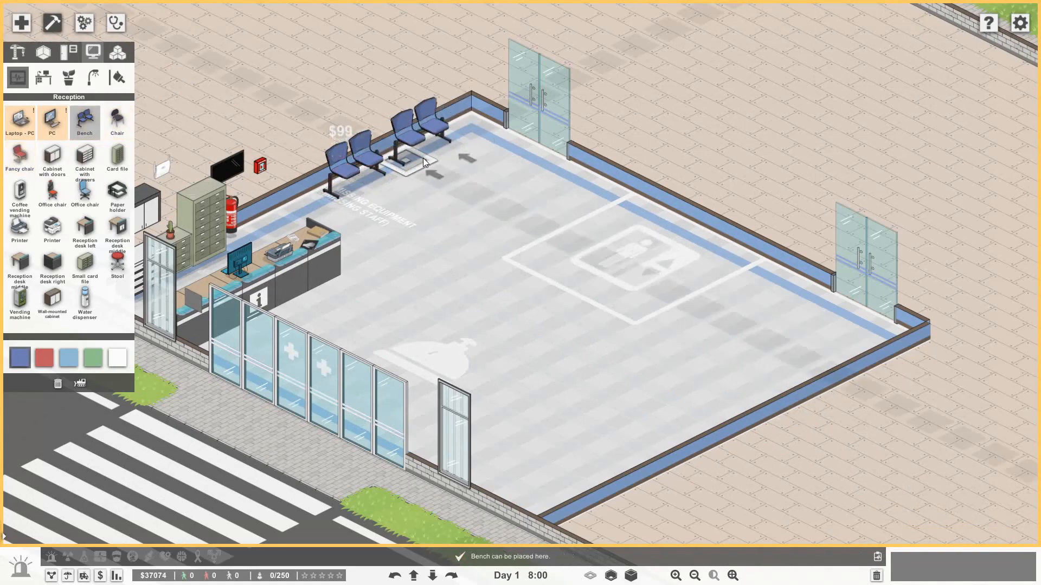
click(405, 159)
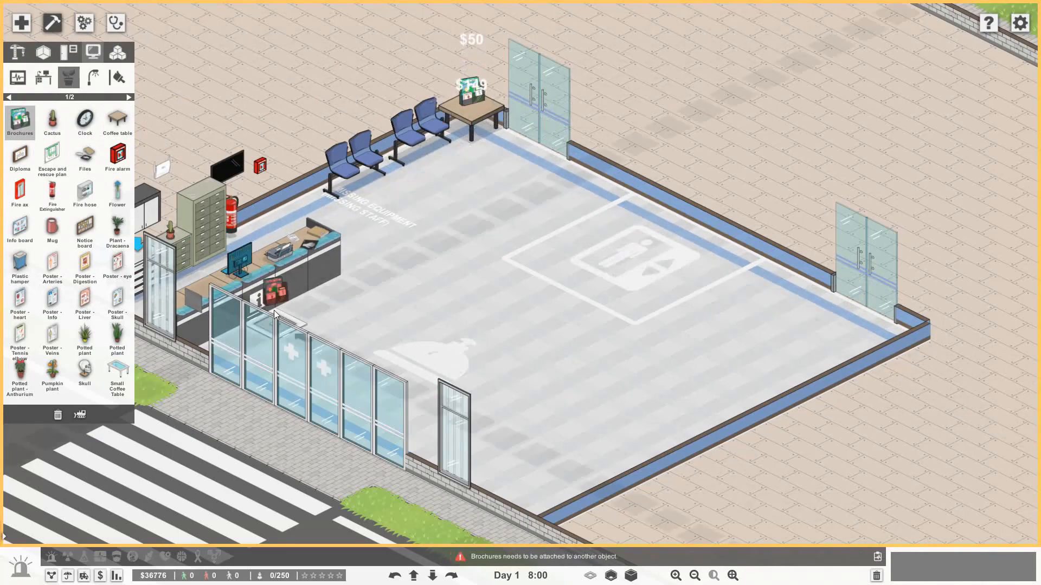
click(52, 306)
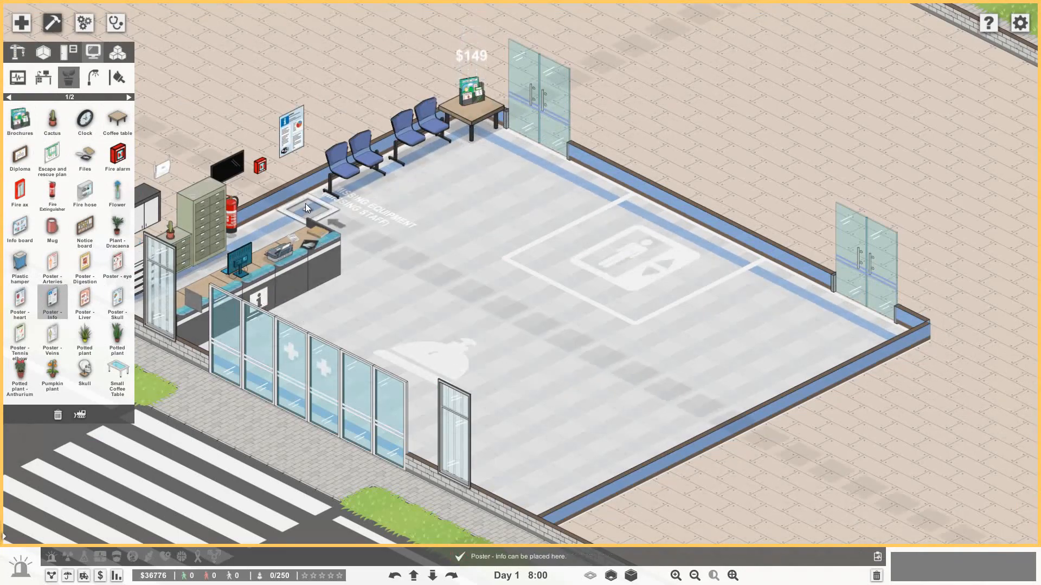
click(306, 206)
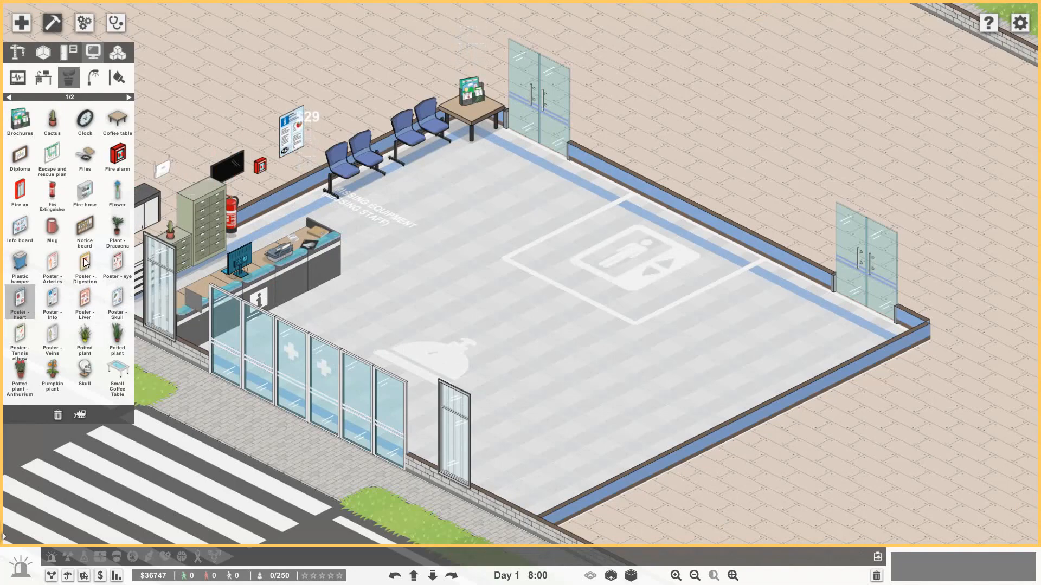
click(52, 335)
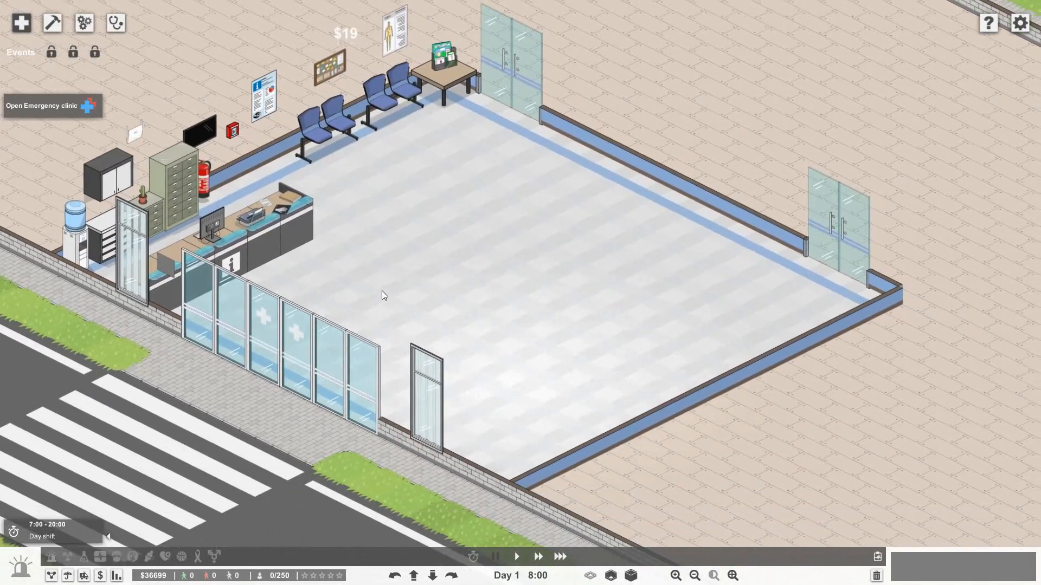
- Draw the restroom walls with a White door, tile the floor and place the first green stall partition
click(43, 105)
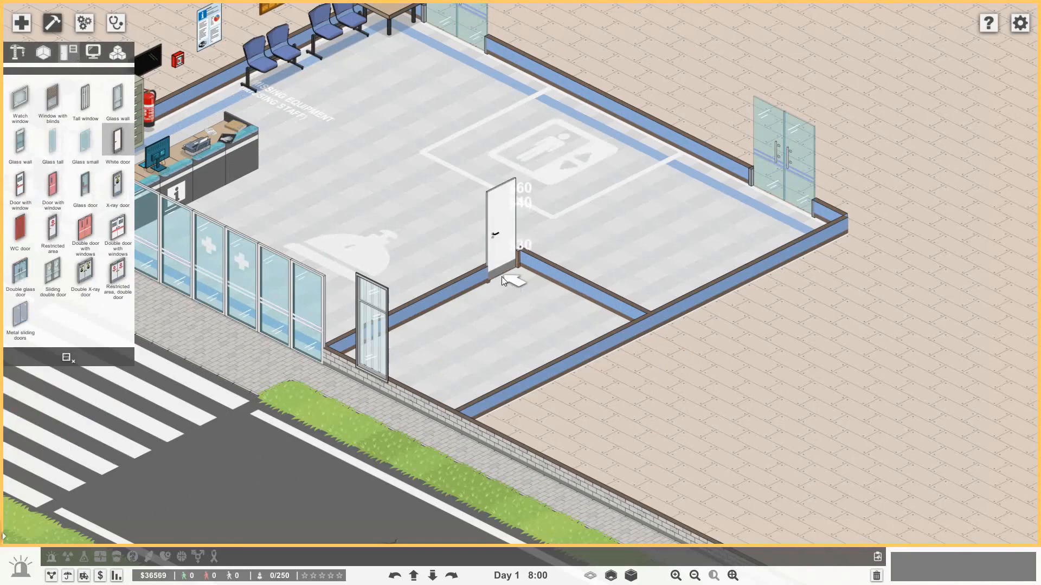
click(19, 52)
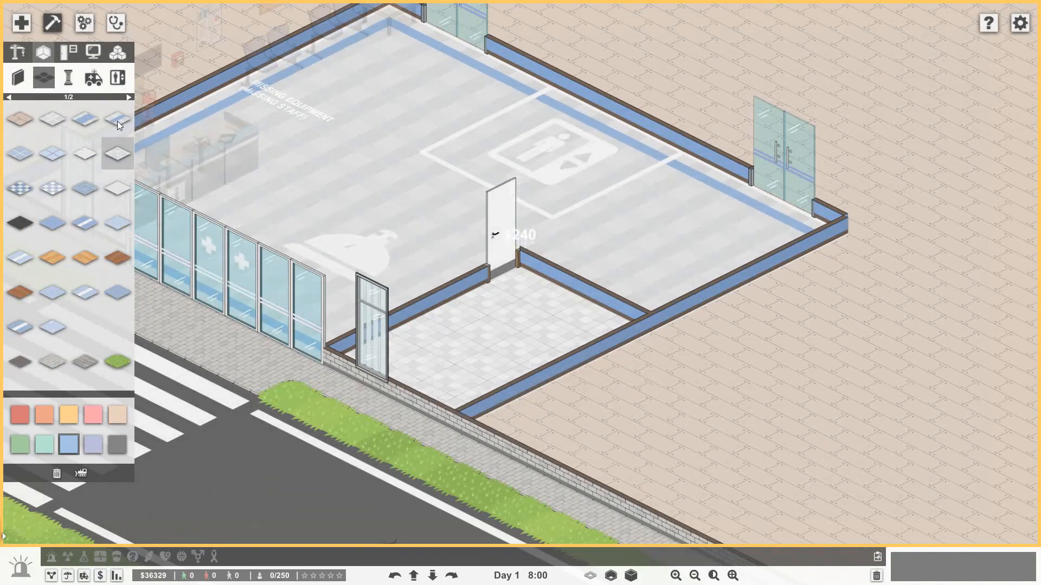
click(524, 256)
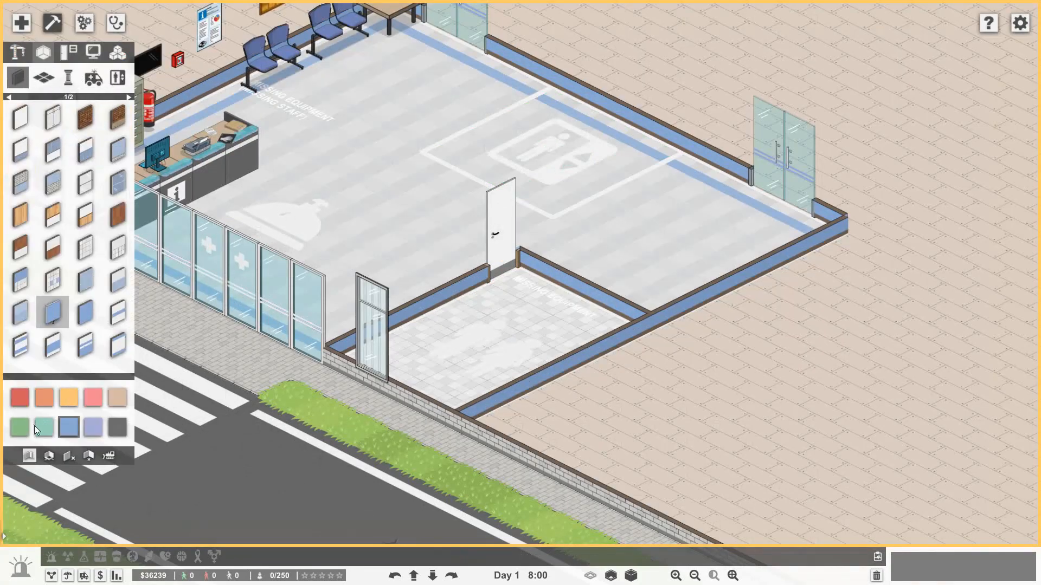
click(42, 427)
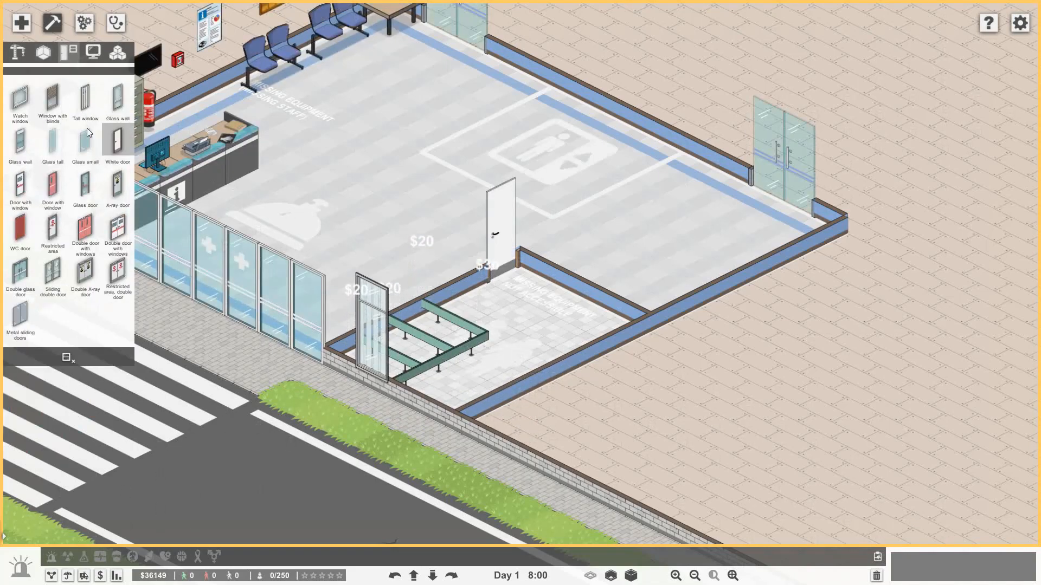
- Fit the three stalls with WC doors and line the wall with sinks, mirrors and hand dryers
click(20, 232)
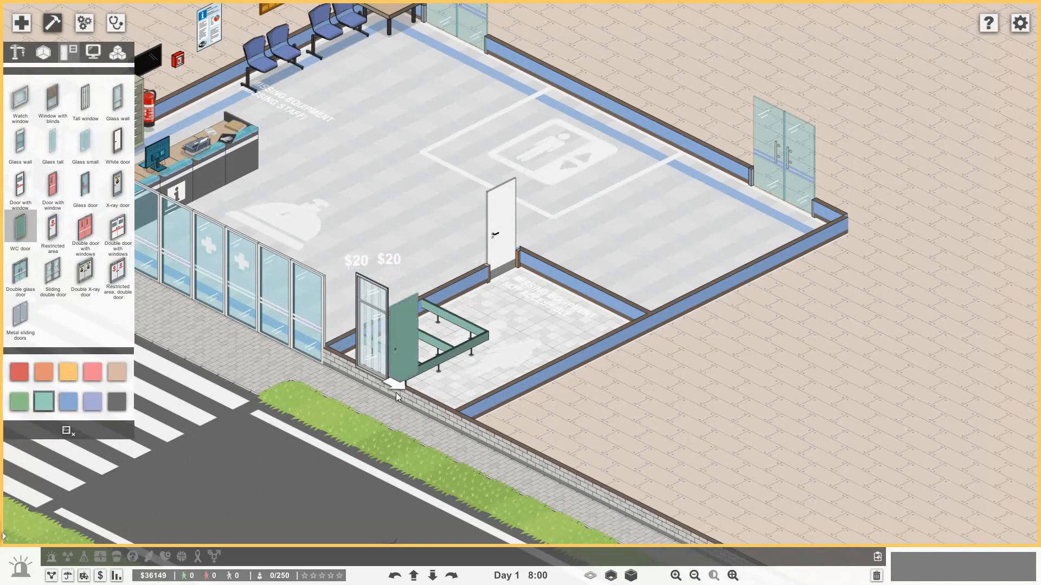
click(42, 52)
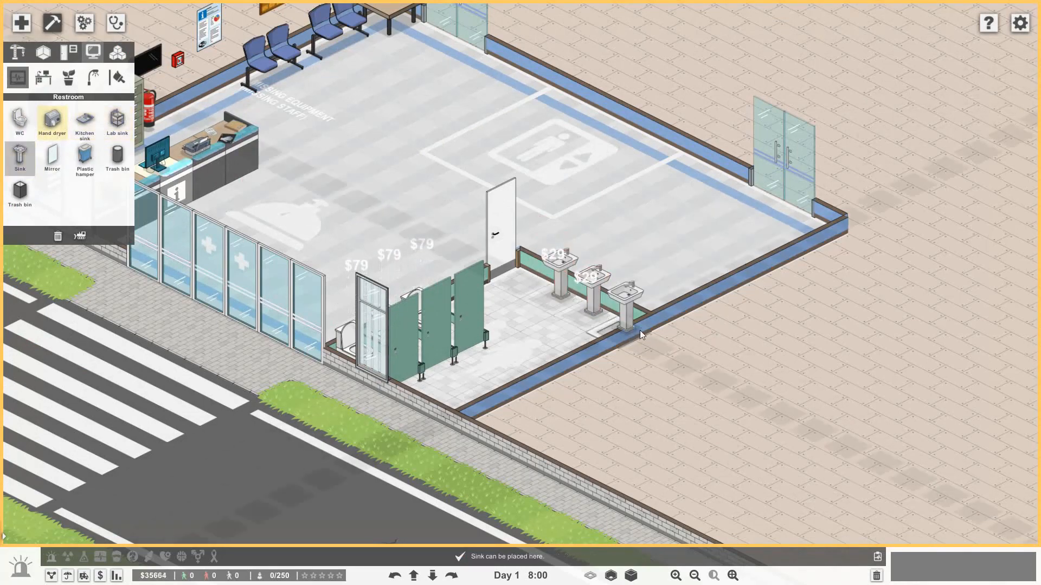
click(52, 157)
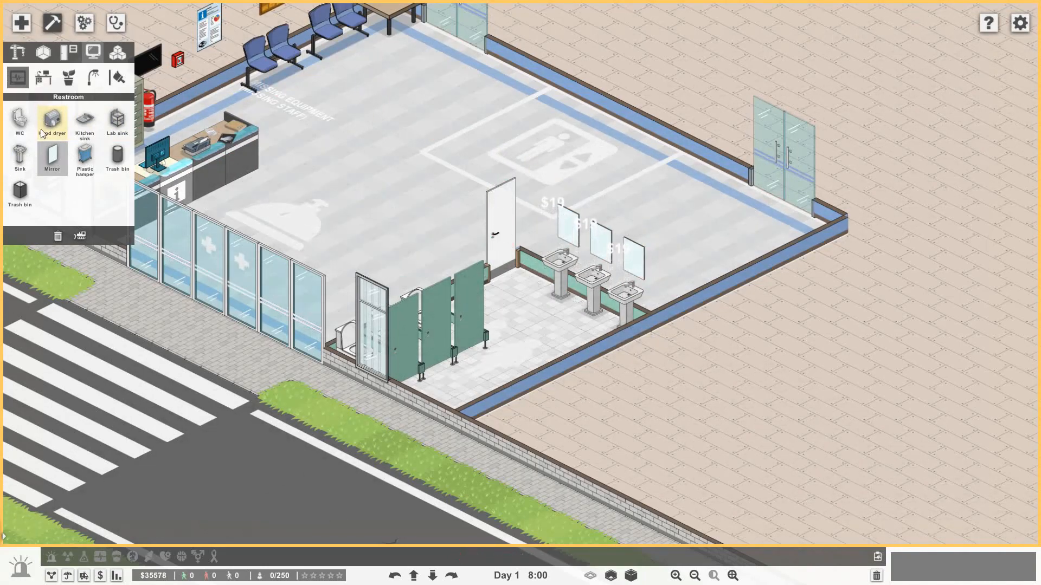
click(53, 119)
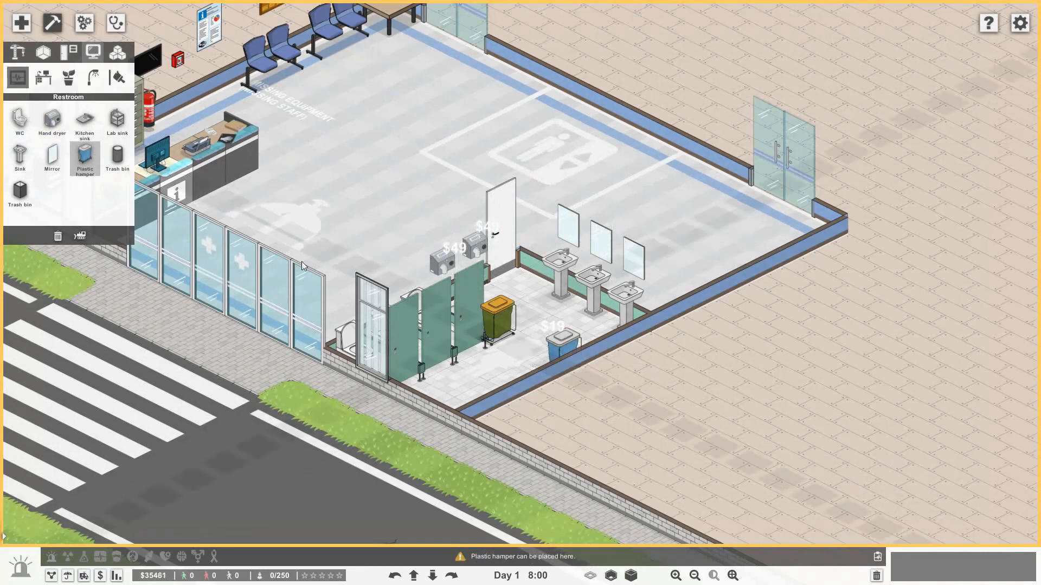
- Add trash bins, a poster, a potted plant and a fire extinguisher to the restroom
click(20, 194)
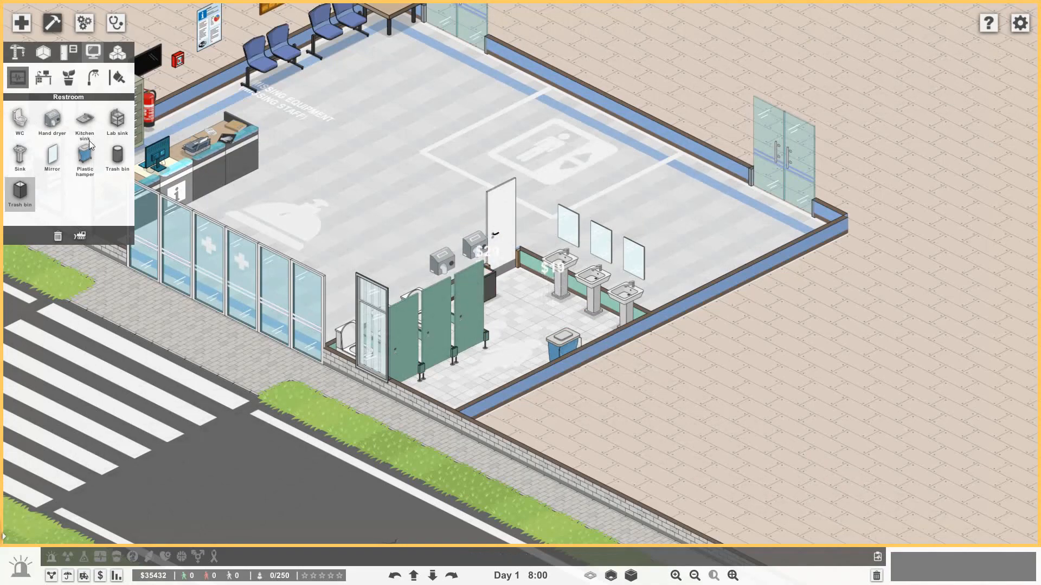
click(67, 77)
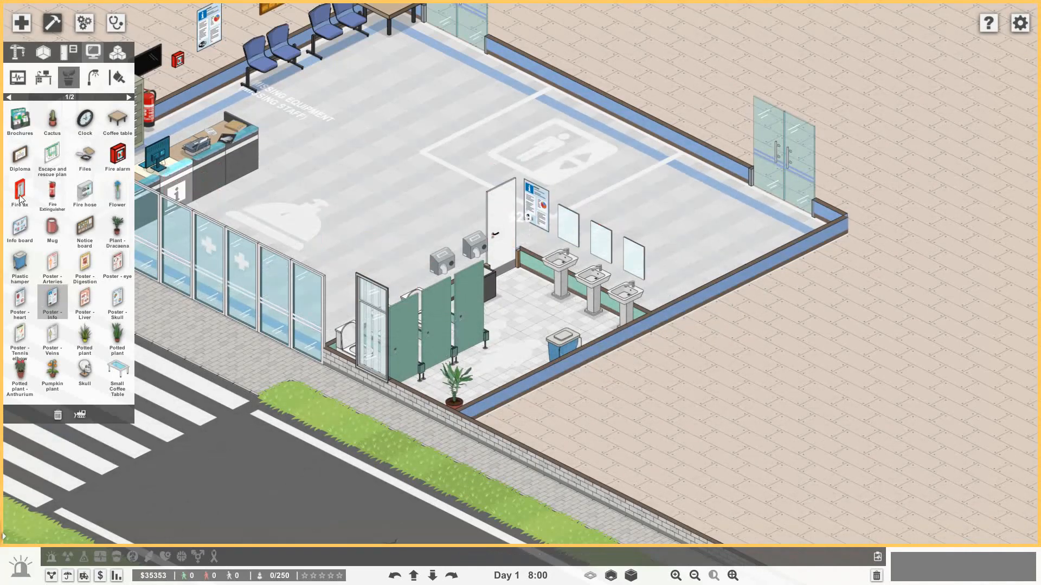
click(52, 193)
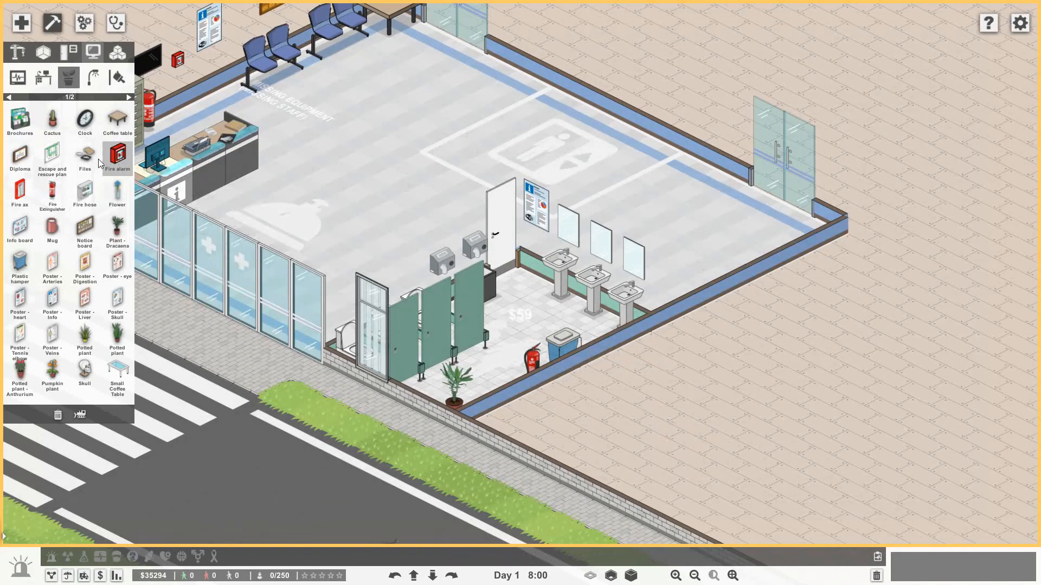
click(84, 122)
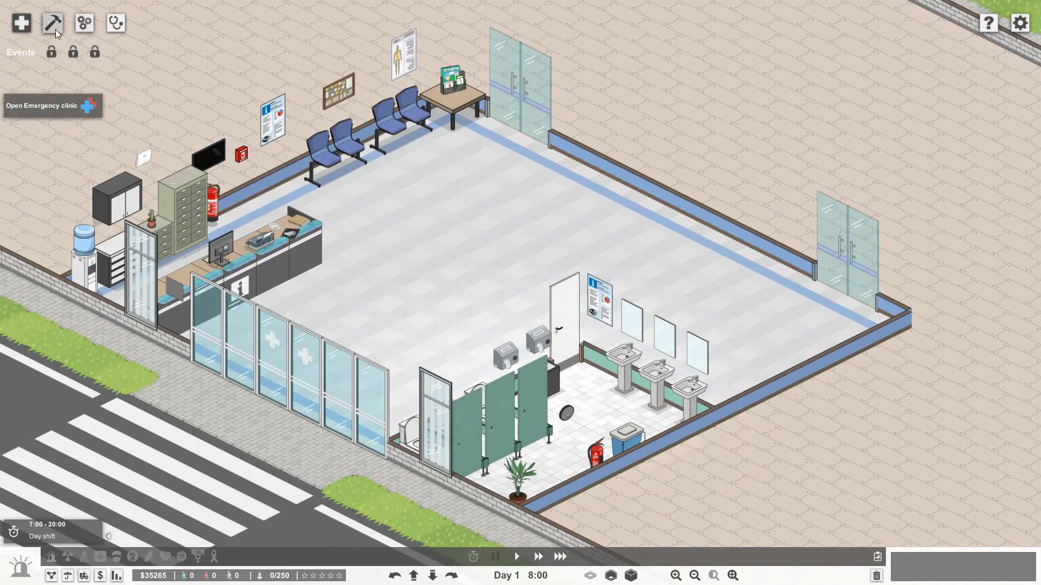
- Place an elevator block in the main hall beside the restroom
click(52, 23)
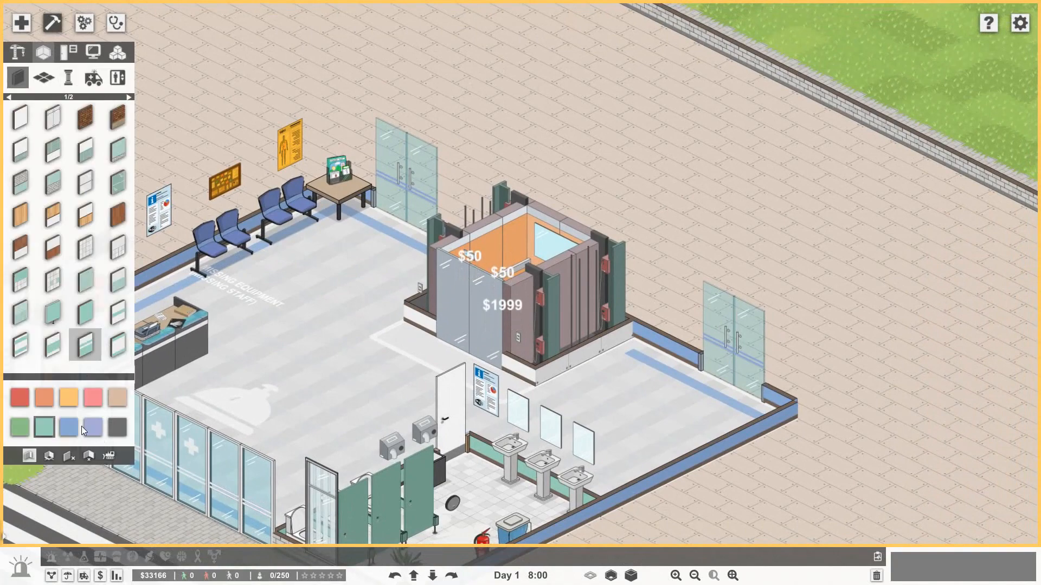
click(631, 576)
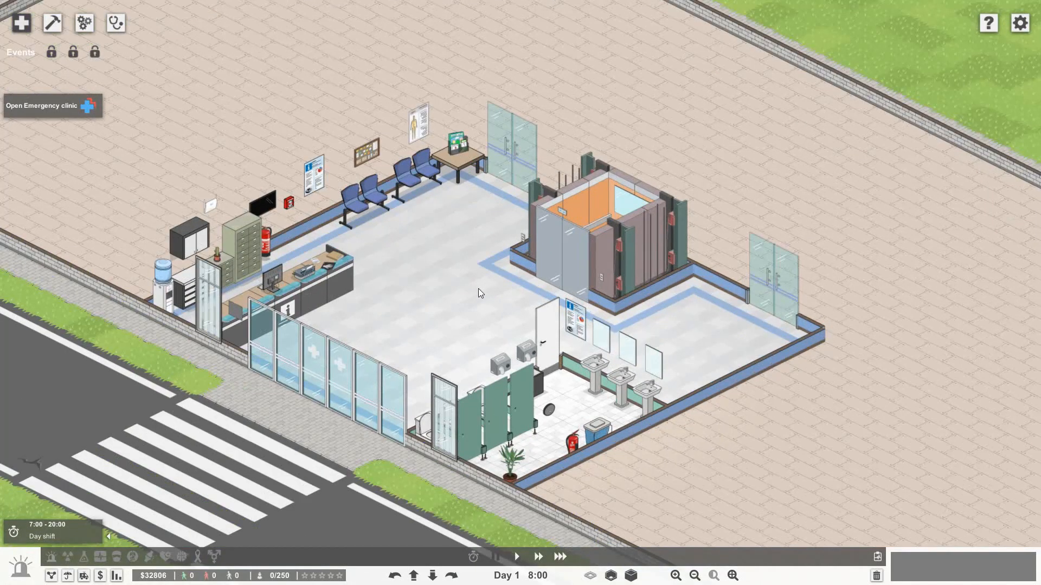
mouse_move(459, 290)
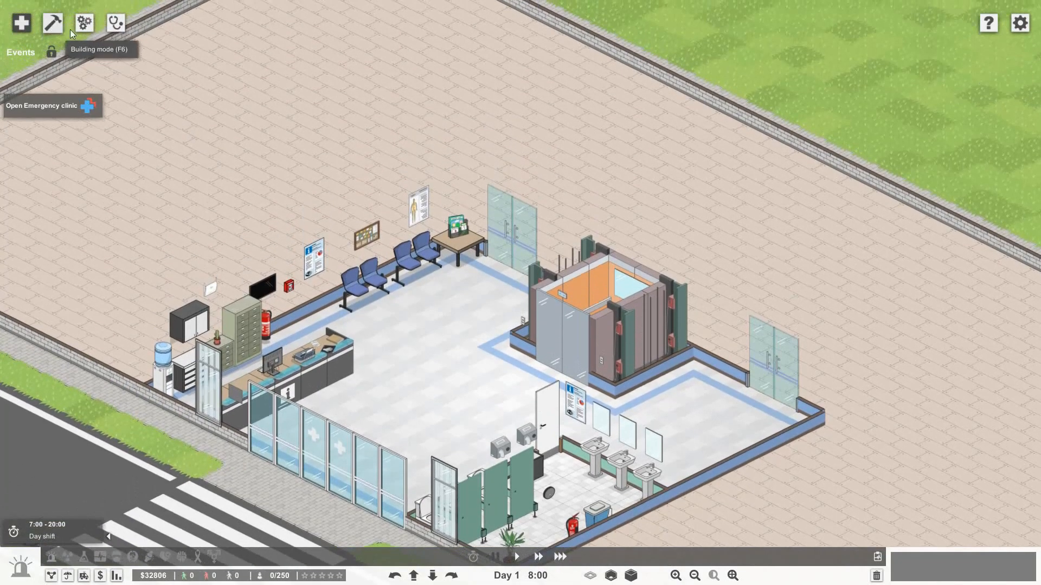
- Drag out and close off the walls of a new room in the far corner of the lot
click(52, 22)
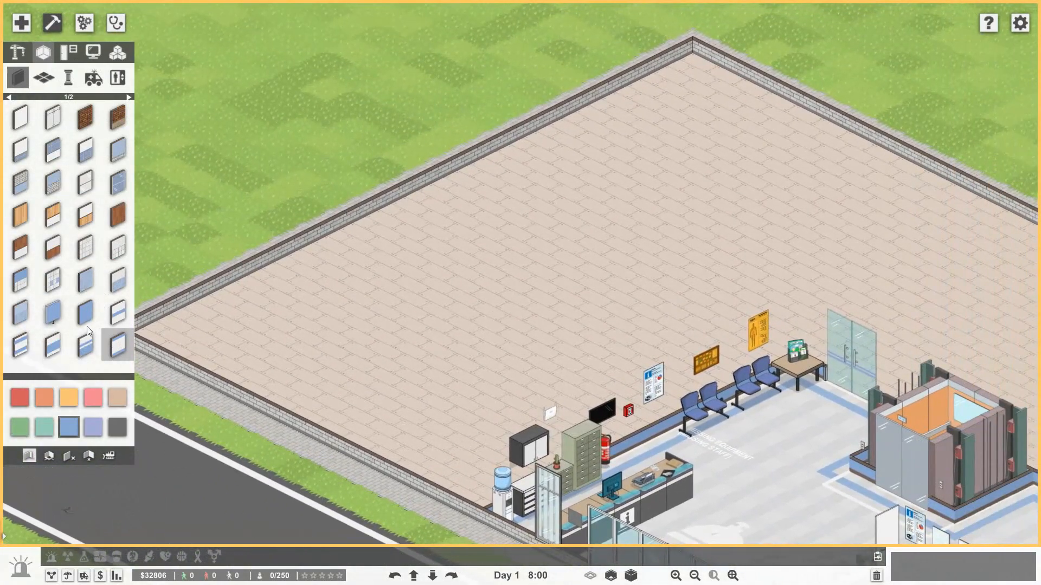
click(128, 96)
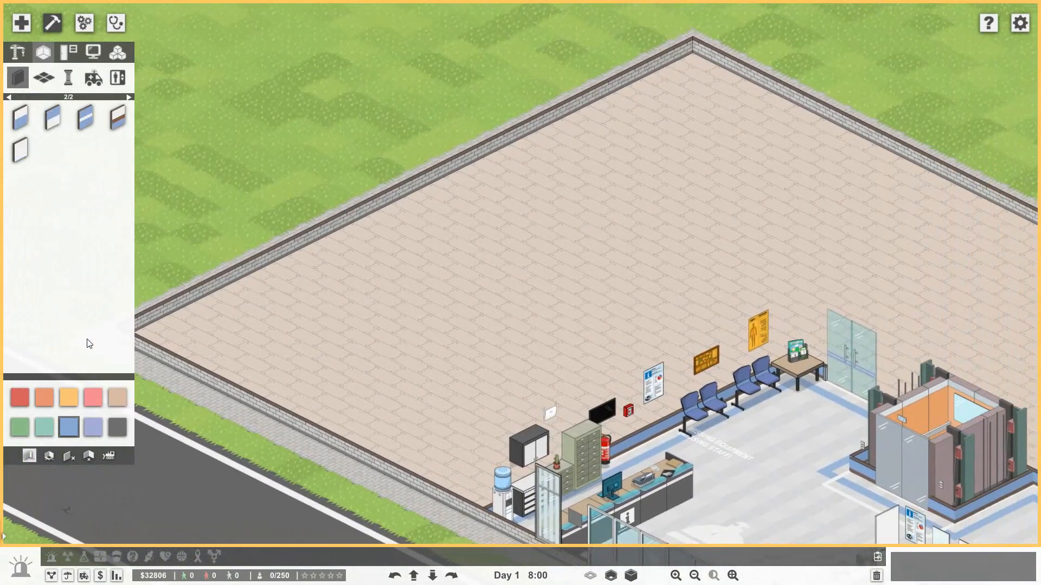
click(116, 117)
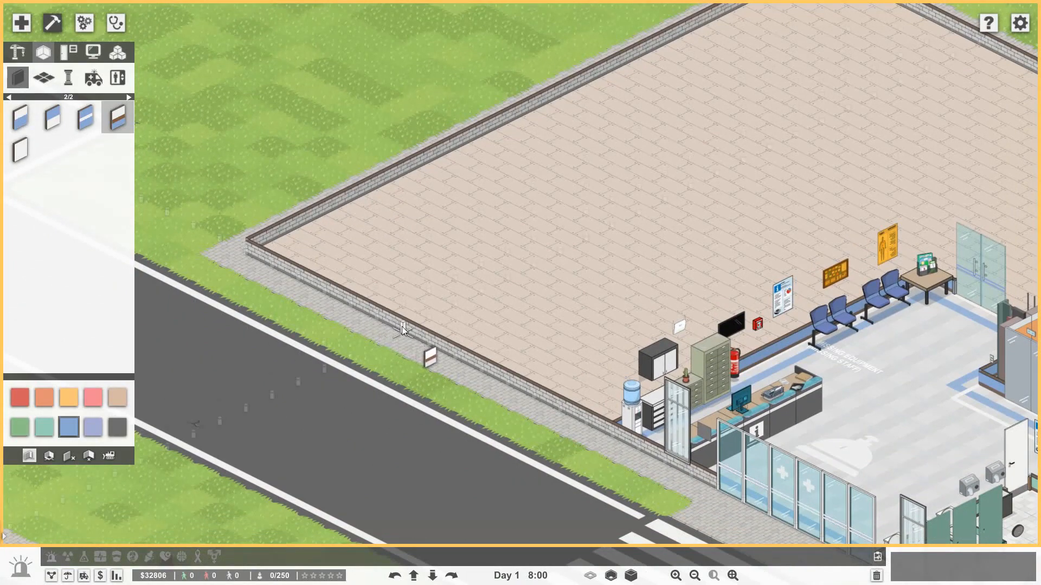
drag(398, 329, 534, 266)
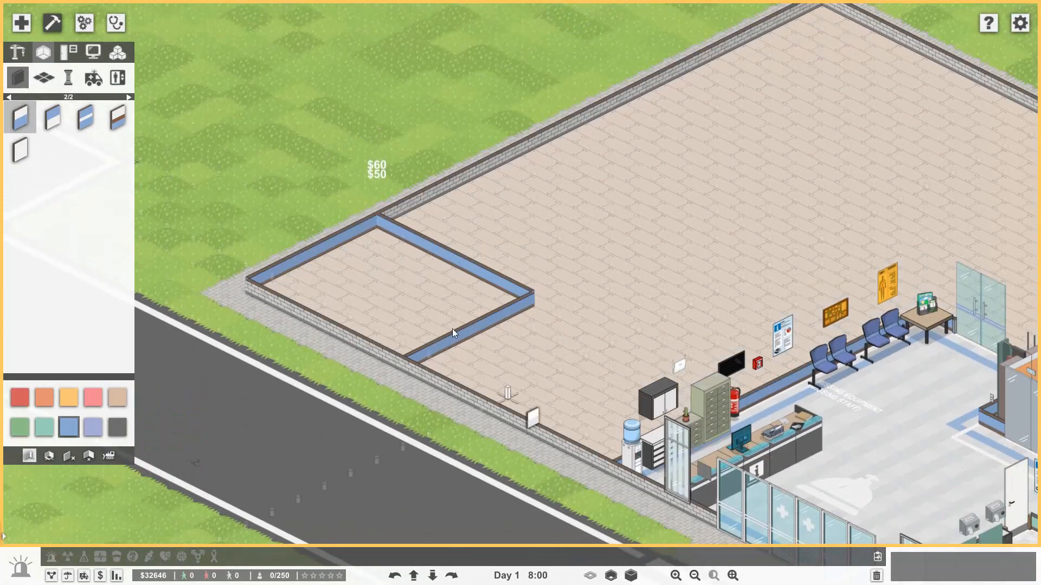
click(42, 52)
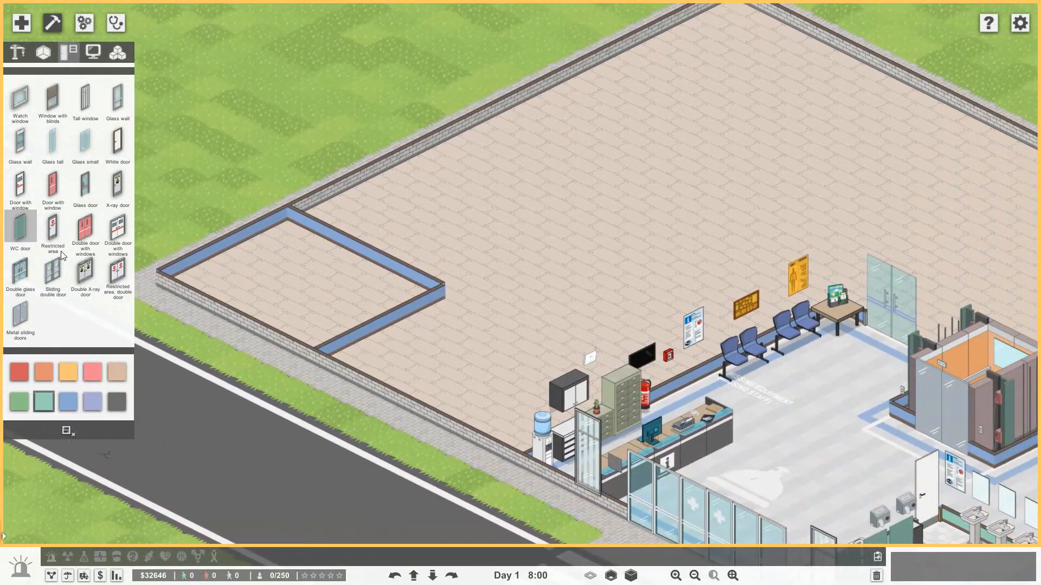
mouse_move(19, 188)
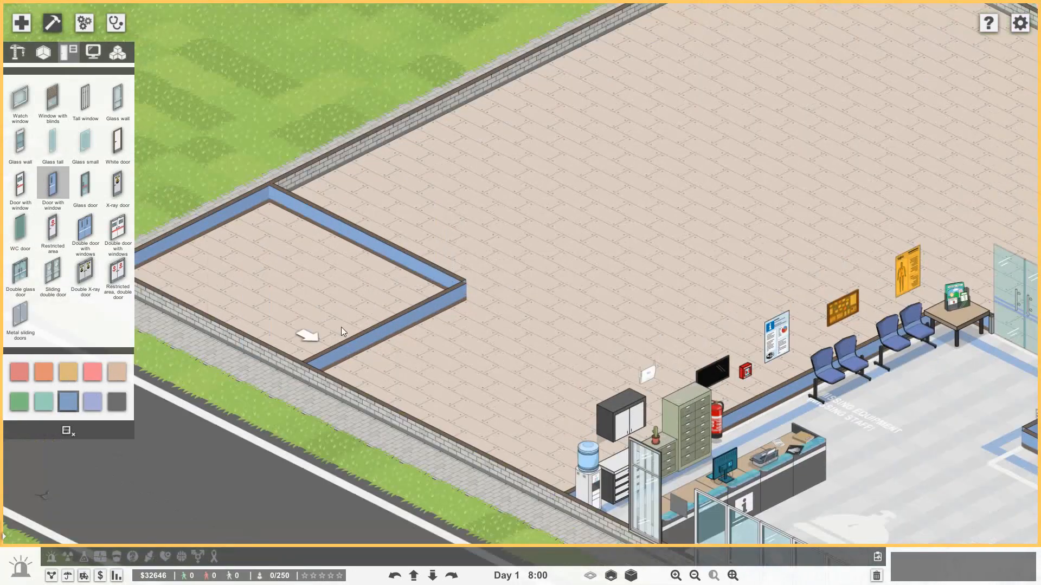
- Give the corner room a windowed door and tall windows
click(438, 286)
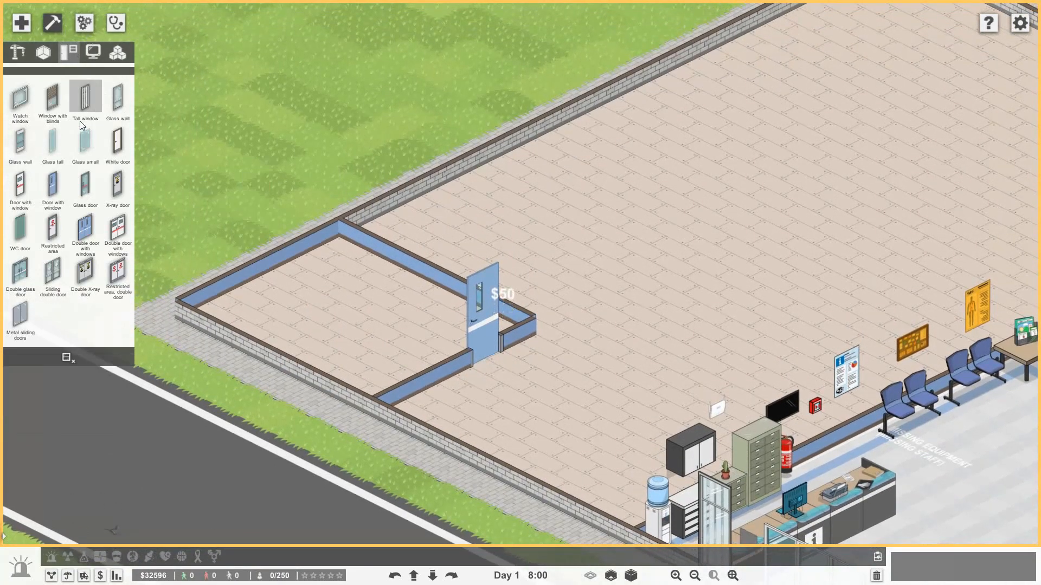
click(52, 96)
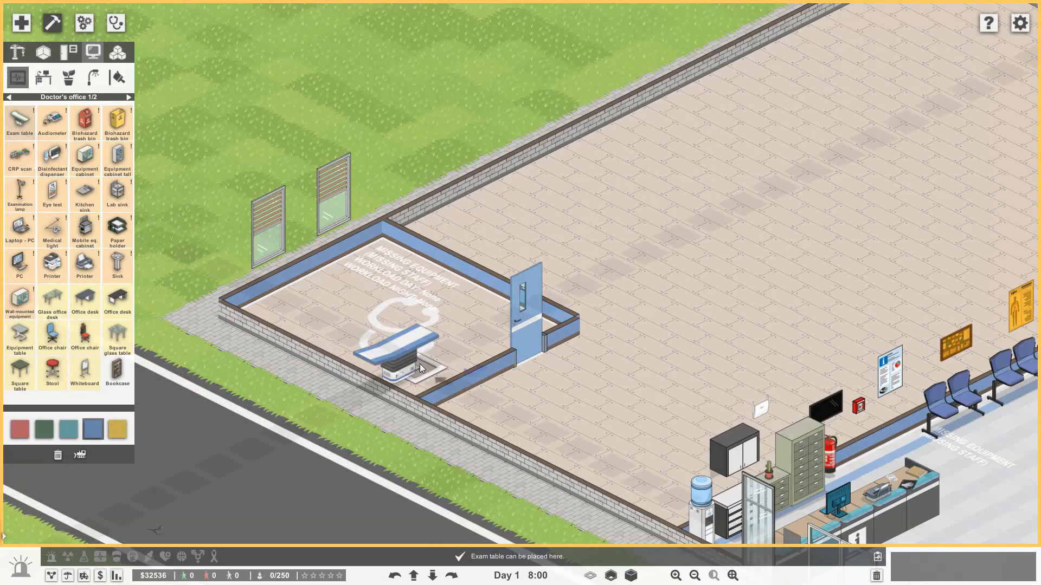
- Place an exam table, privacy screen and a coloured desk with a computer by the windows
click(419, 369)
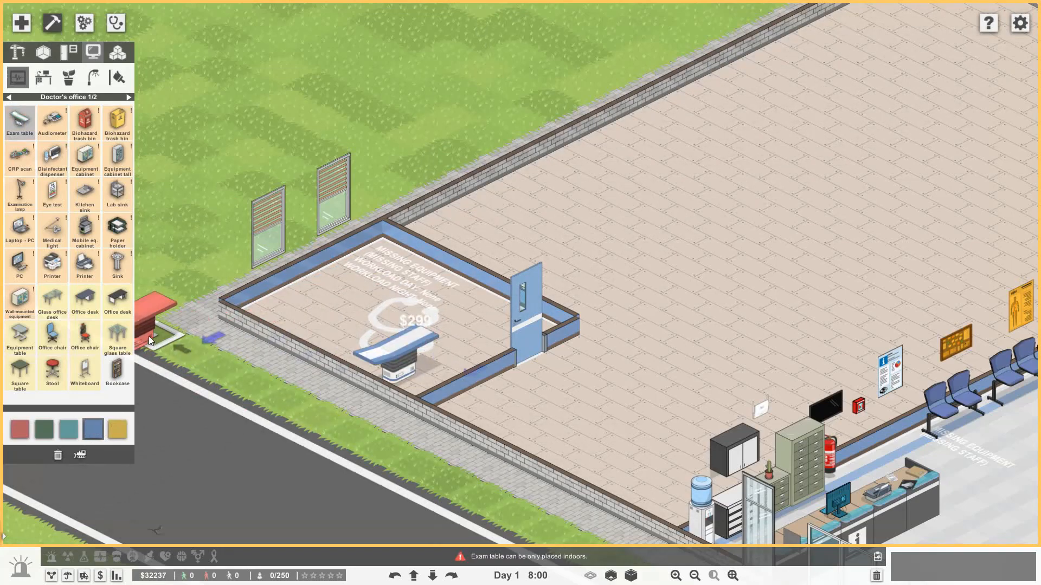
click(129, 97)
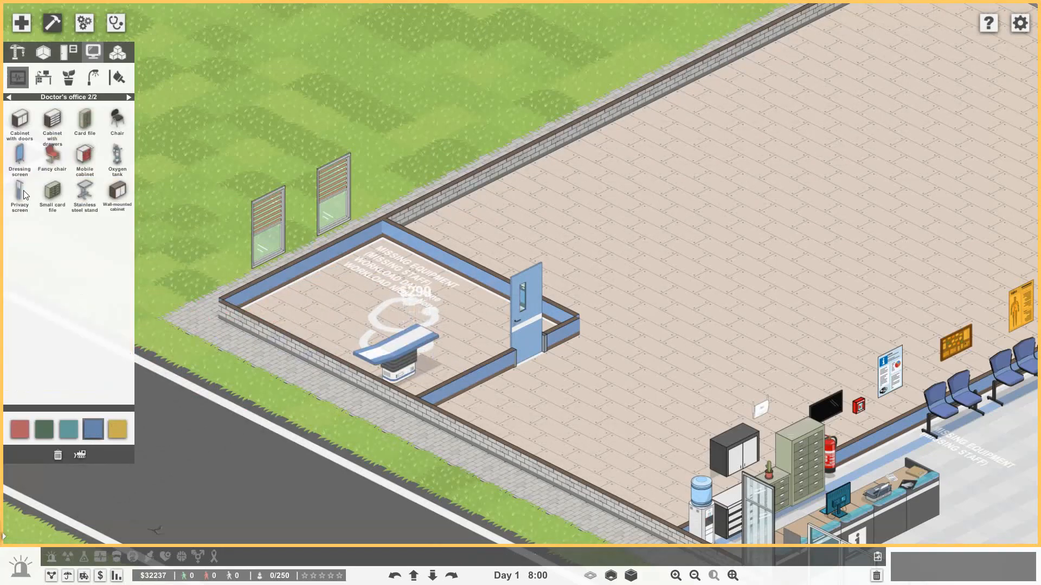
click(20, 194)
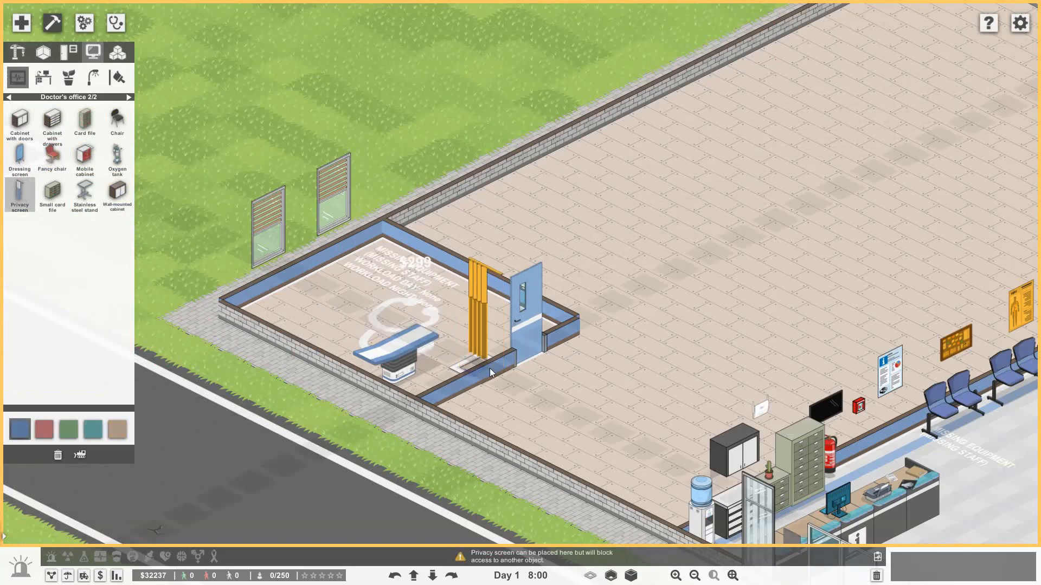
mouse_move(448, 351)
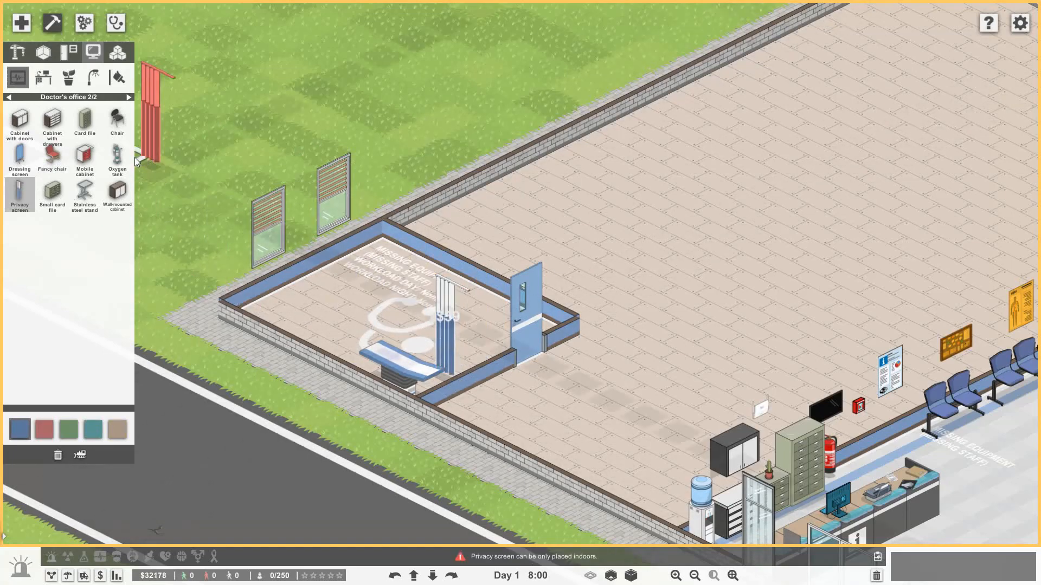
click(7, 96)
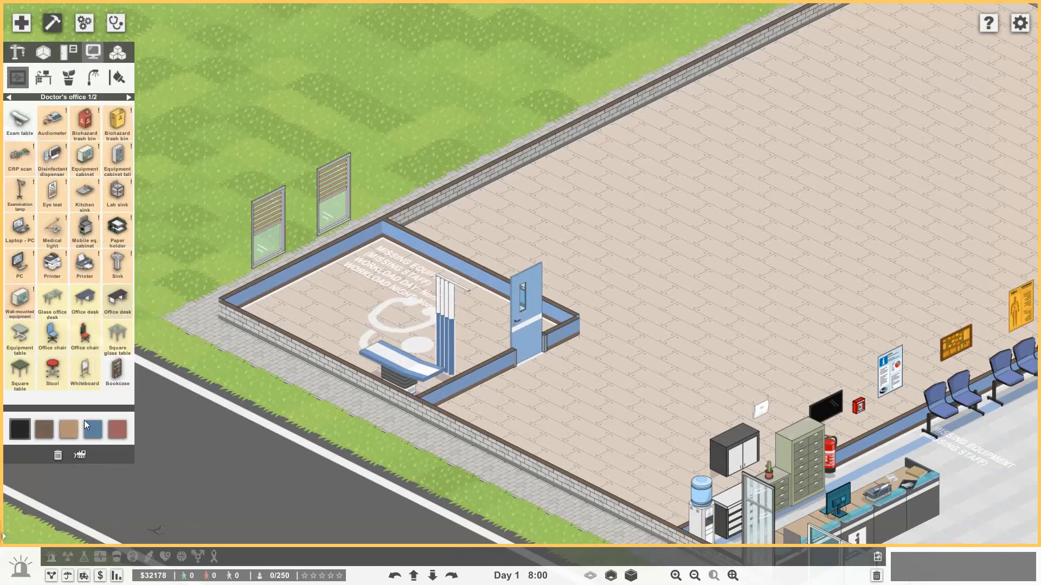
click(116, 302)
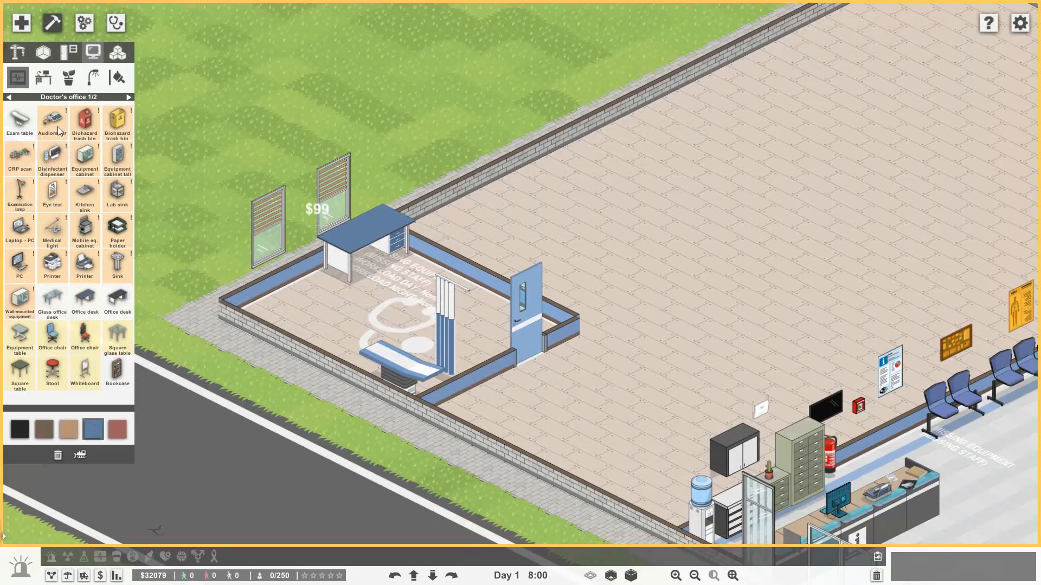
click(20, 266)
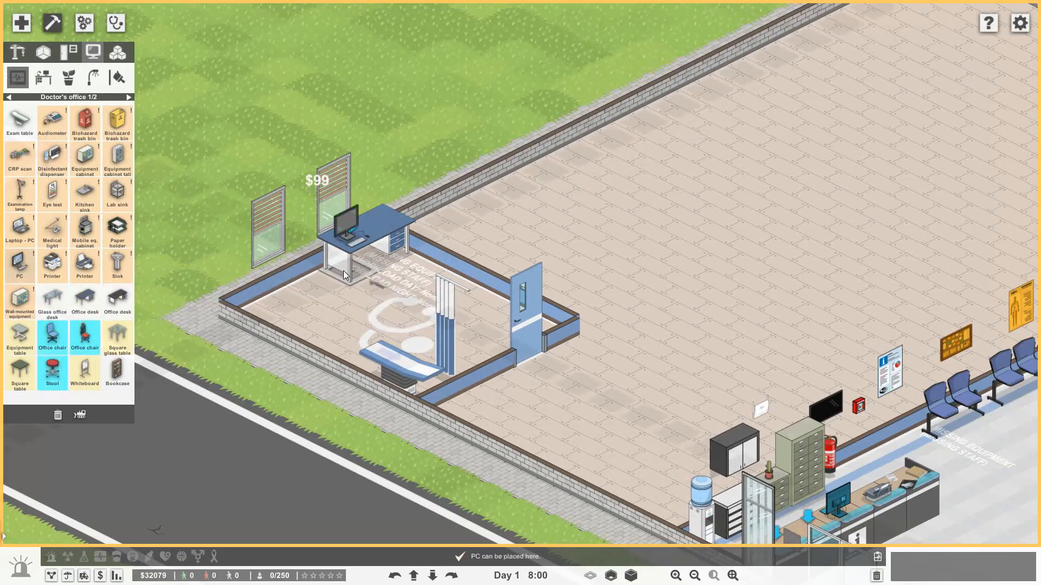
click(52, 336)
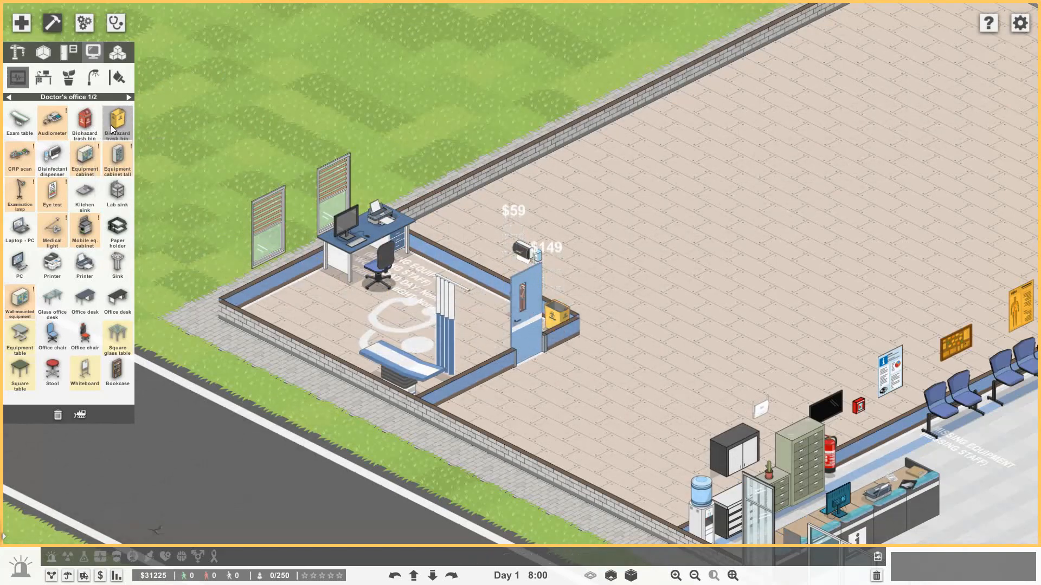
mouse_move(116, 122)
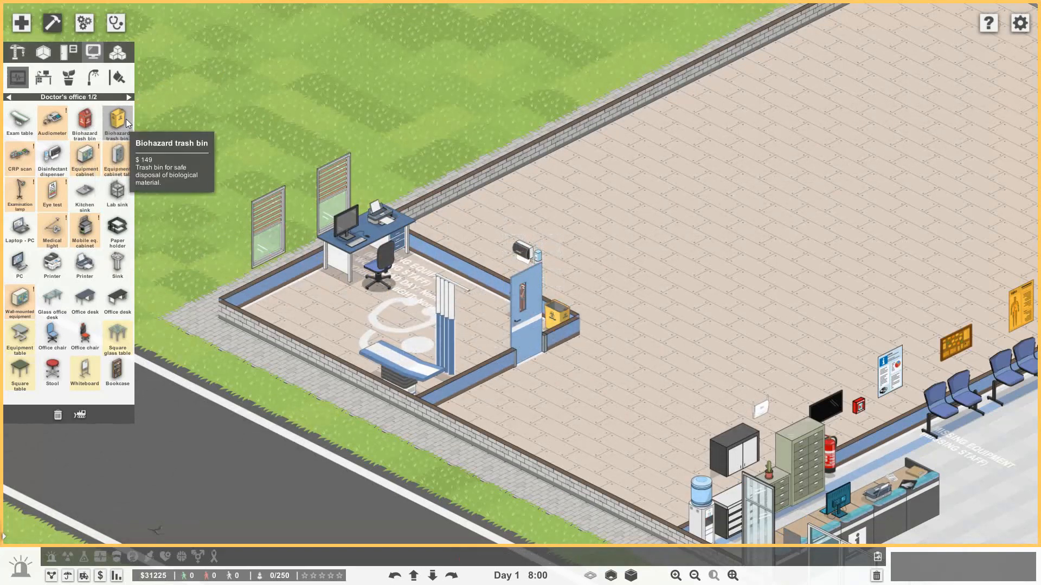
mouse_move(84, 122)
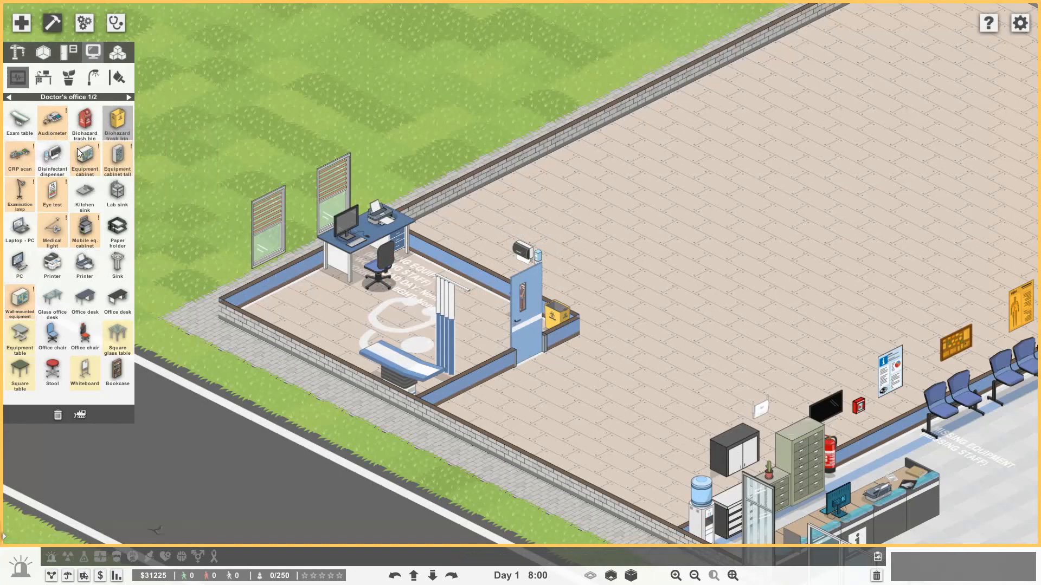
- Add glass cabinets, a chair, a medical light and an oxygen tank by the office wall
click(84, 159)
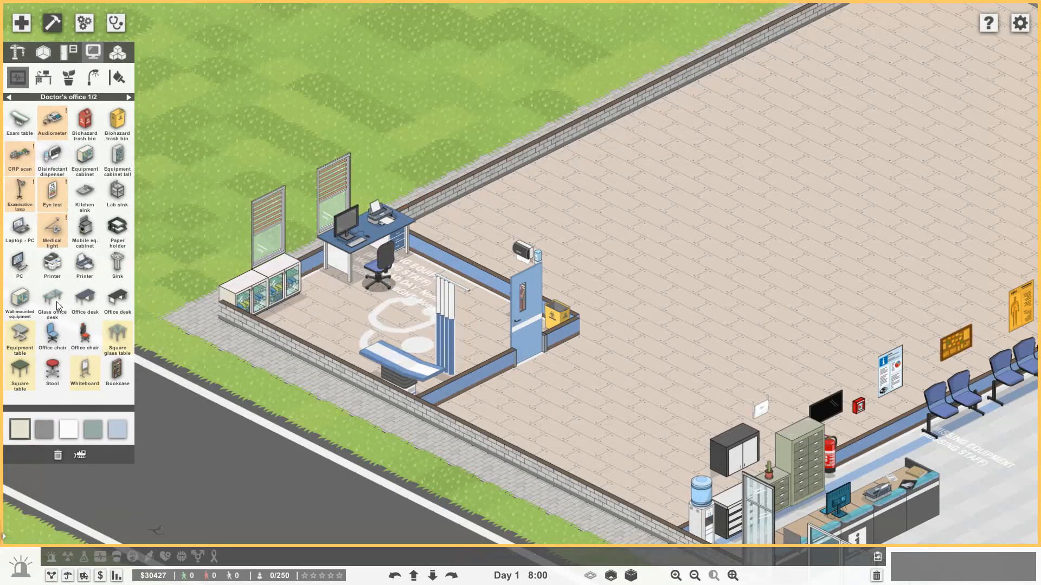
click(129, 97)
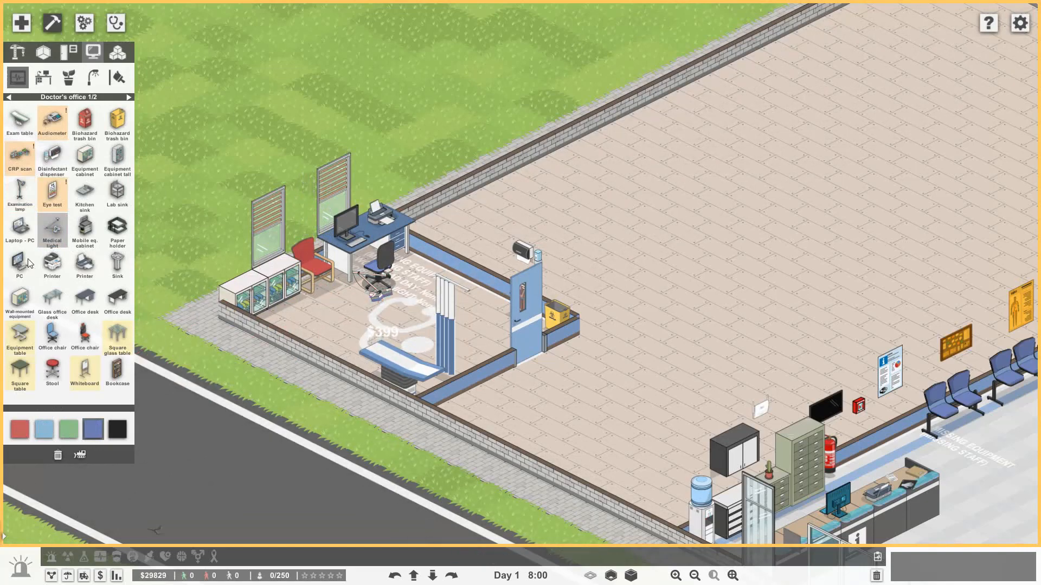
click(19, 158)
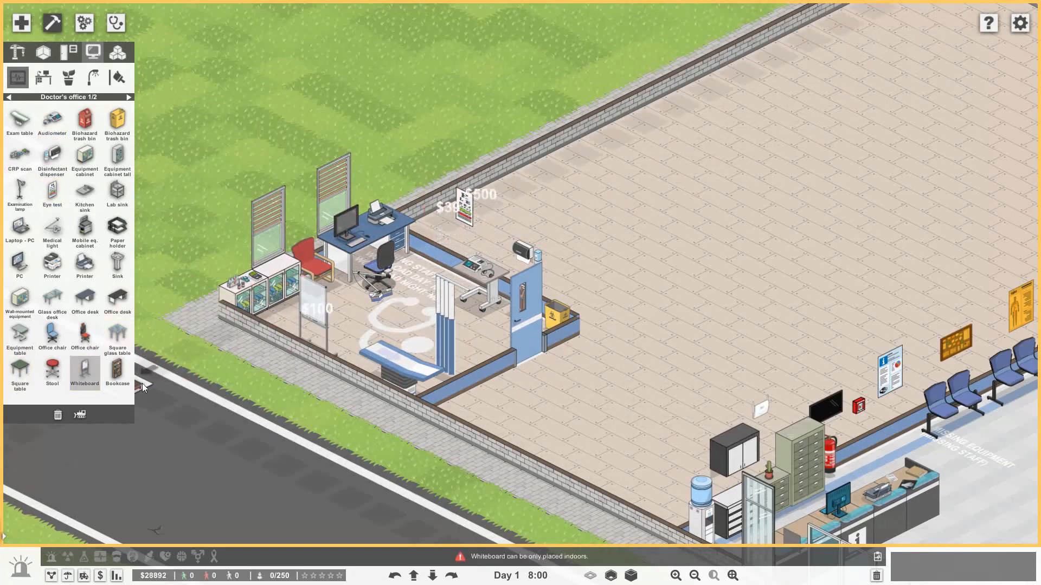
click(125, 97)
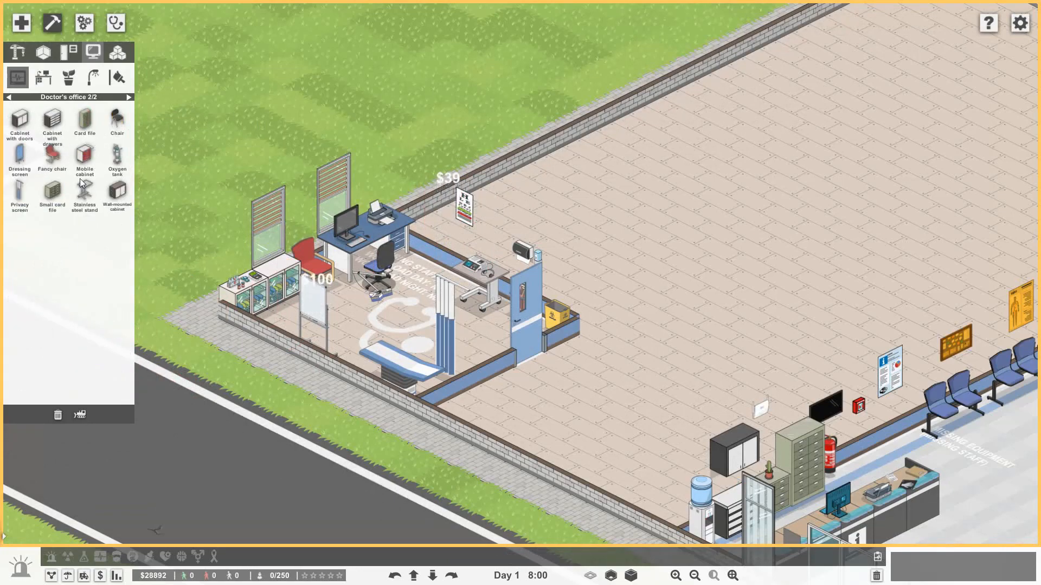
click(117, 157)
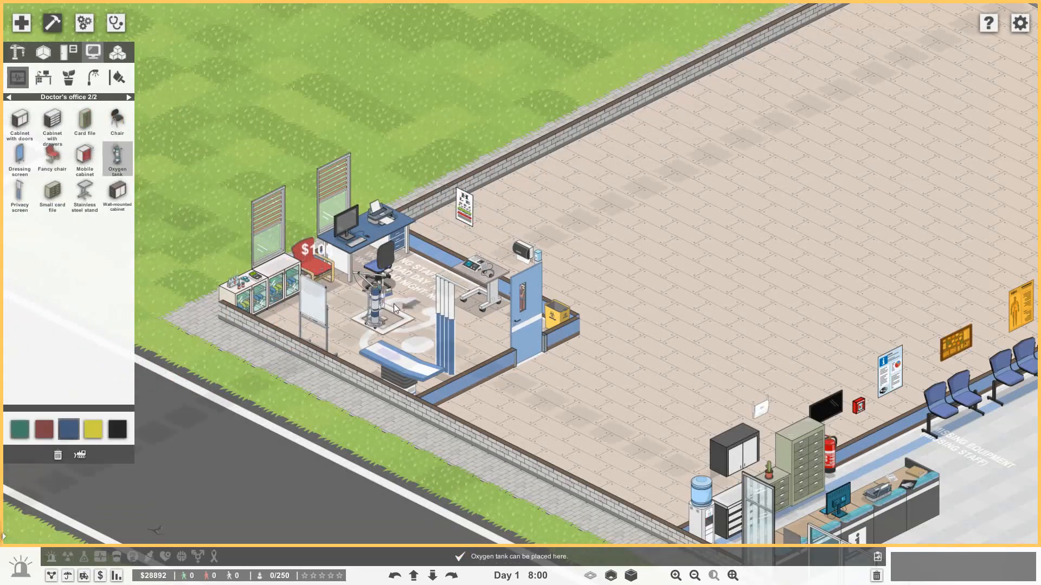
click(469, 376)
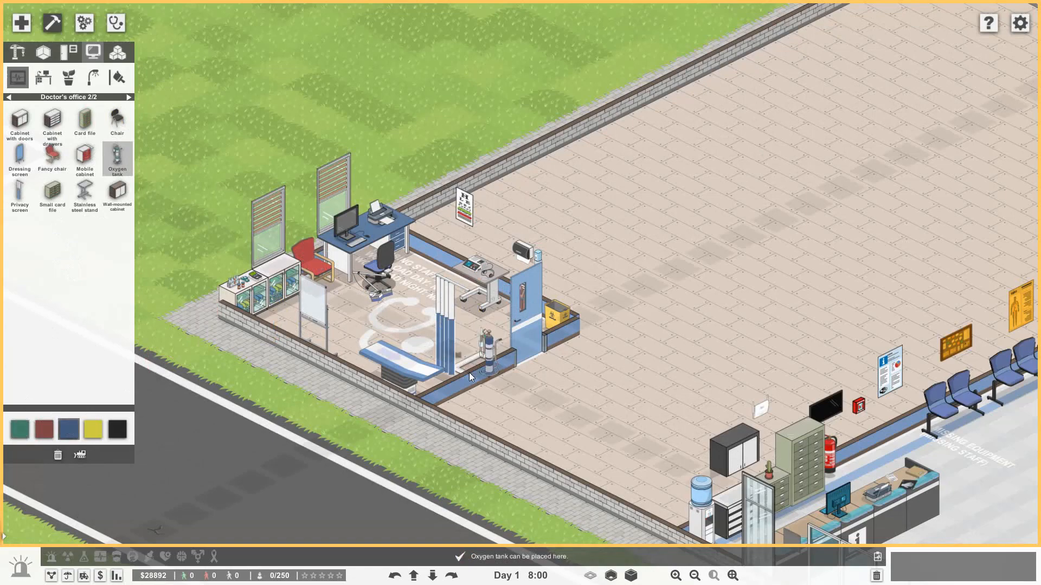
click(472, 377)
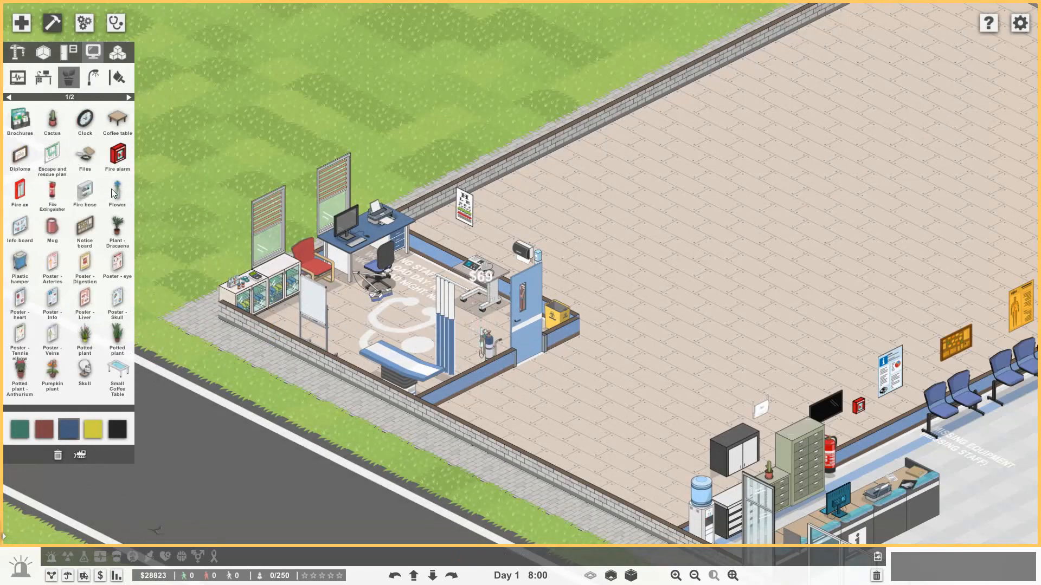
mouse_move(20, 122)
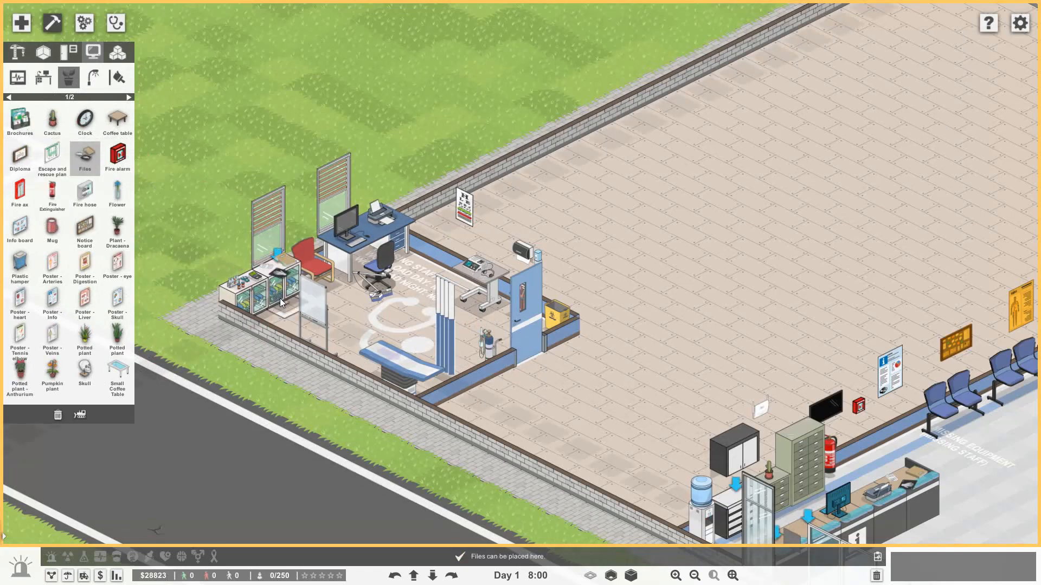
mouse_move(84, 229)
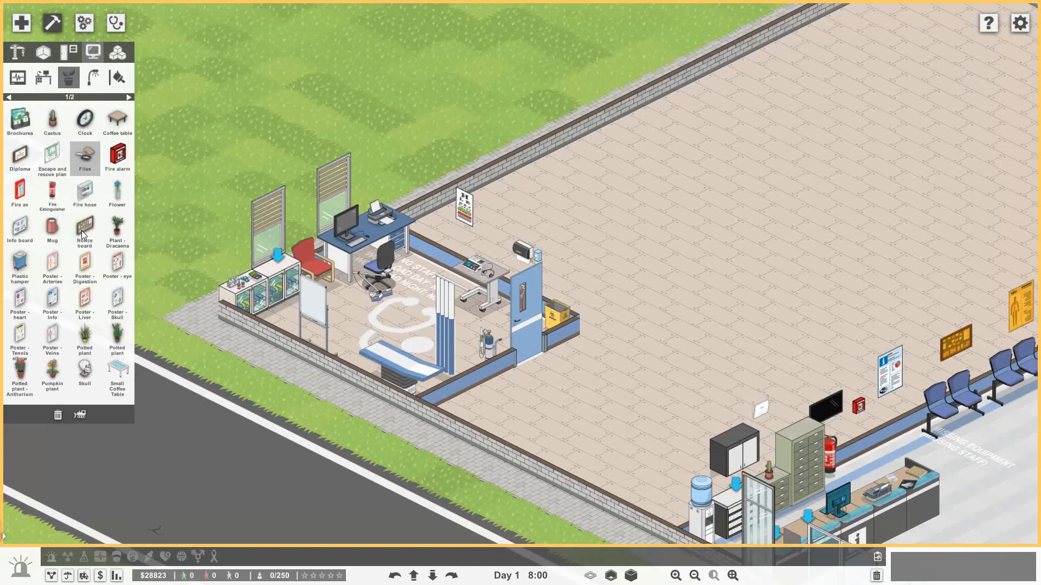
- Hang a wall clock, a fire alarm and posters on the doctor's office walls
click(19, 157)
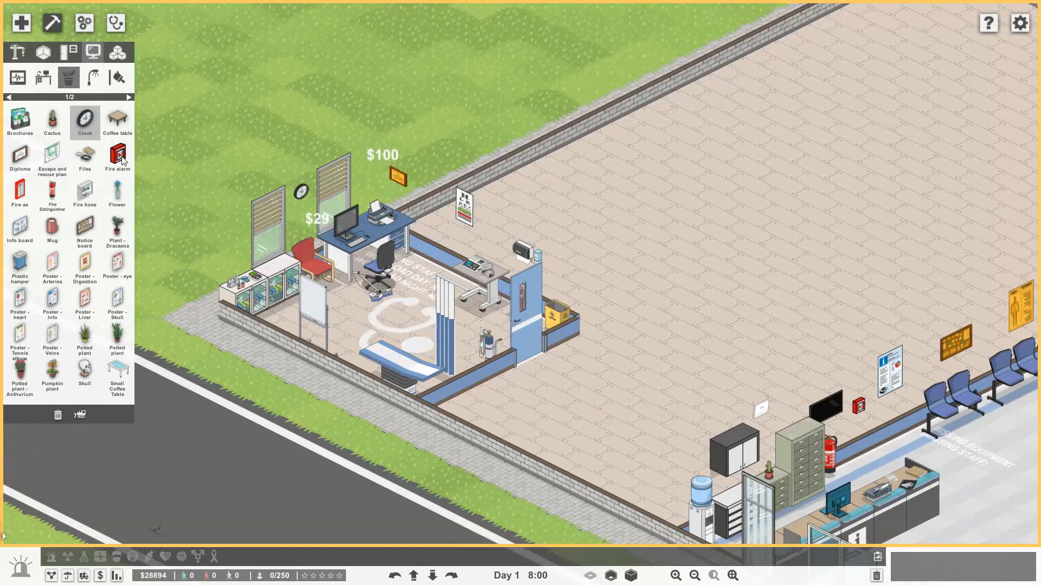
click(117, 158)
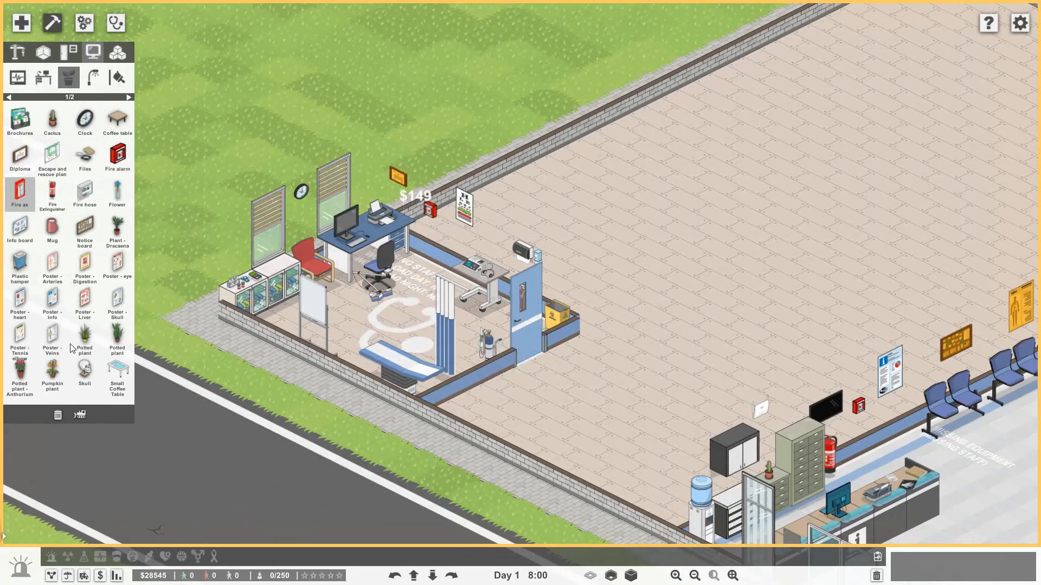
click(52, 306)
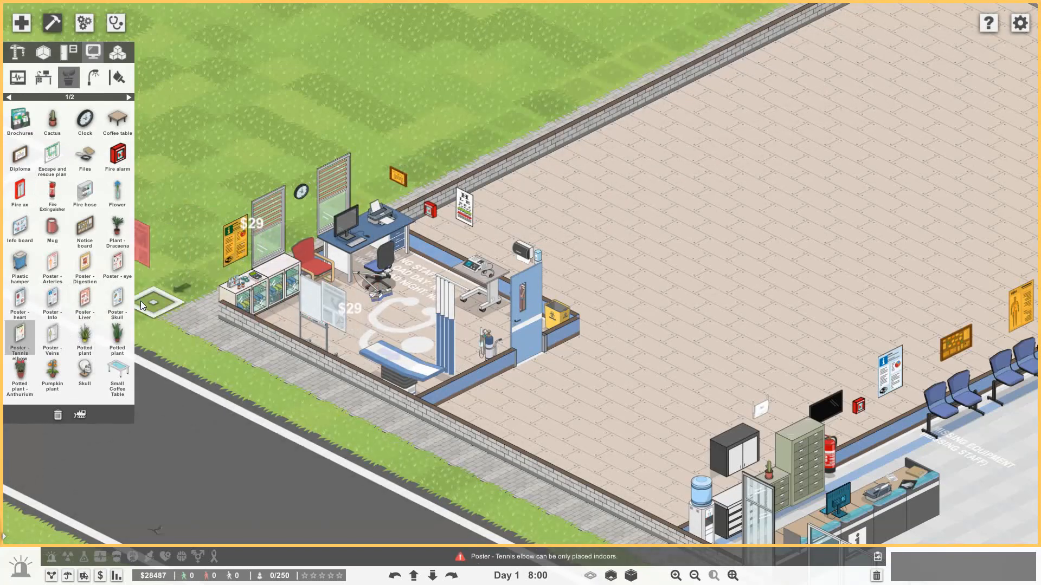
click(118, 302)
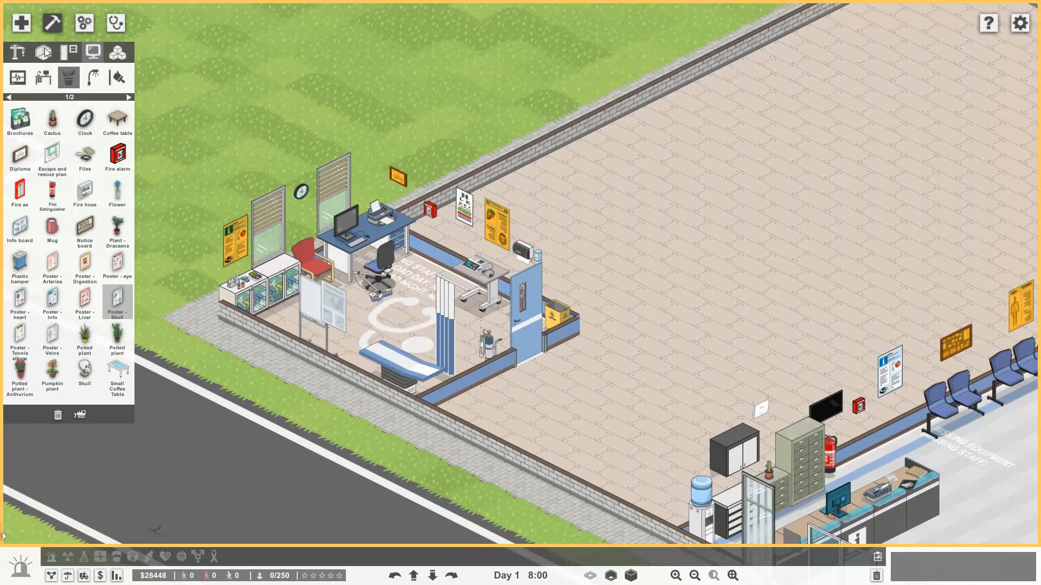
- Fill the doctor's office with White flooring and bring up the clinic department overview
click(42, 52)
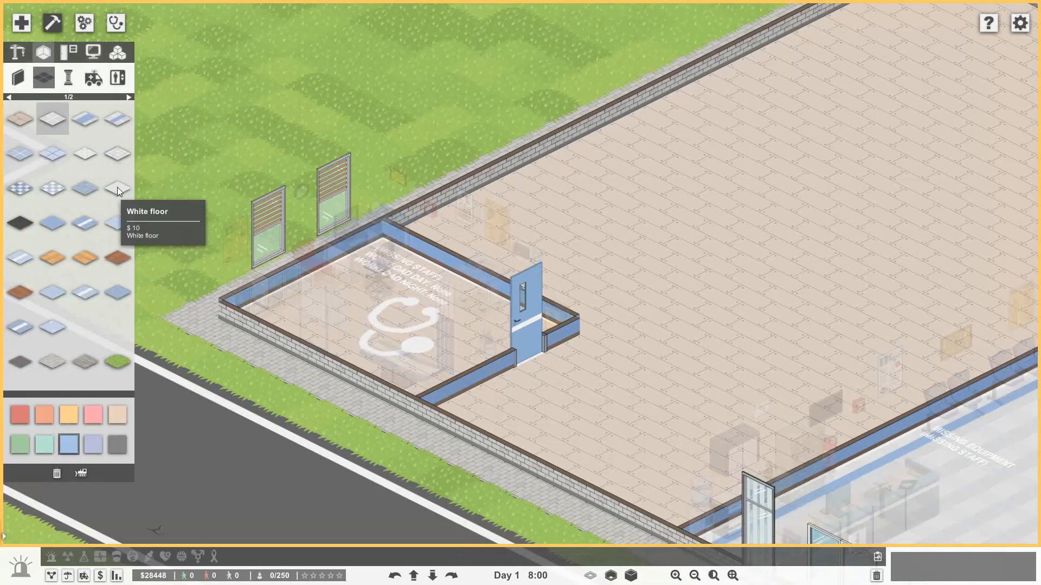
click(117, 187)
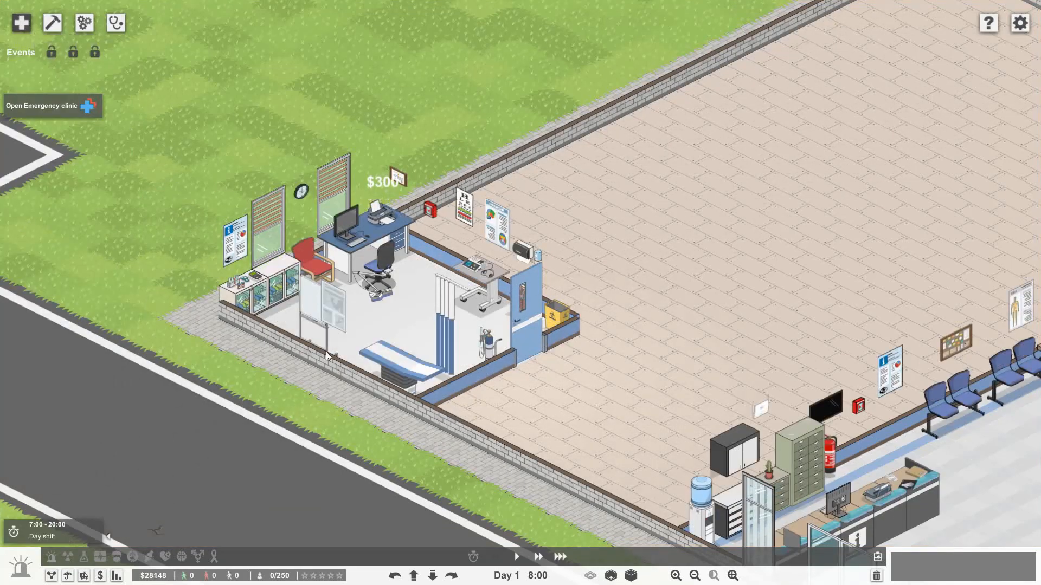
mouse_move(350, 388)
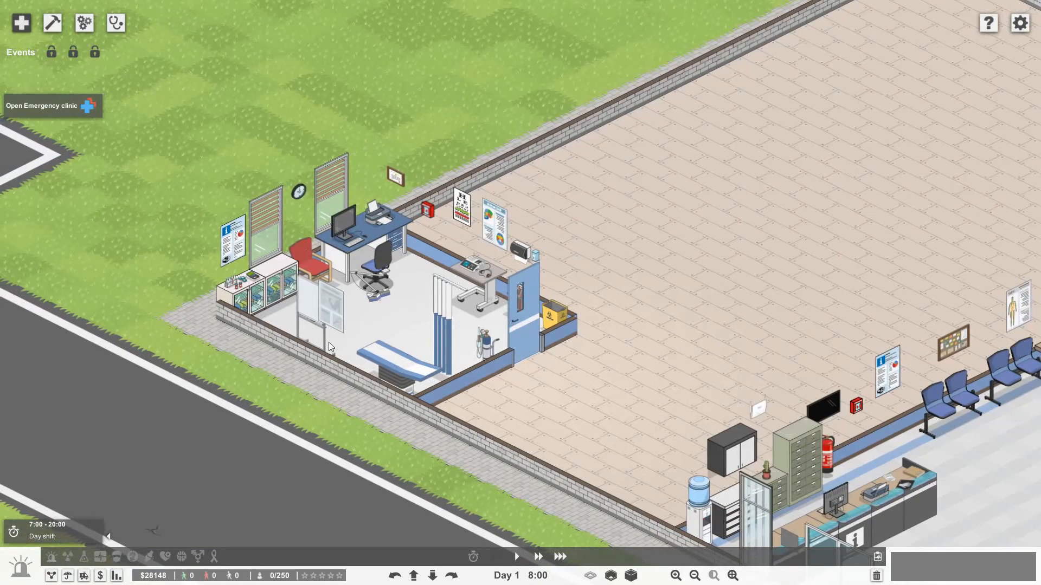
click(84, 23)
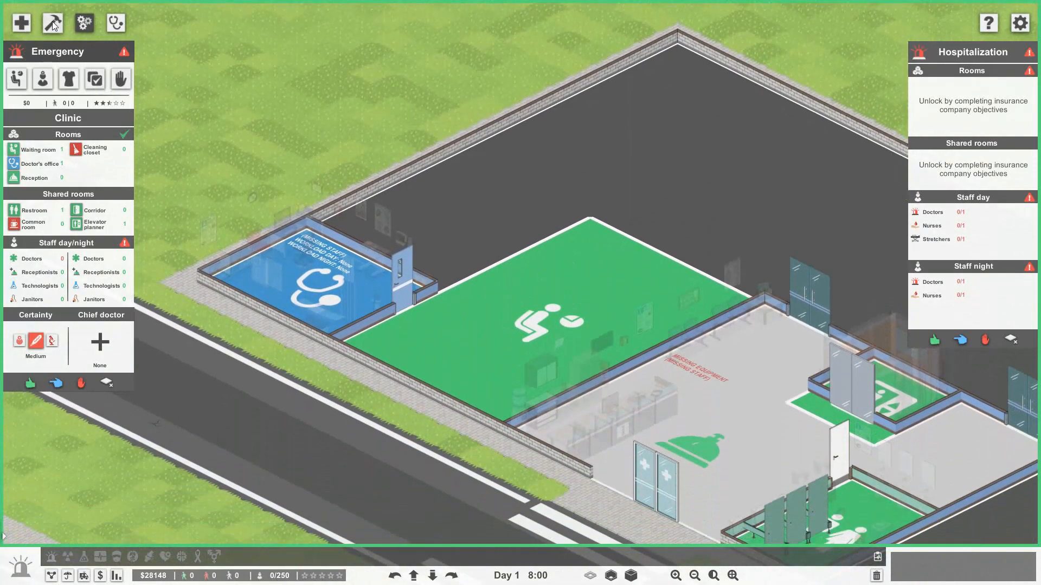
- Put a floor number 1 decal on the wall beside the office door
click(52, 23)
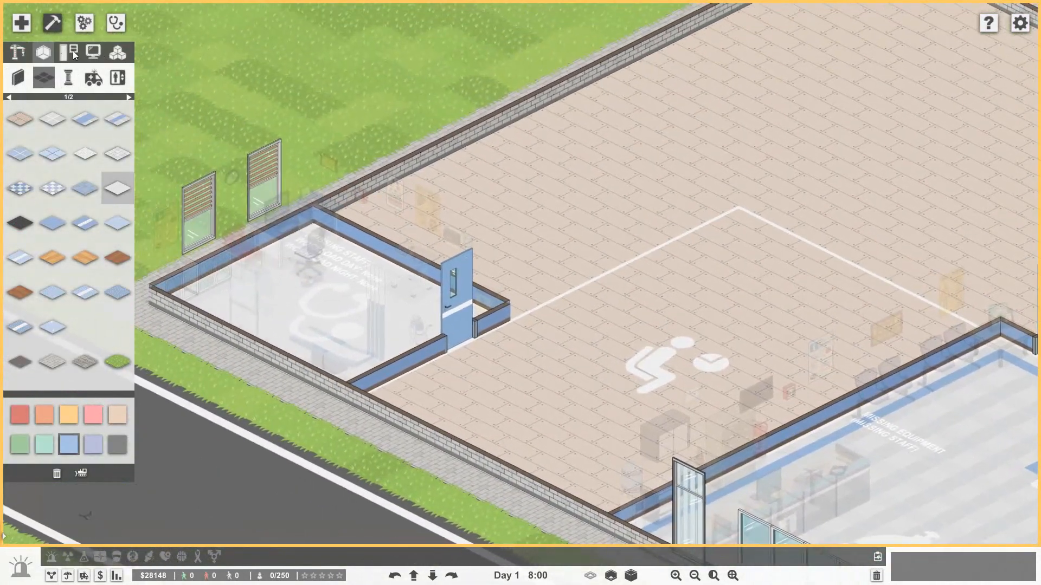
click(116, 52)
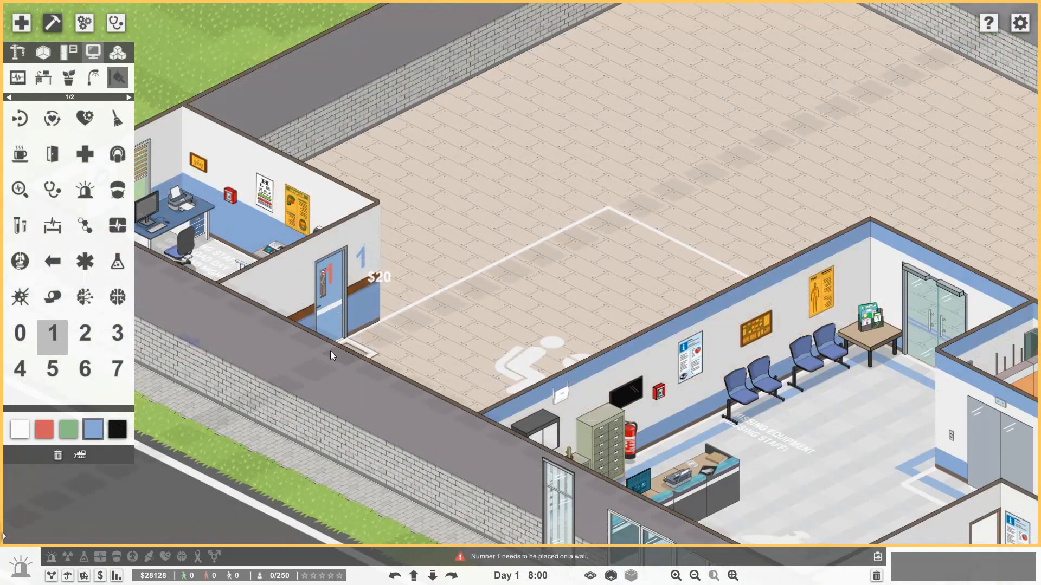
click(52, 192)
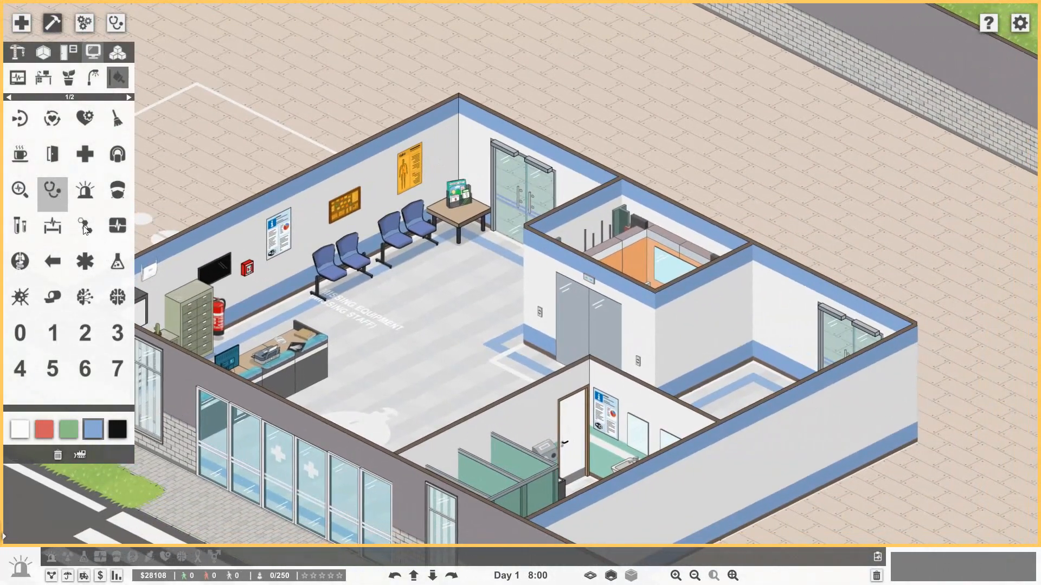
mouse_move(73, 319)
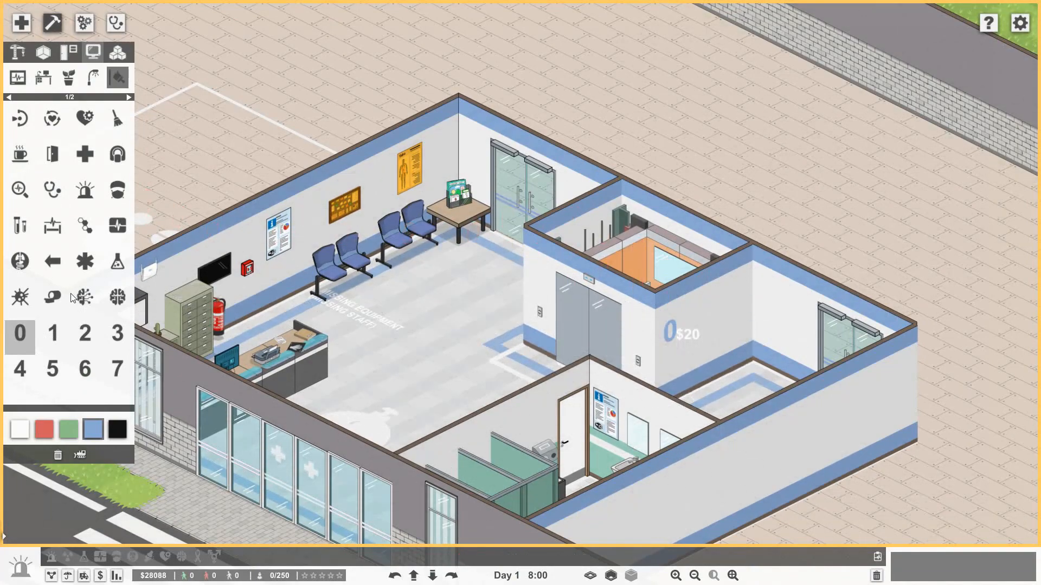
mouse_move(52, 261)
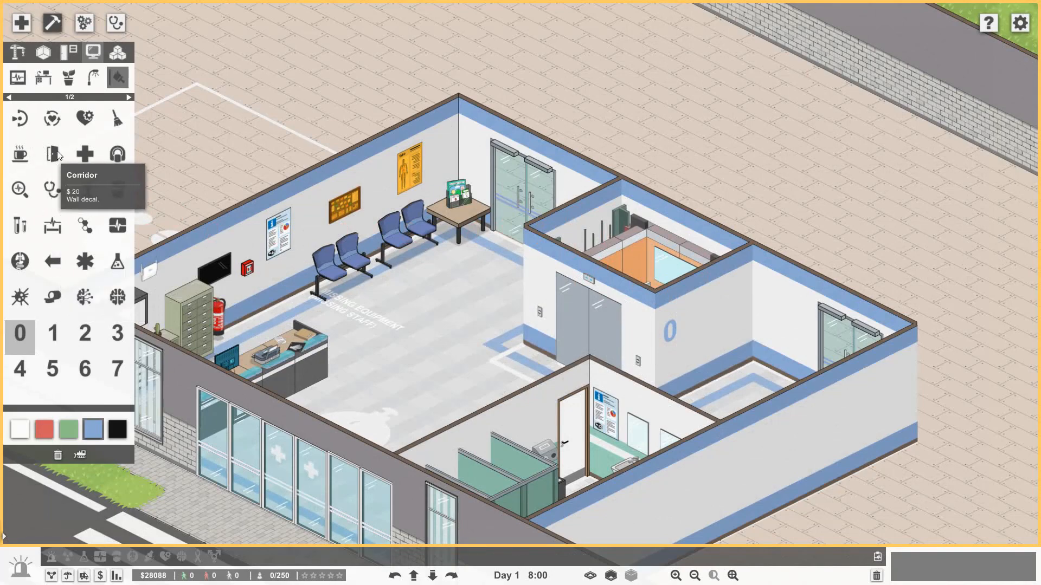
mouse_move(59, 249)
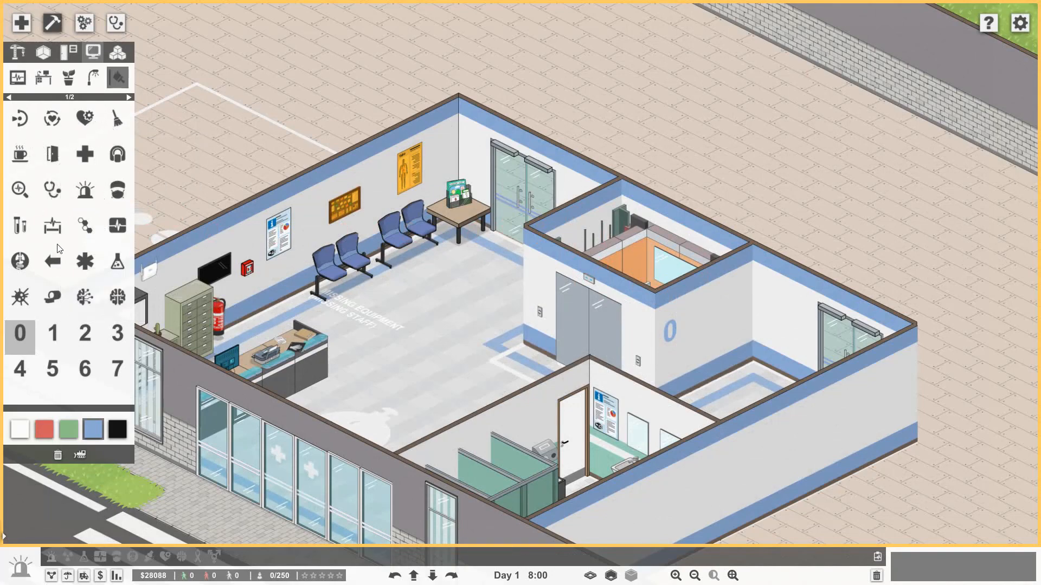
- Mount the waiting room sign above the seats and another room sign nearby
click(128, 98)
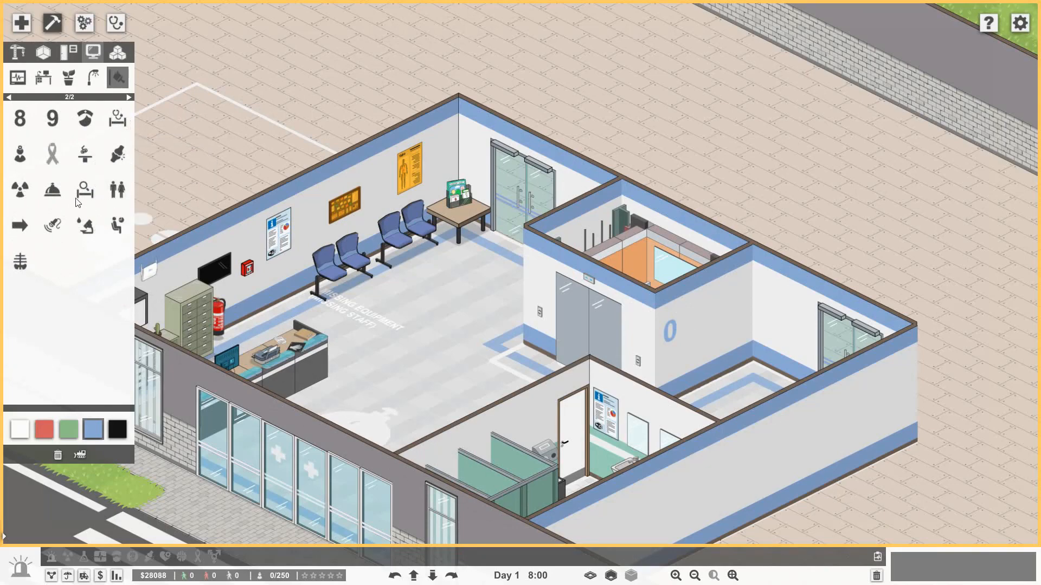
click(52, 191)
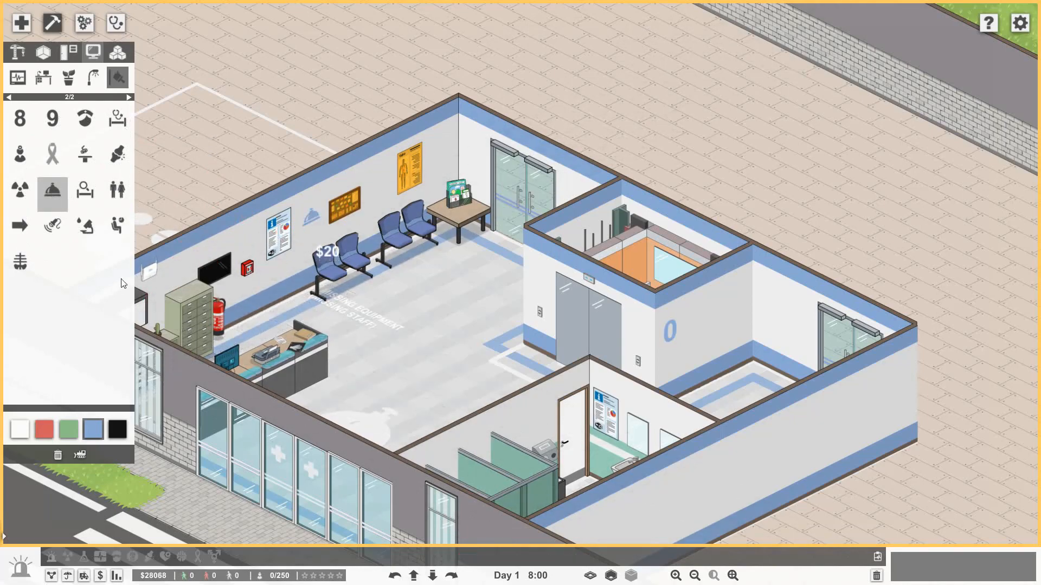
click(117, 227)
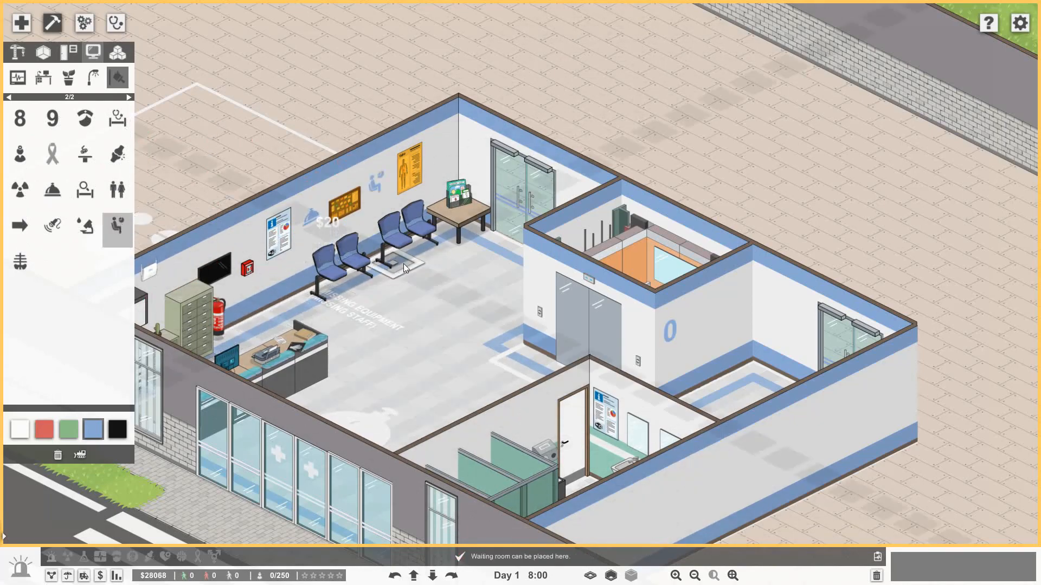
mouse_move(52, 224)
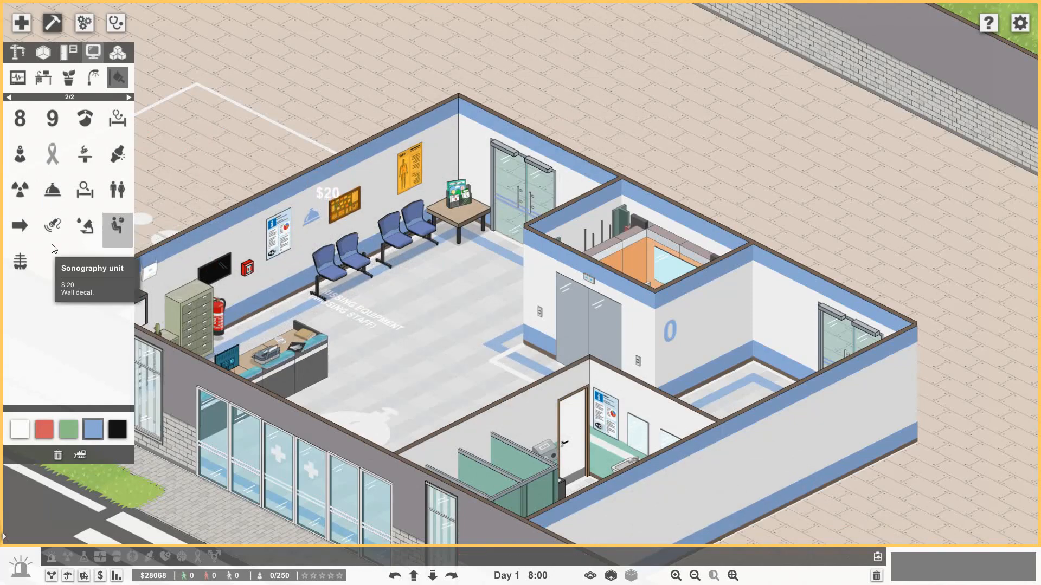
click(116, 193)
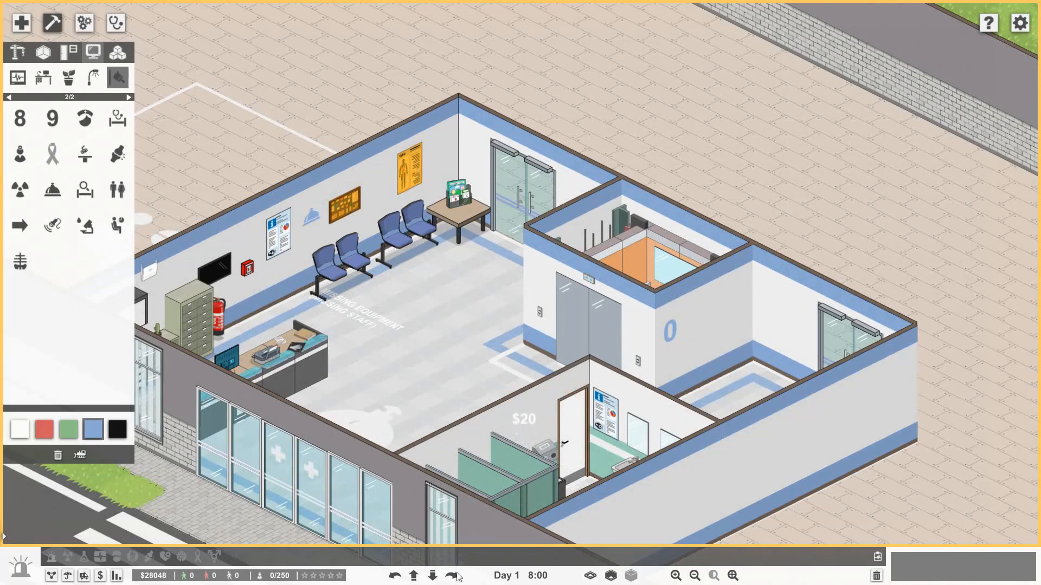
mouse_move(455, 575)
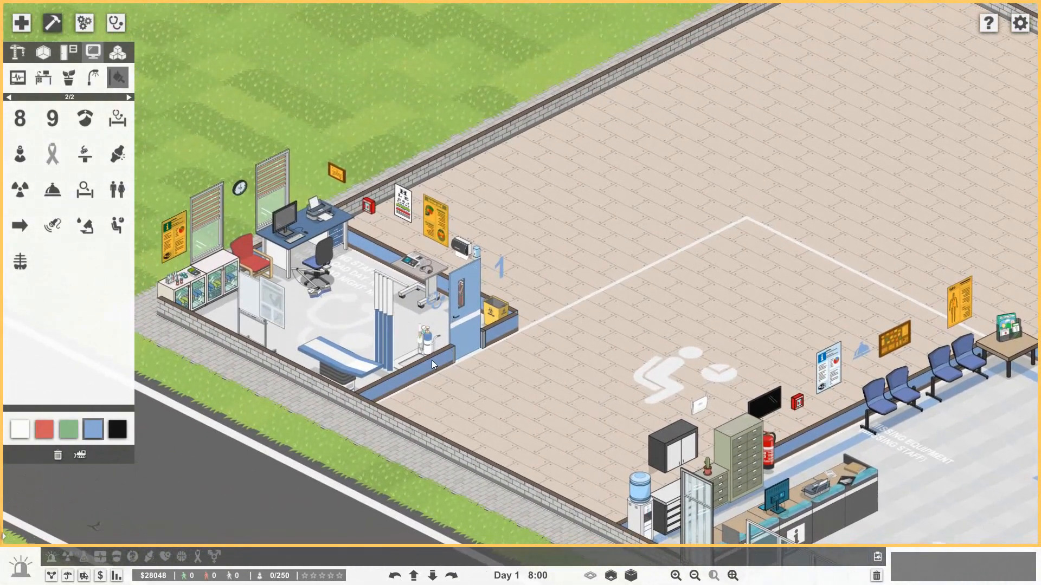
- Lay grey floor tiles across the whole waiting area
click(52, 23)
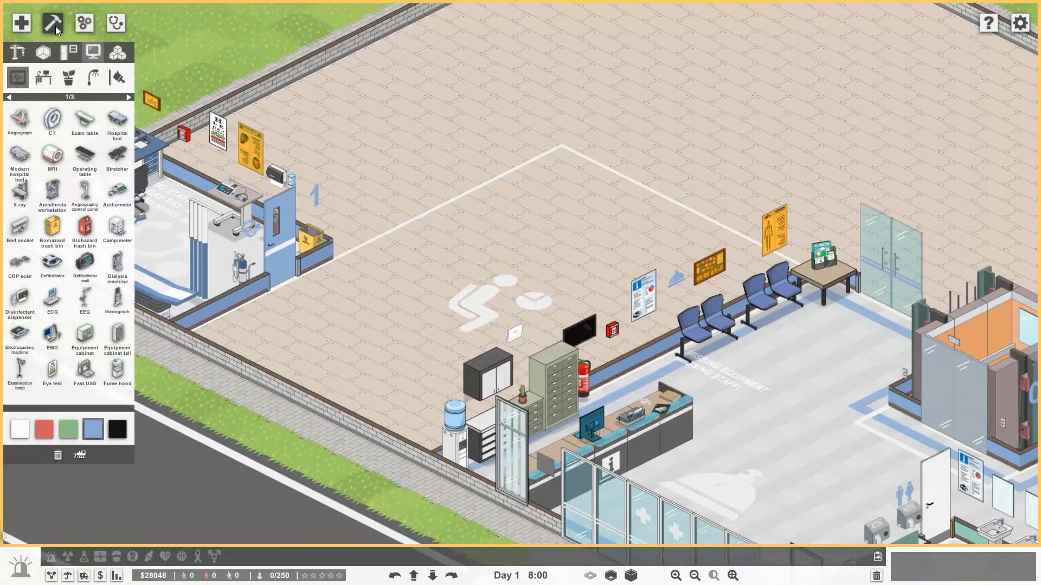
click(52, 23)
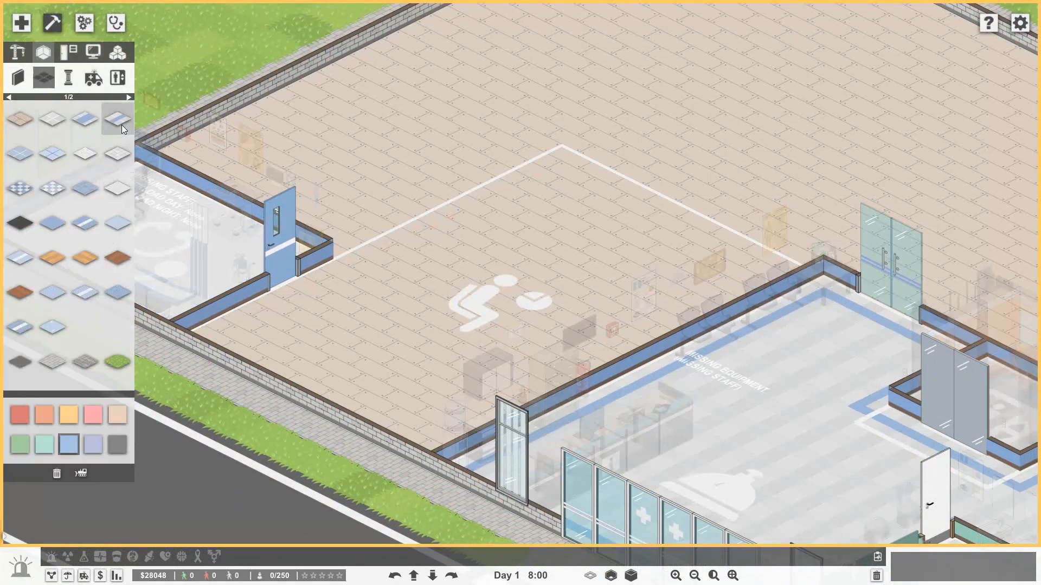
drag(561, 153, 744, 266)
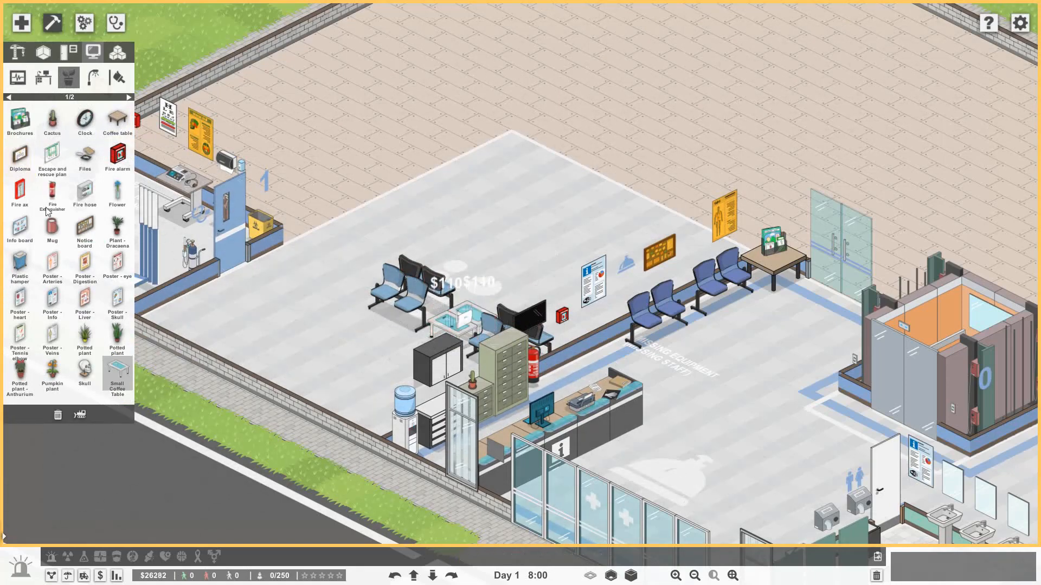
- Dress the waiting area with brochure stands, extra seating and a fire hose outside the office
click(19, 120)
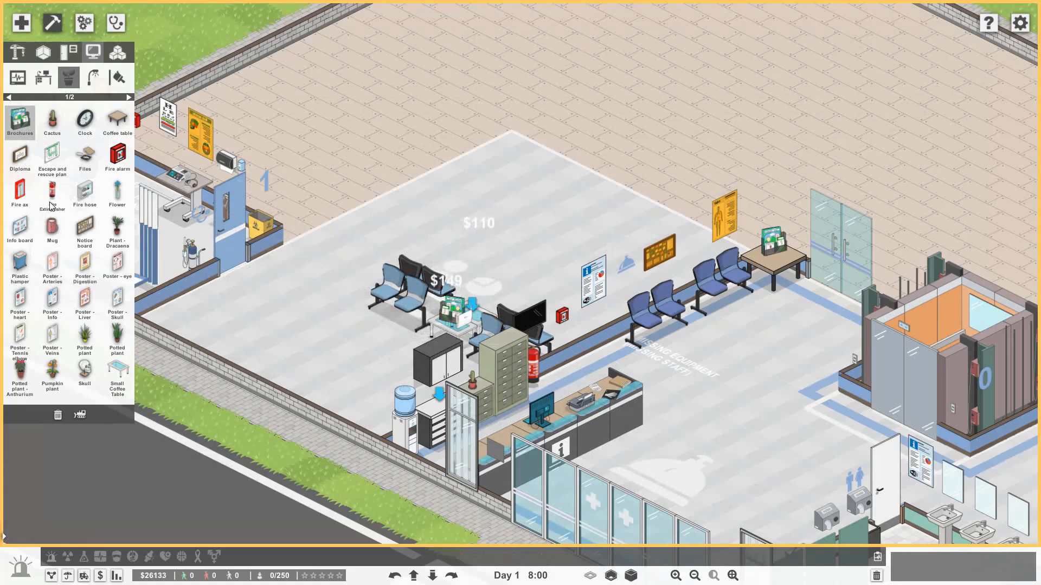
click(129, 97)
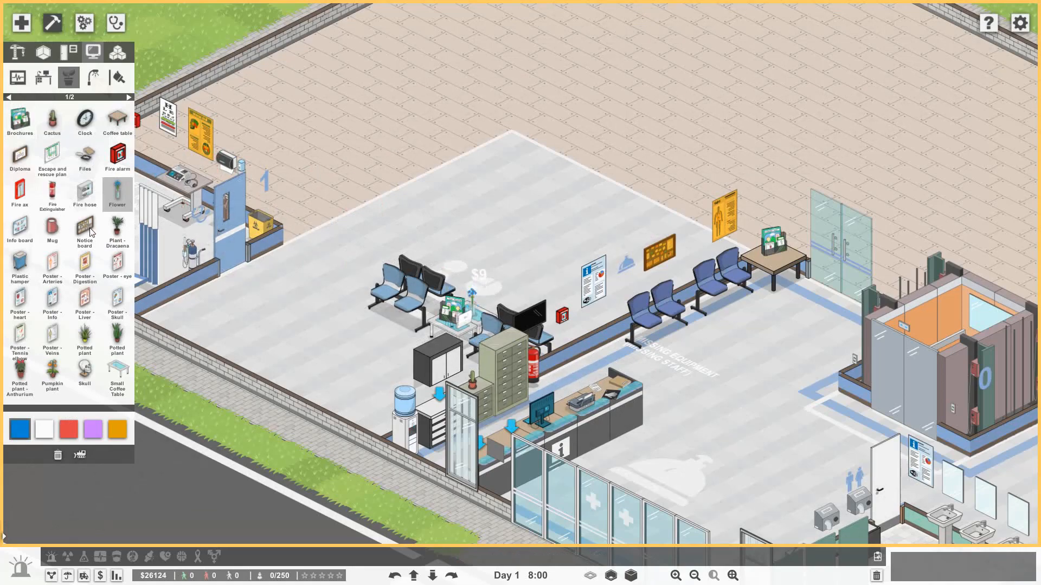
click(20, 193)
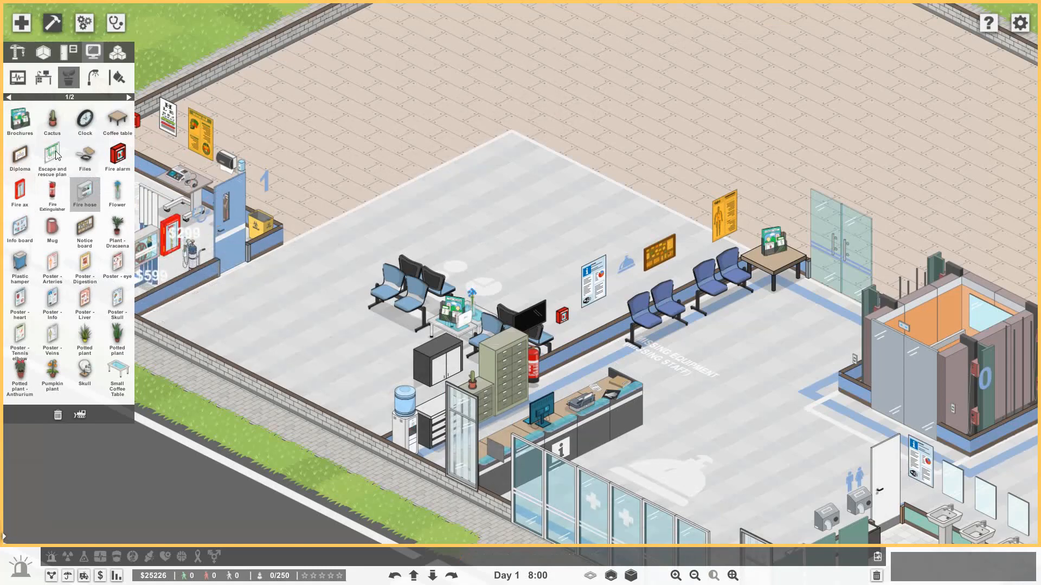
click(52, 159)
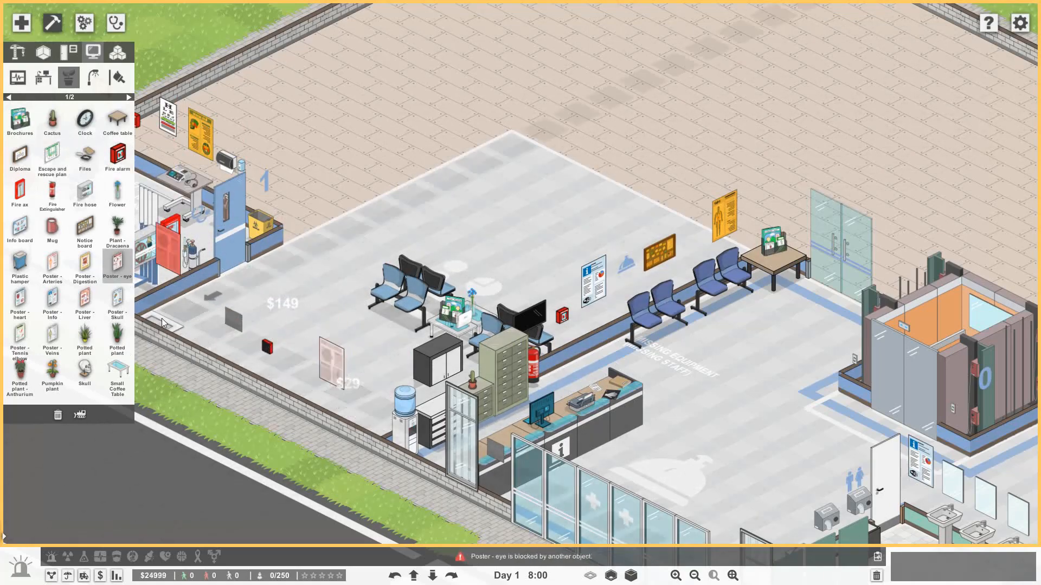
- Hang a poster and fit glass doors into the waiting room's front wall
click(52, 307)
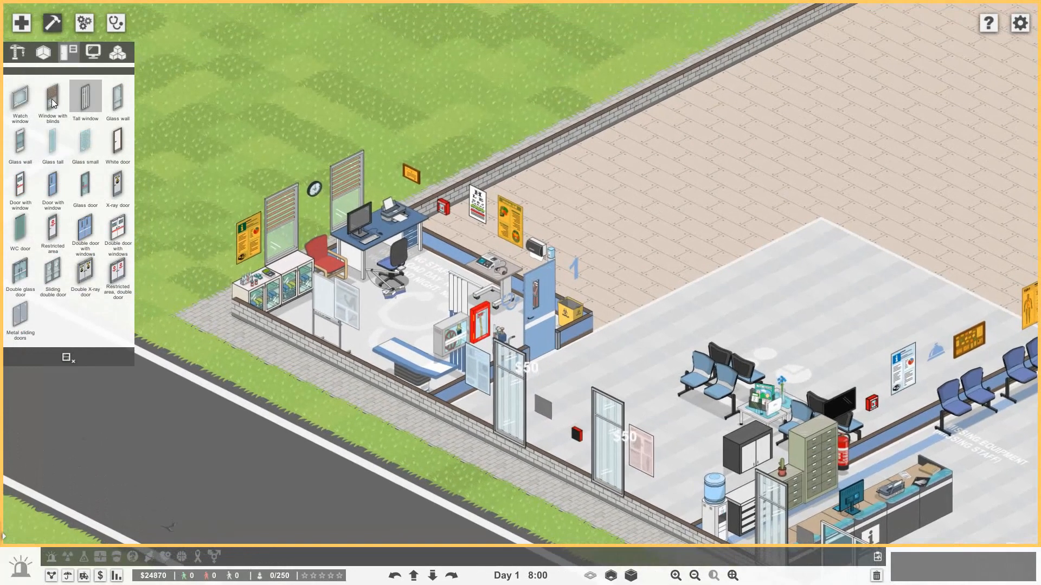
click(52, 96)
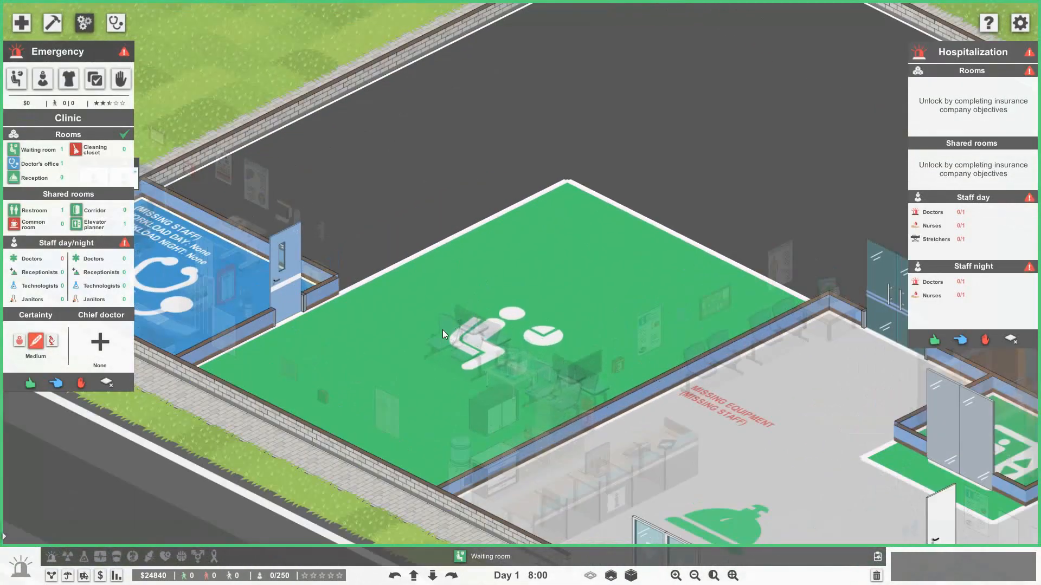
mouse_move(52, 22)
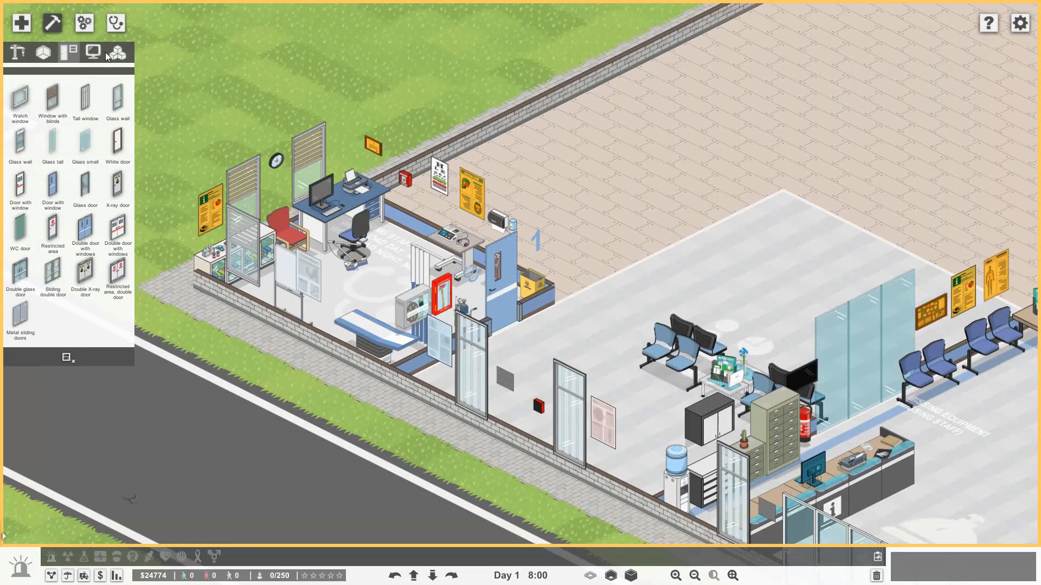
mouse_move(83, 23)
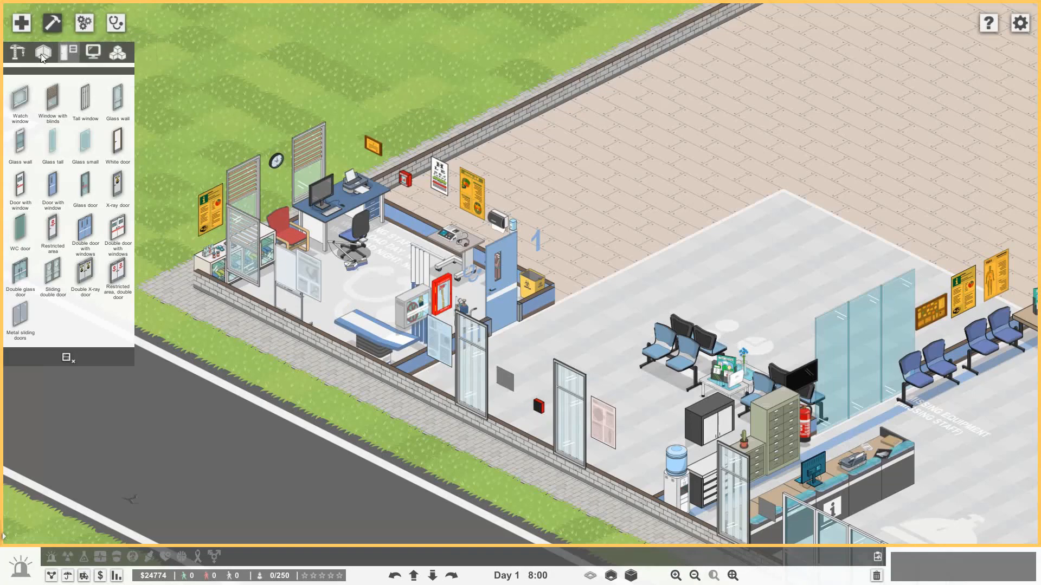
- Wall off and floor a 6x6 room beside the first doctor's office for the second office
click(42, 52)
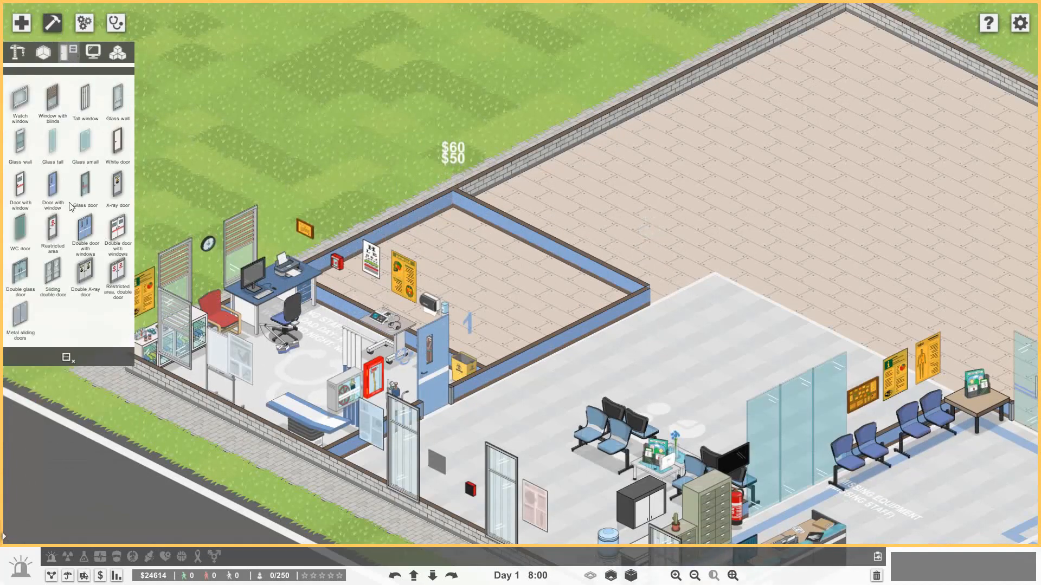
click(52, 189)
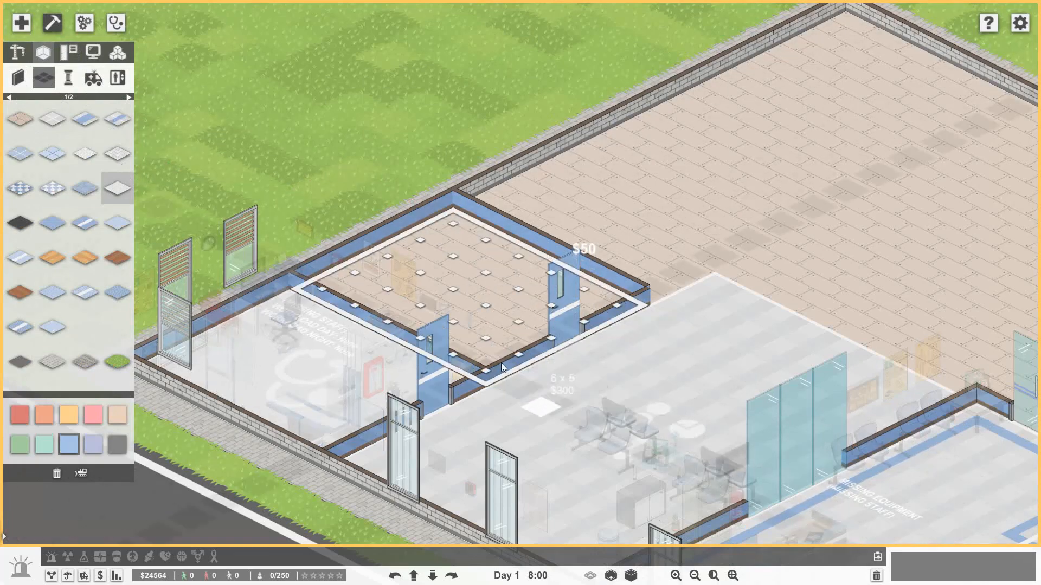
click(83, 23)
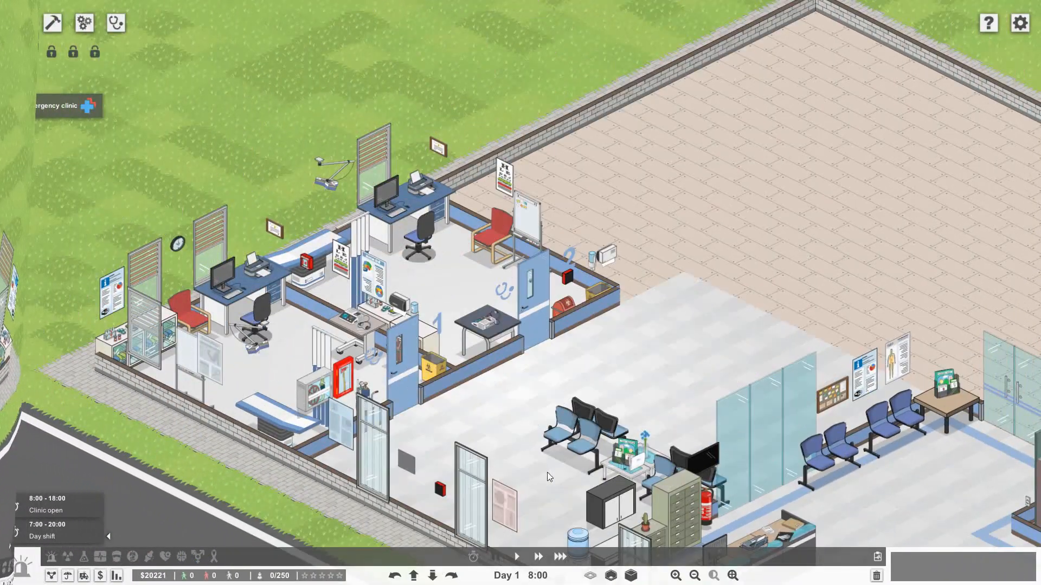
- Place a potted plant next to the vending machine in the hall outside the offices
click(83, 23)
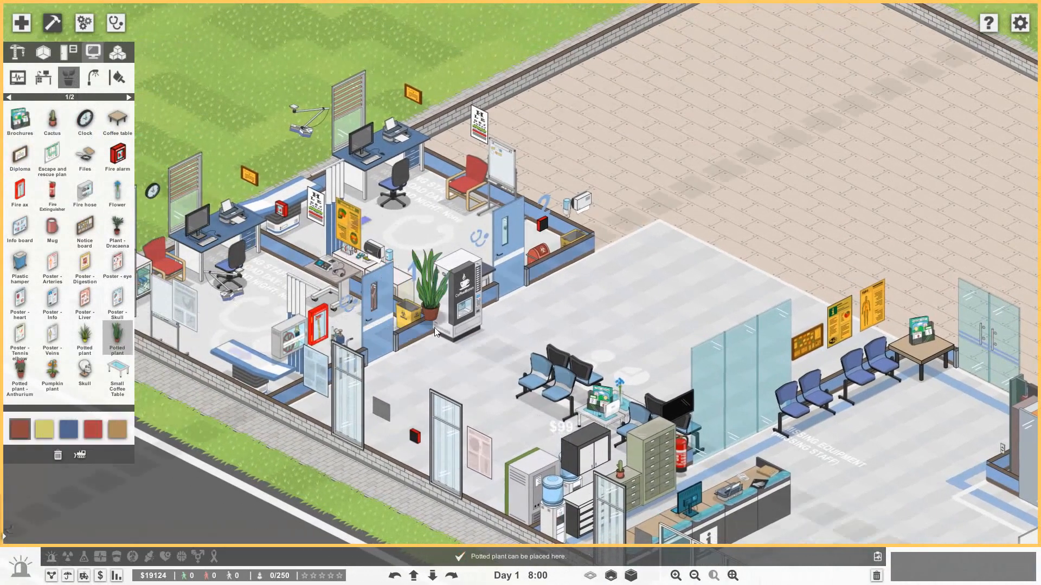
click(428, 339)
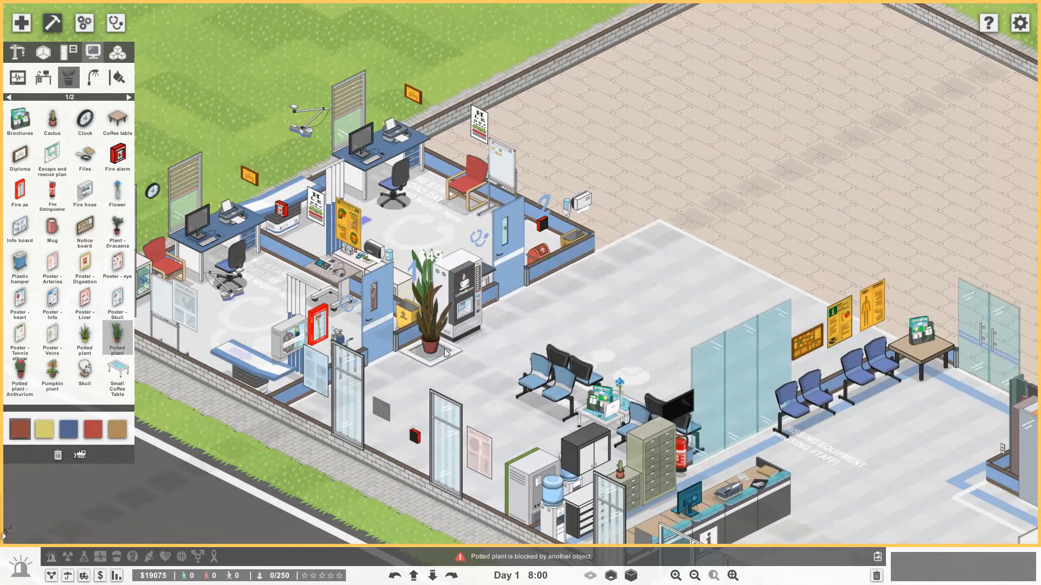
click(117, 231)
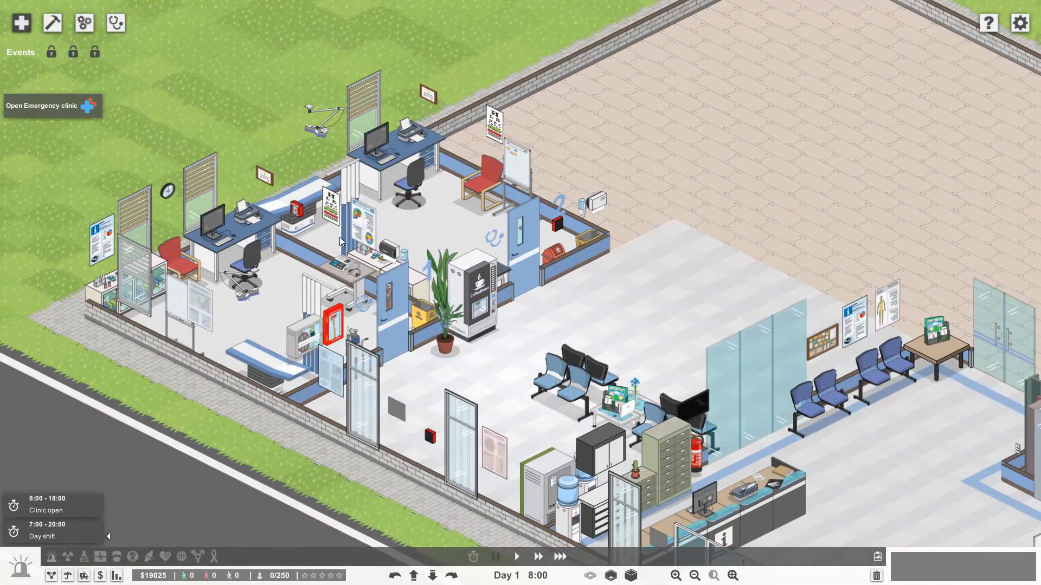
- Show the clinic department overview flagging both doctor's offices as missing staff
click(84, 23)
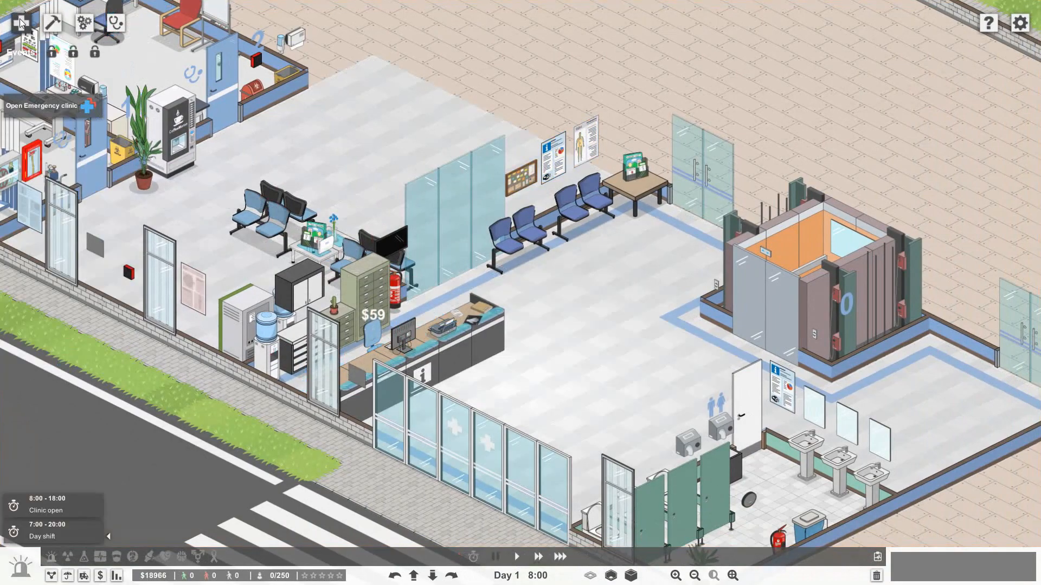
click(20, 22)
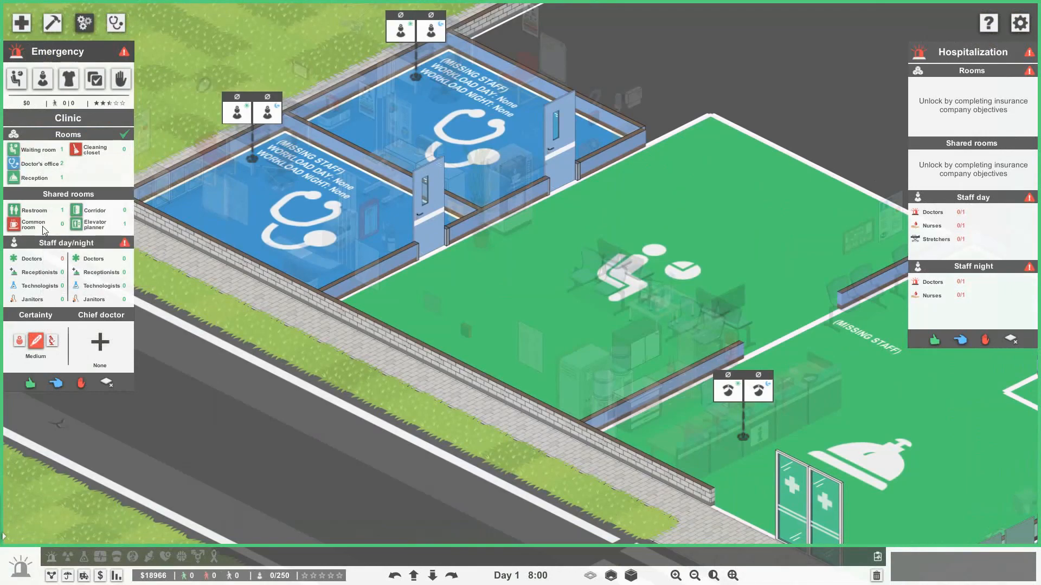
mouse_move(283, 256)
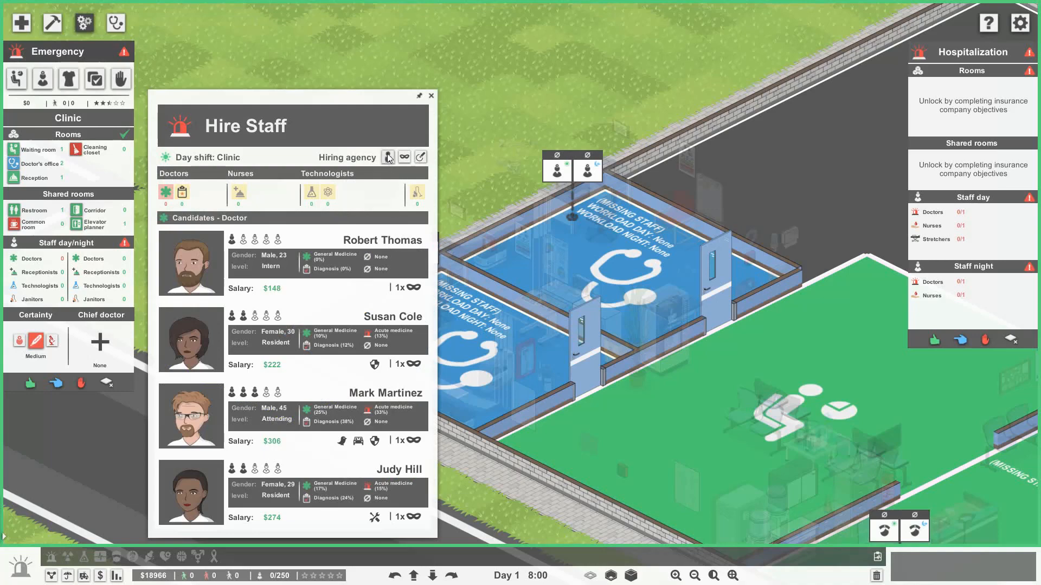
mouse_move(389, 157)
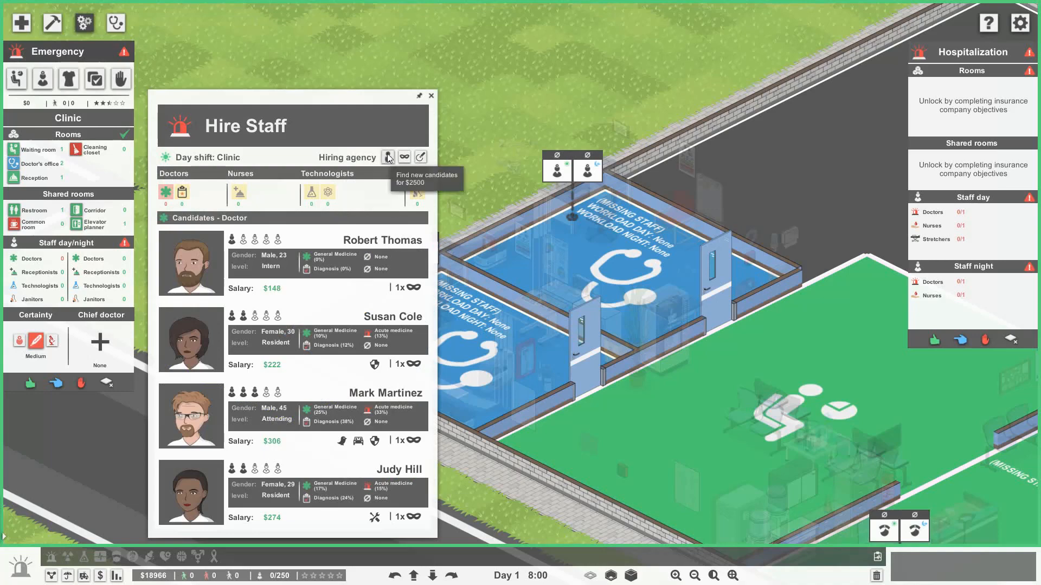
mouse_move(397, 185)
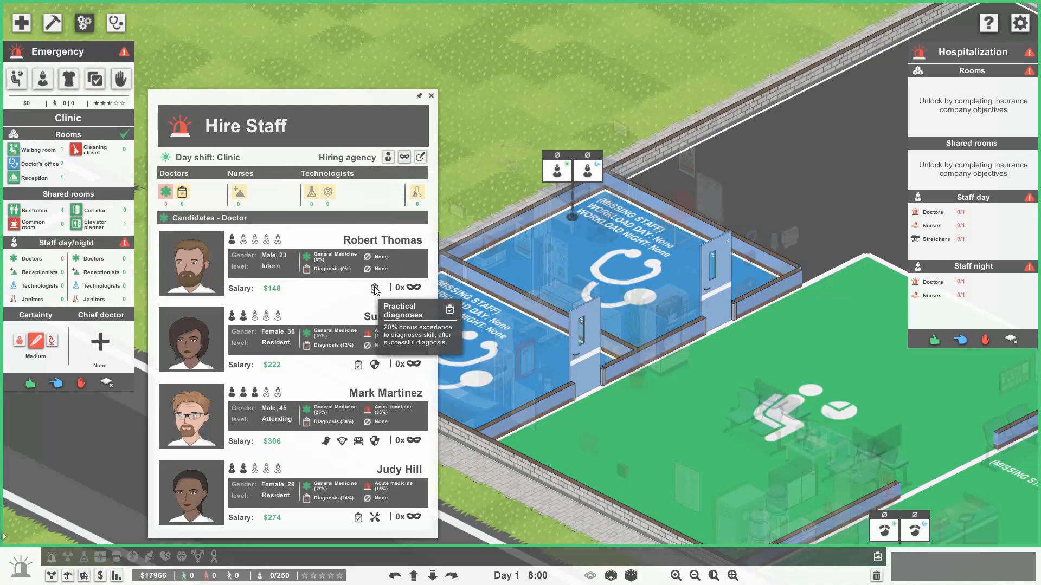
mouse_move(375, 364)
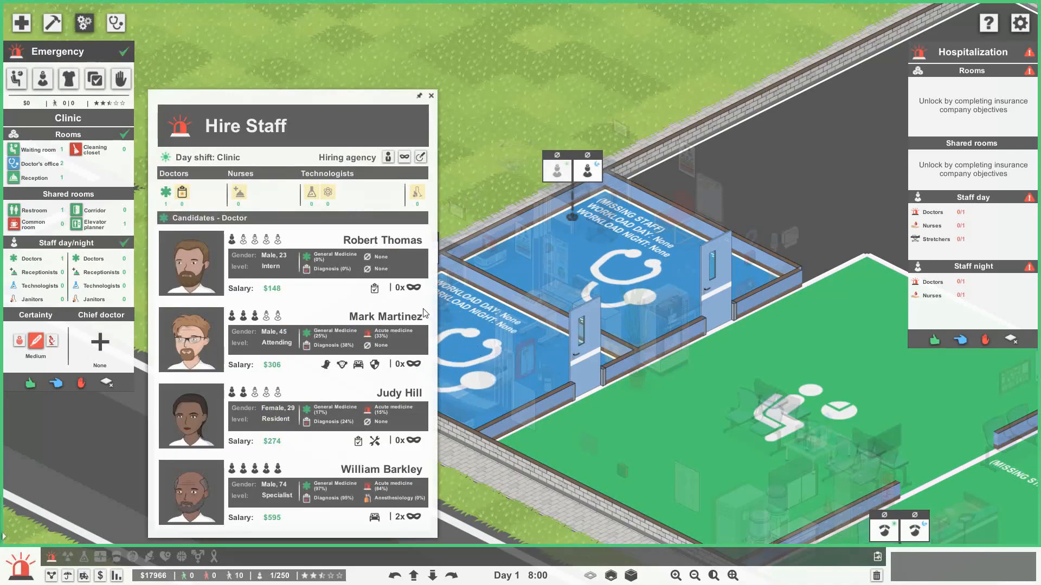
mouse_move(344, 406)
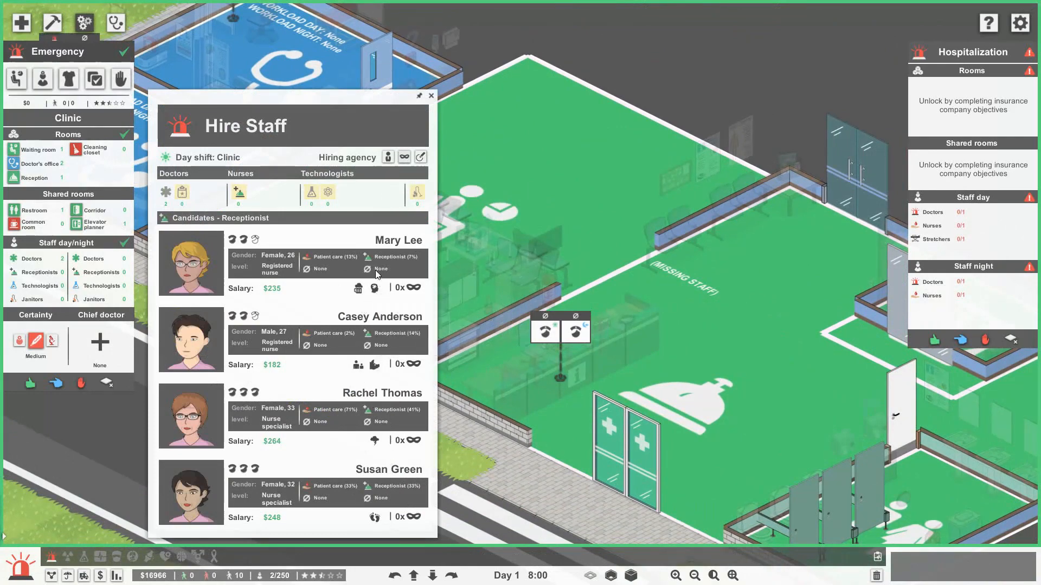
mouse_move(373, 365)
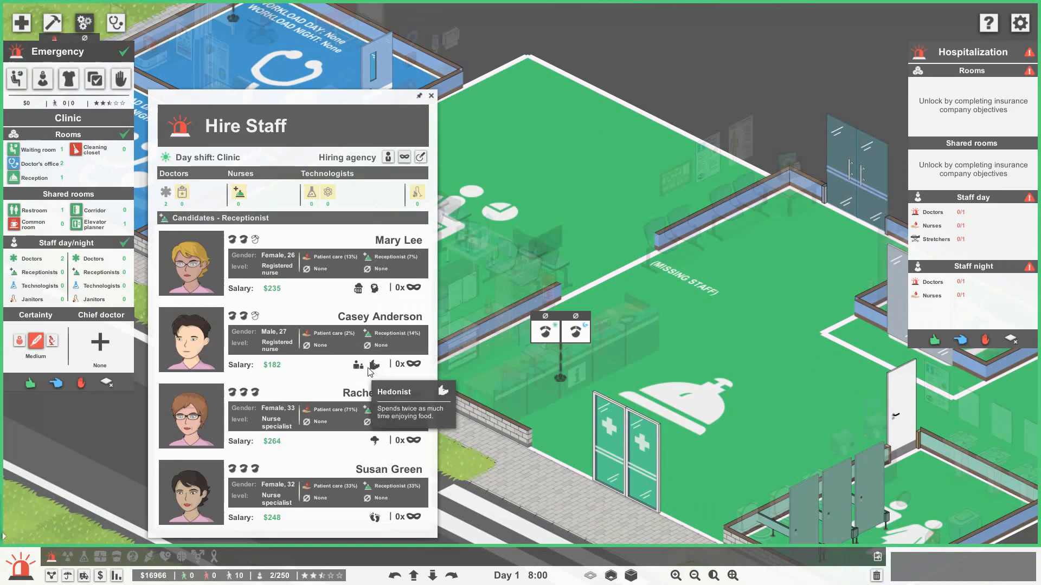
mouse_move(375, 443)
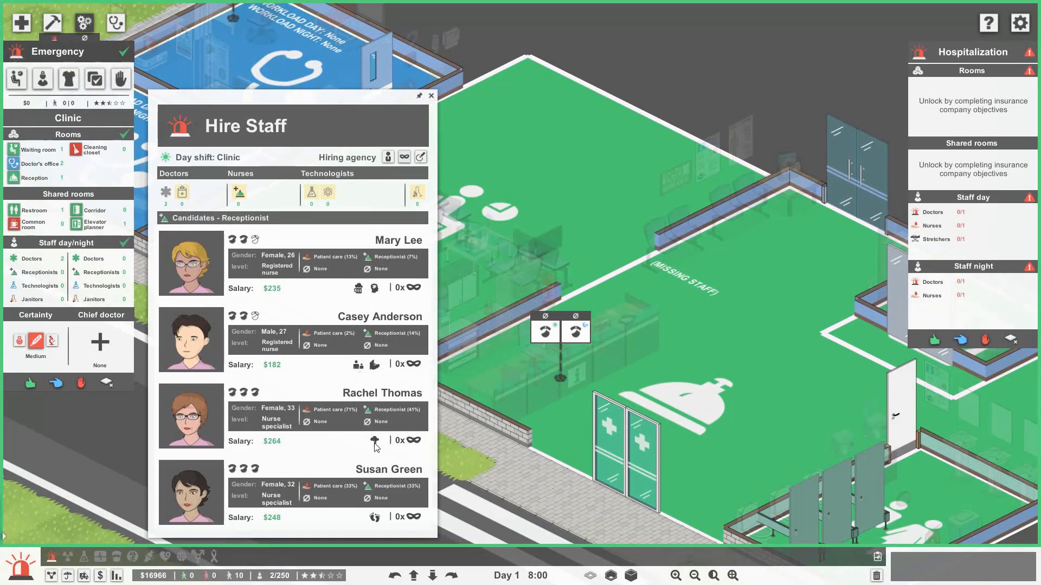
mouse_move(374, 519)
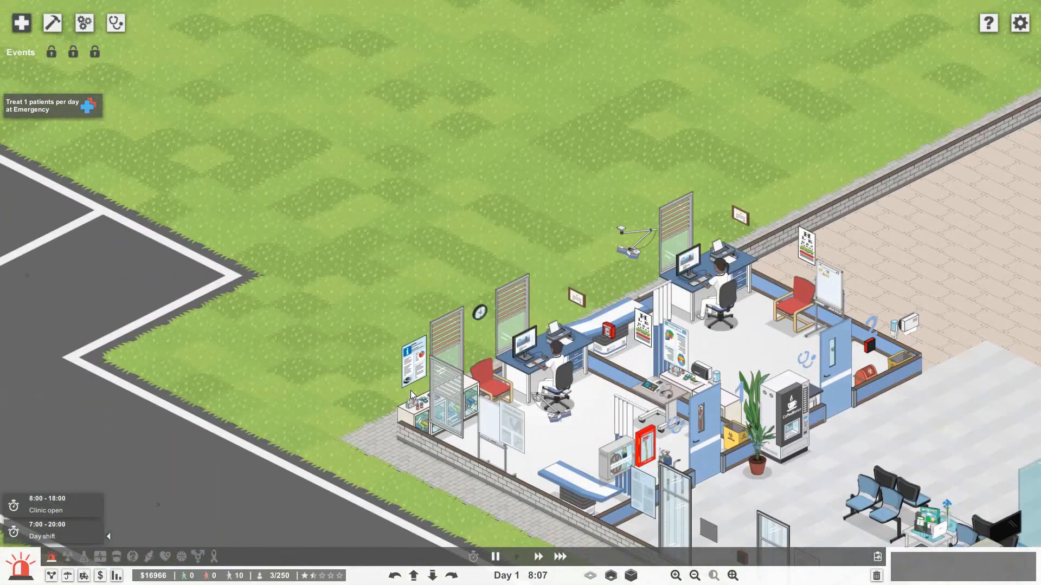
- Enclose the tiled extension behind the offices with interior walls
click(52, 23)
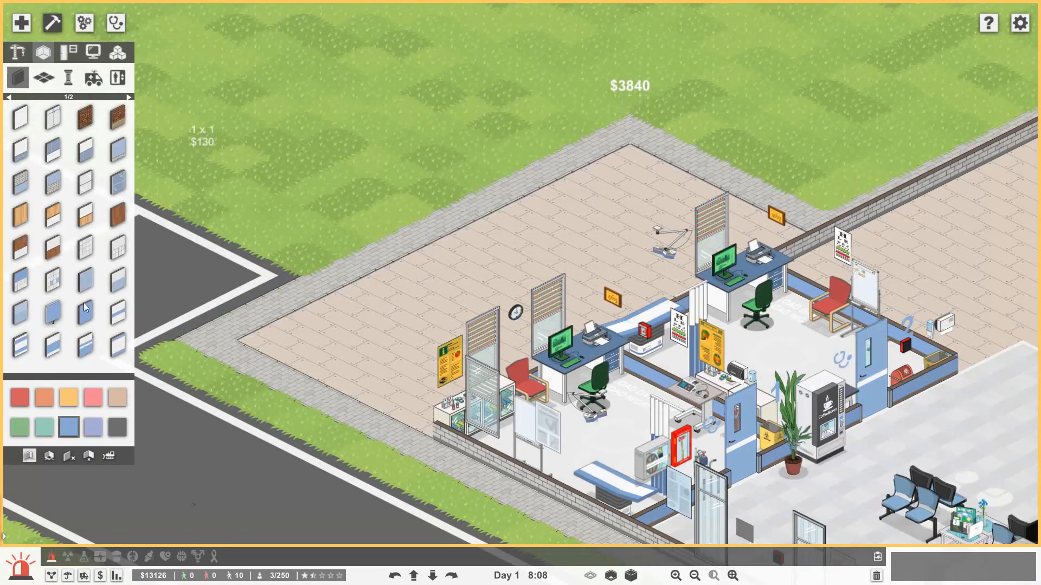
click(53, 182)
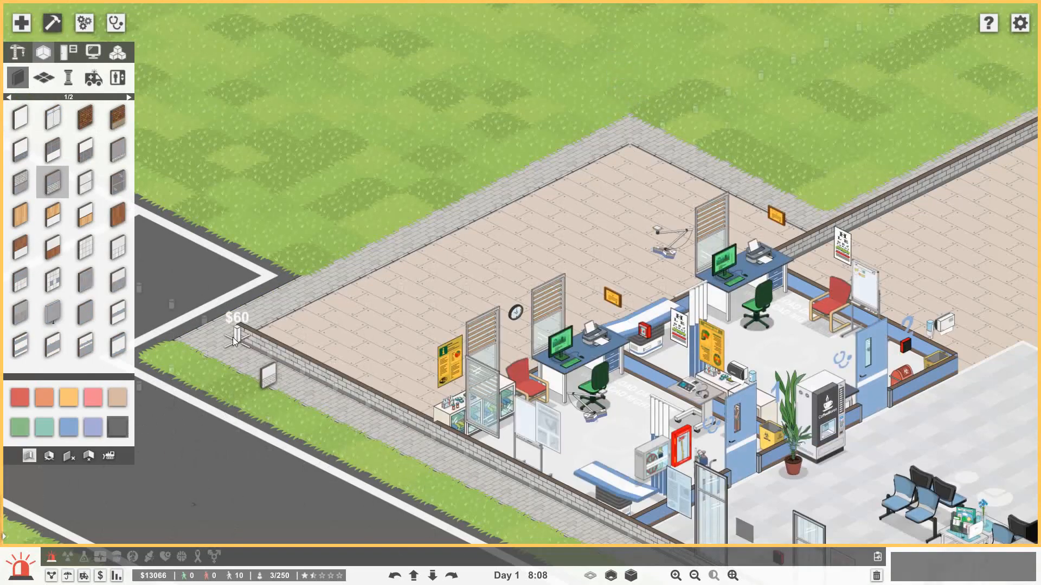
mouse_move(83, 343)
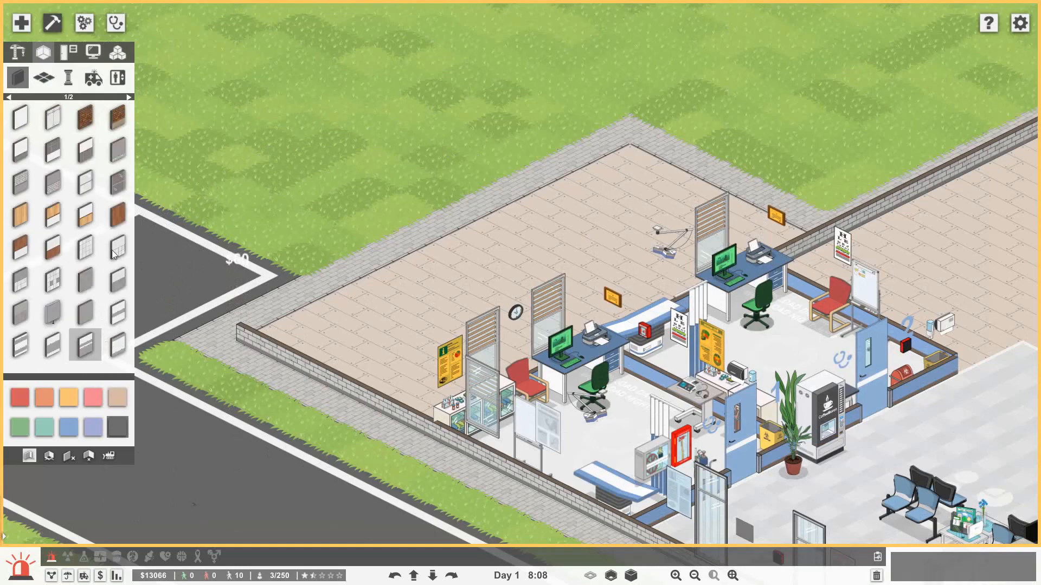
mouse_move(33, 162)
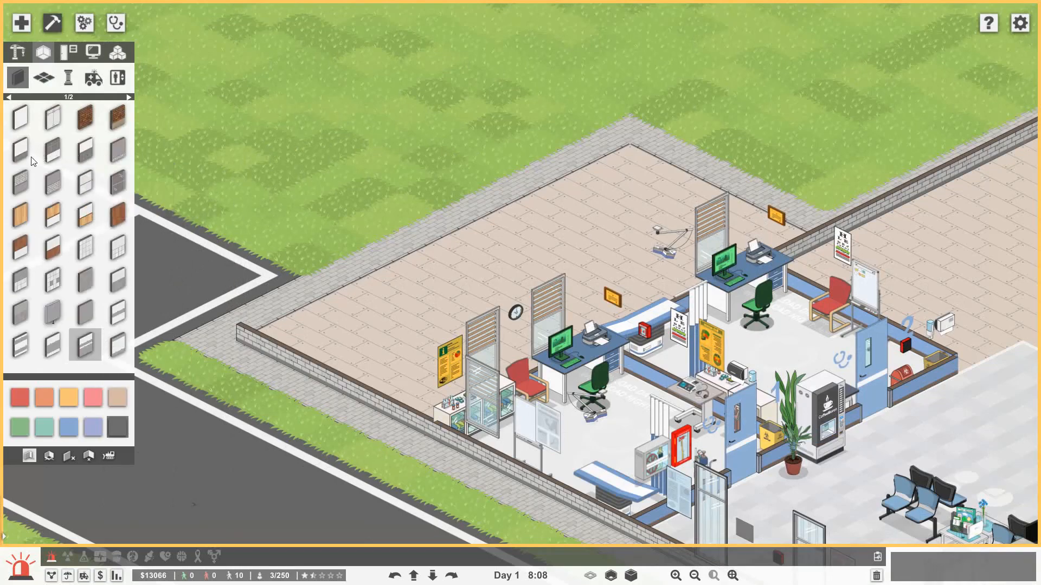
mouse_move(20, 342)
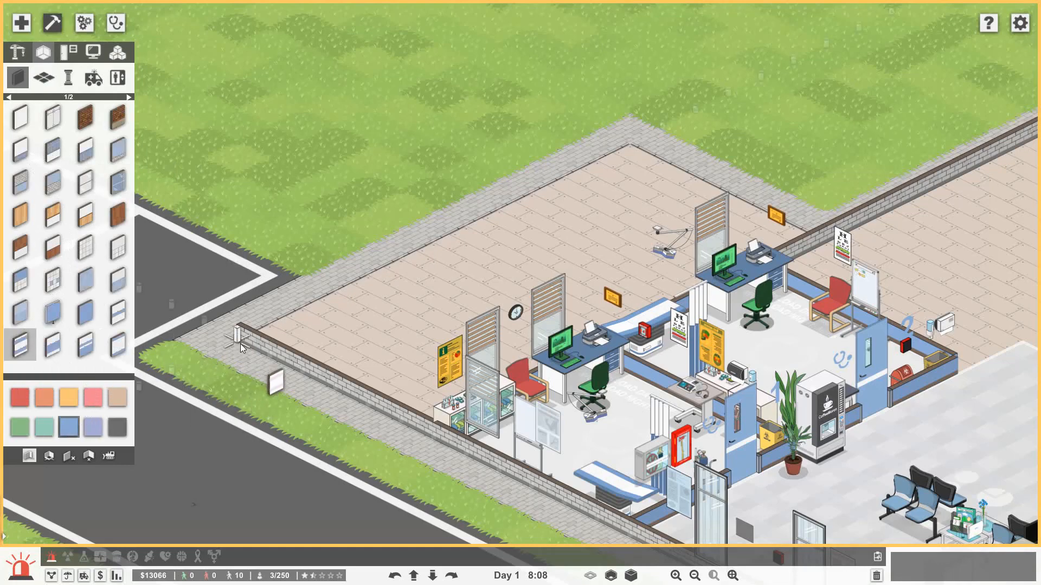
click(128, 97)
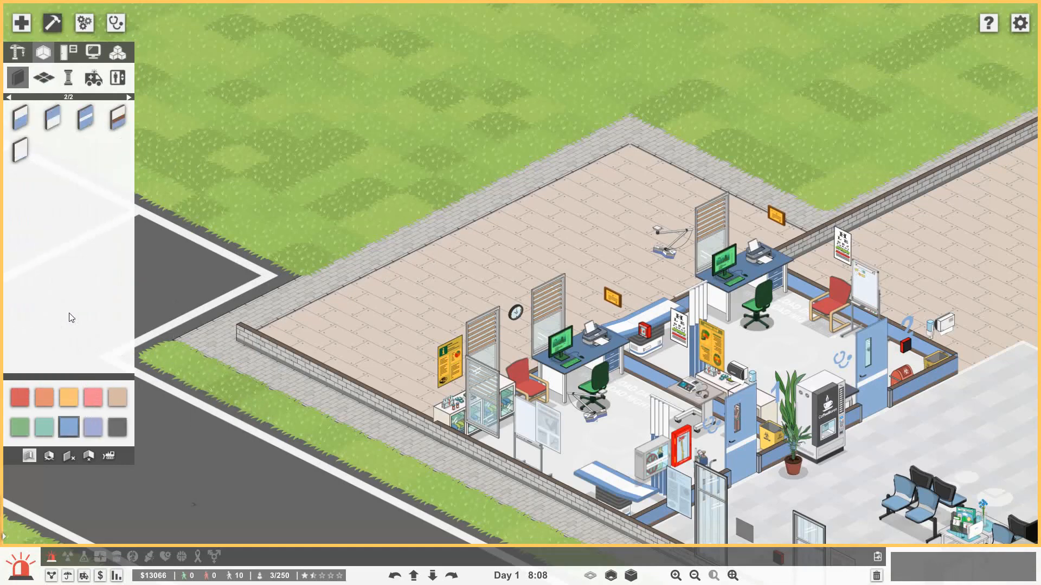
click(116, 118)
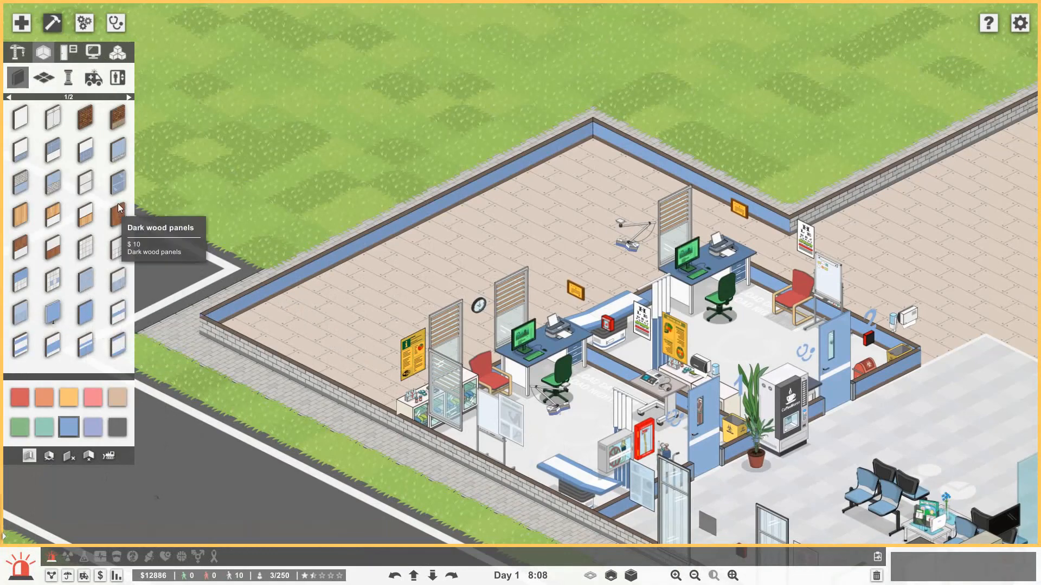
mouse_move(57, 188)
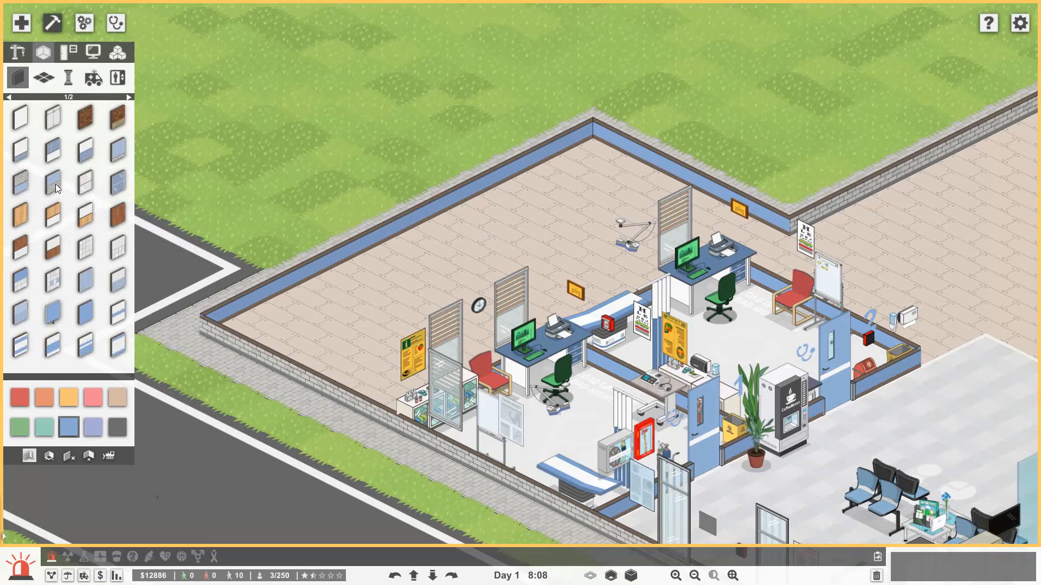
- Start a plain interior dividing wall at the extension's left edge
click(53, 182)
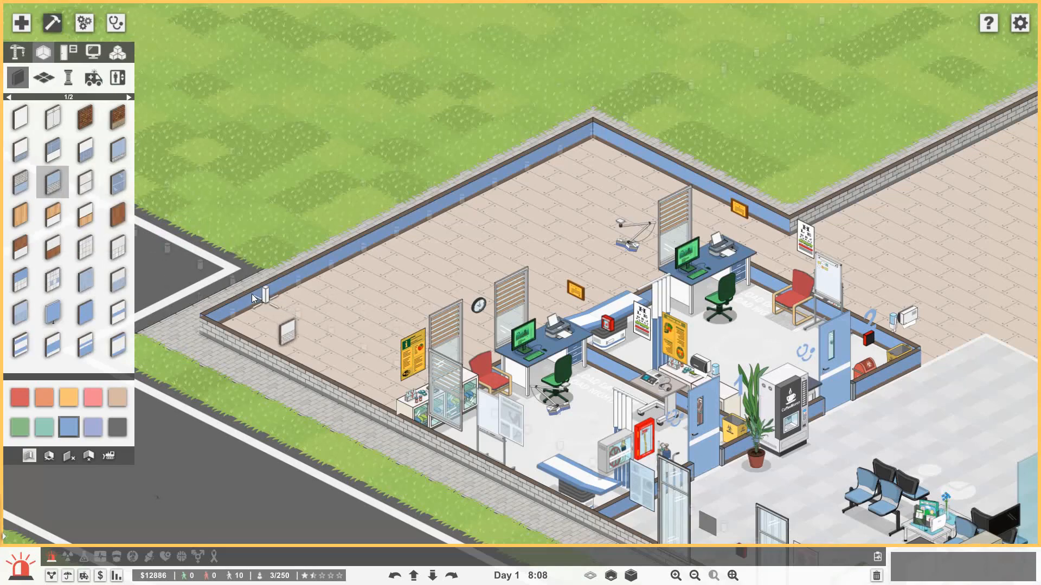
click(128, 97)
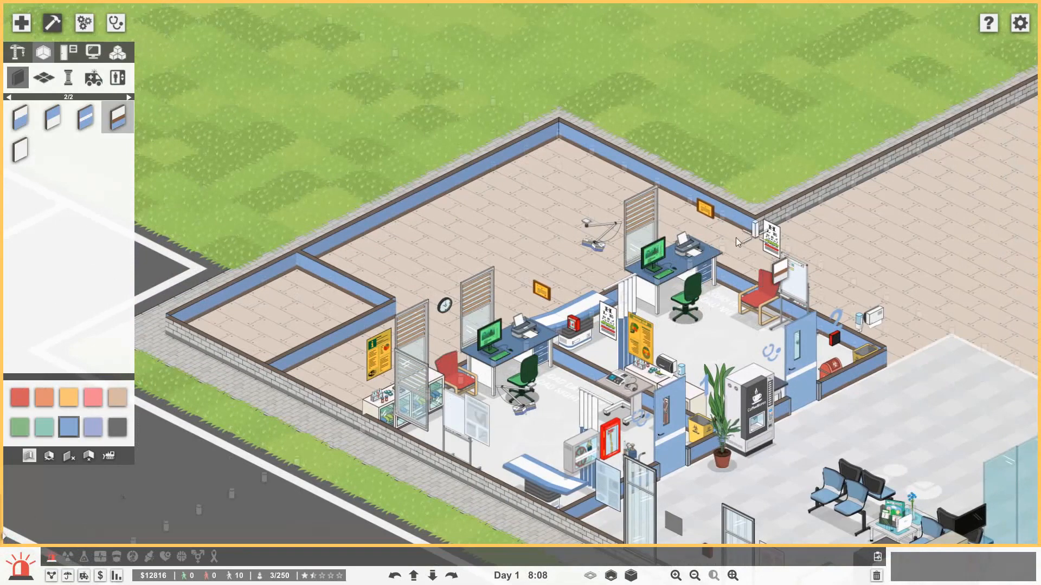
- Finish the interior partition and add a door into the new left room
click(730, 235)
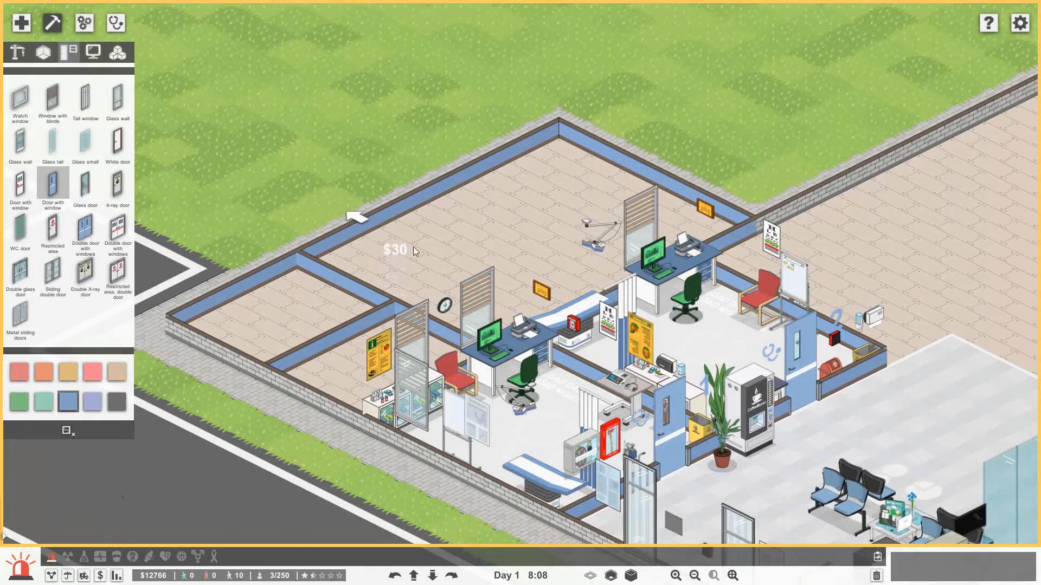
click(117, 143)
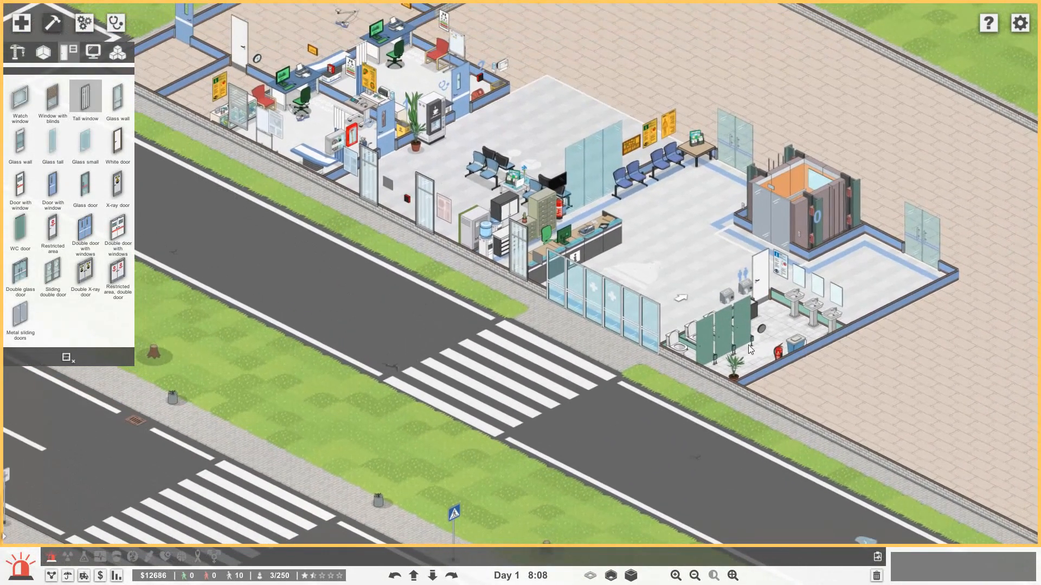
mouse_move(717, 387)
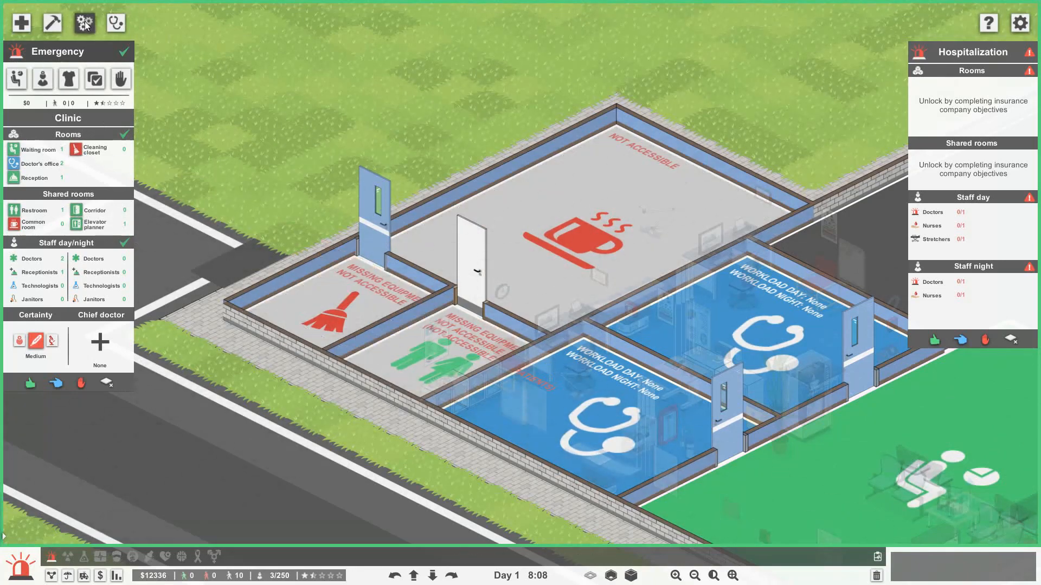
- Furnish the cleaning closet with storage shelves, a bucket cart and a plastic hamper
click(52, 22)
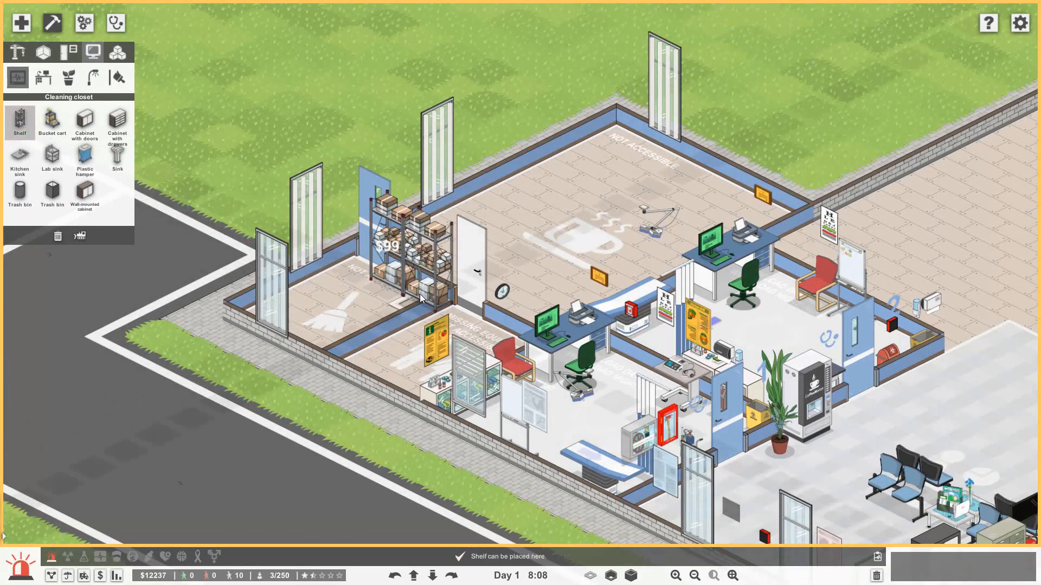
click(52, 123)
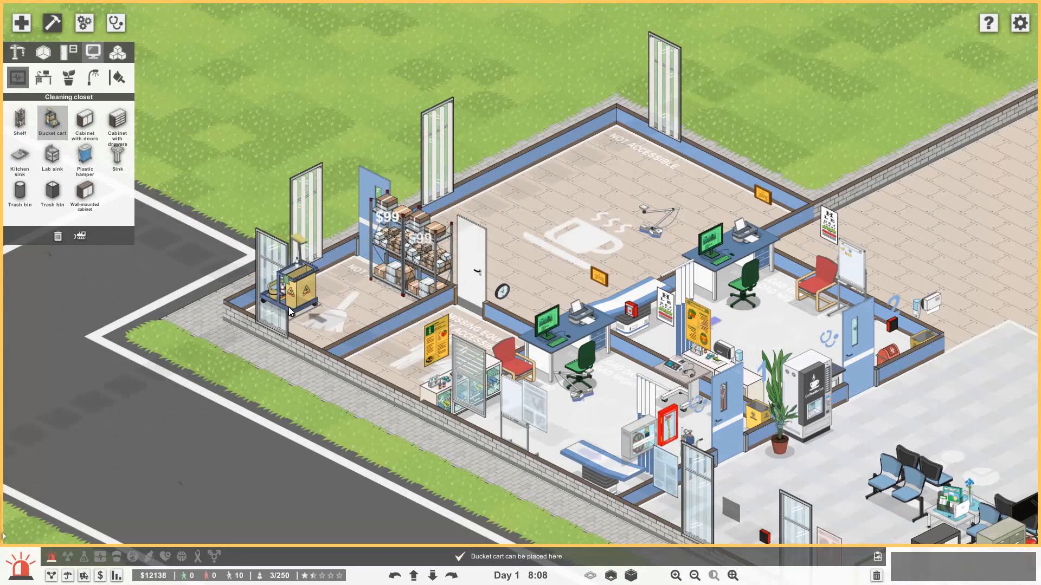
click(85, 156)
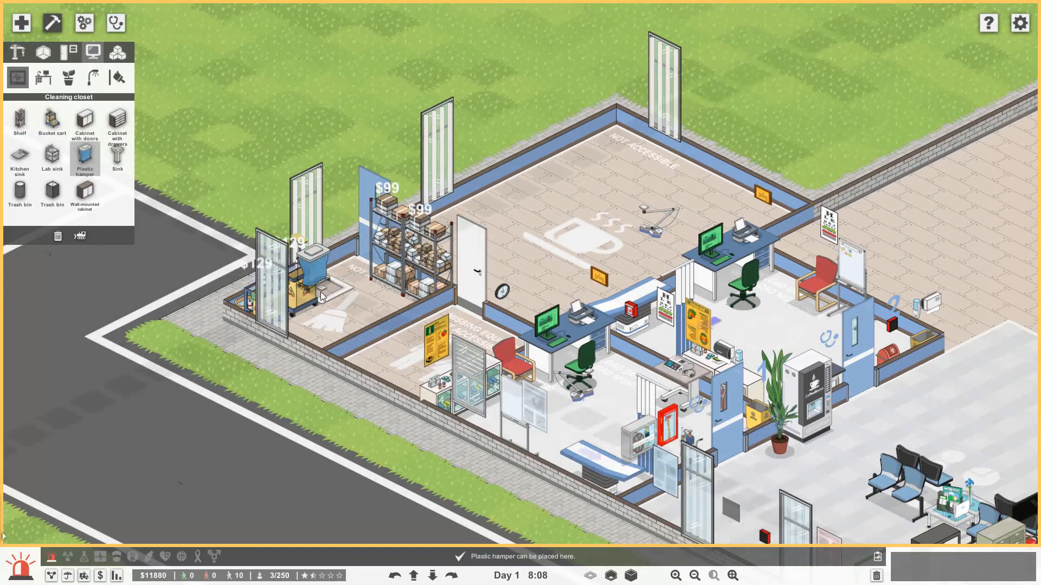
click(85, 123)
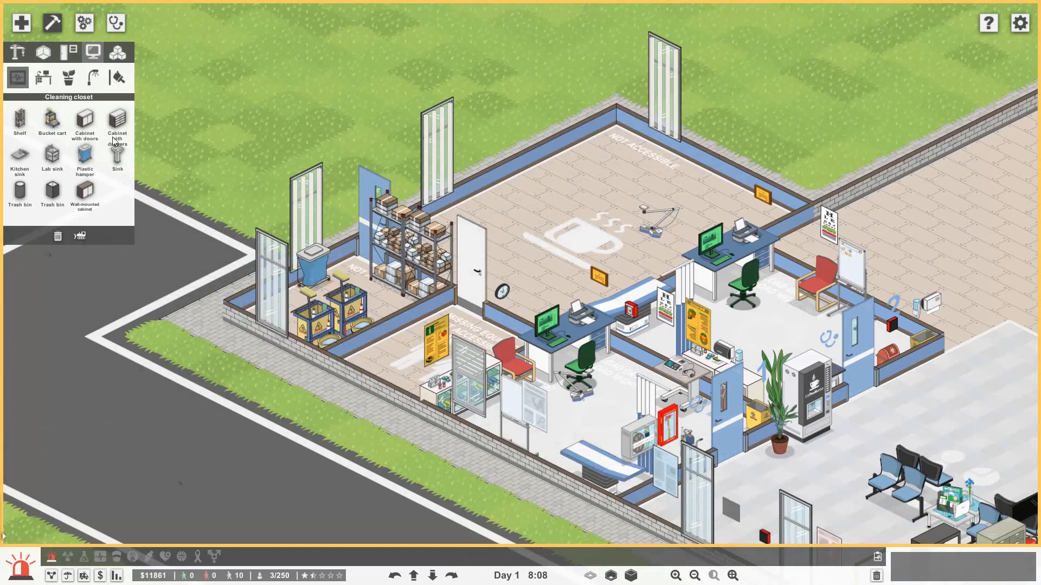
- Add a cabinet, wall-mounted cabinets and a clock to the closet, then check room status
click(84, 122)
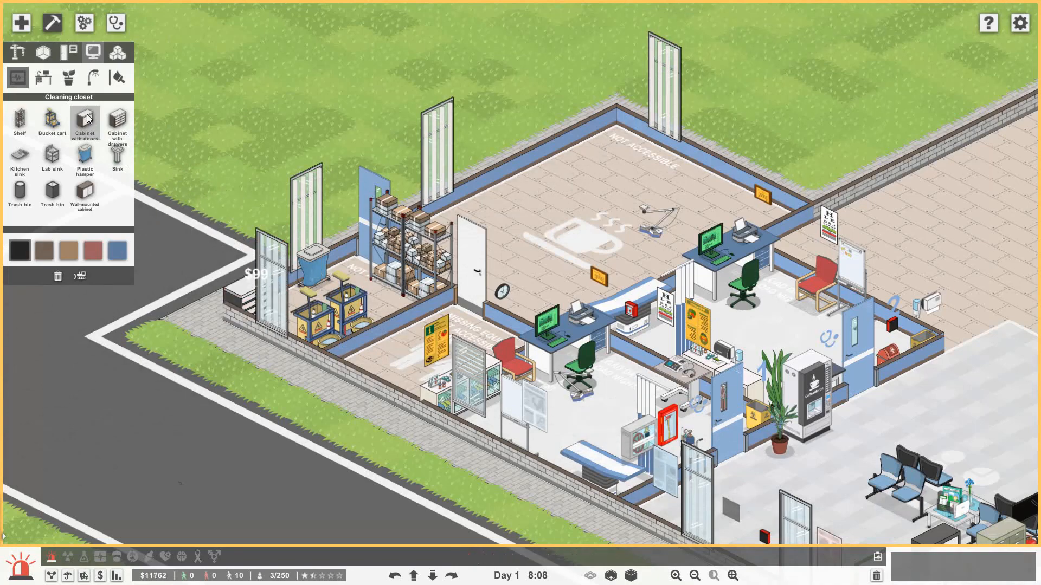
click(85, 194)
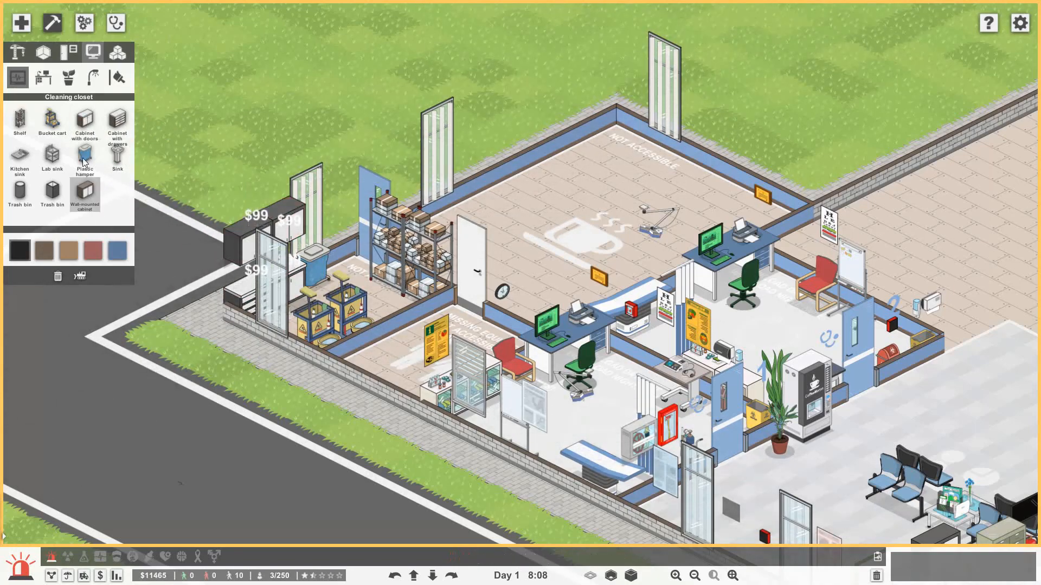
click(19, 158)
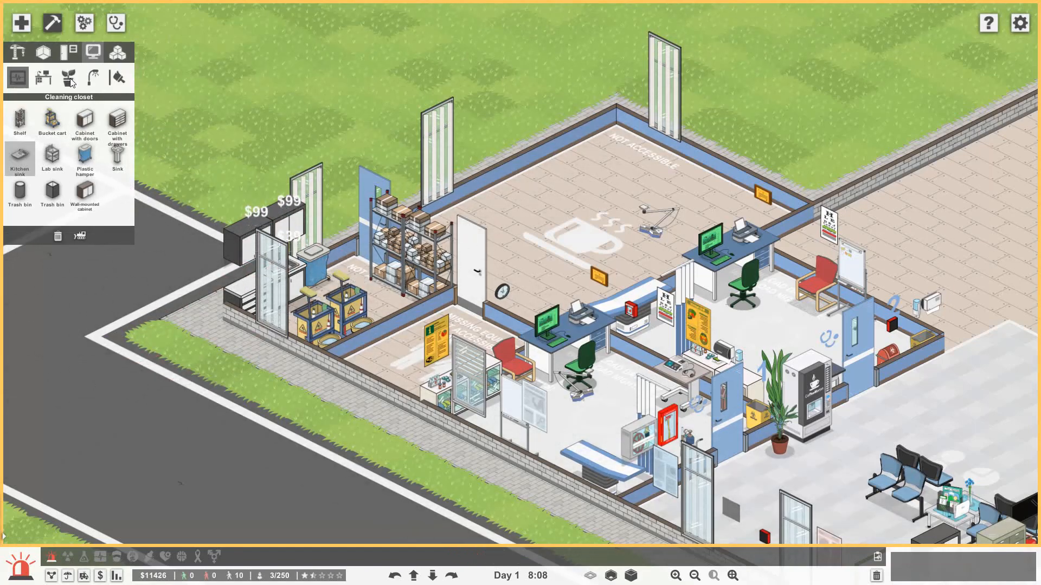
click(68, 77)
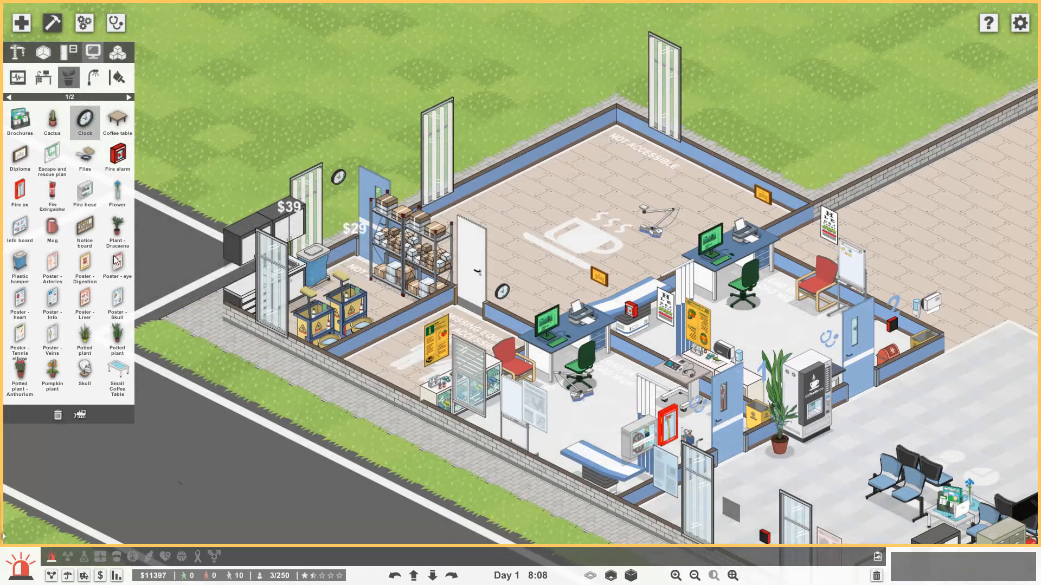
click(85, 230)
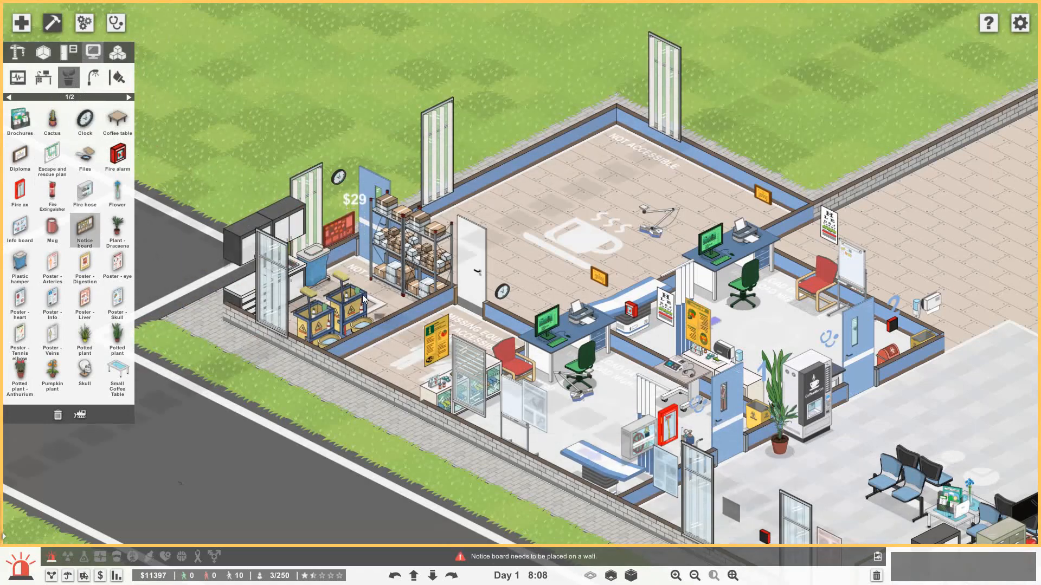
mouse_move(397, 323)
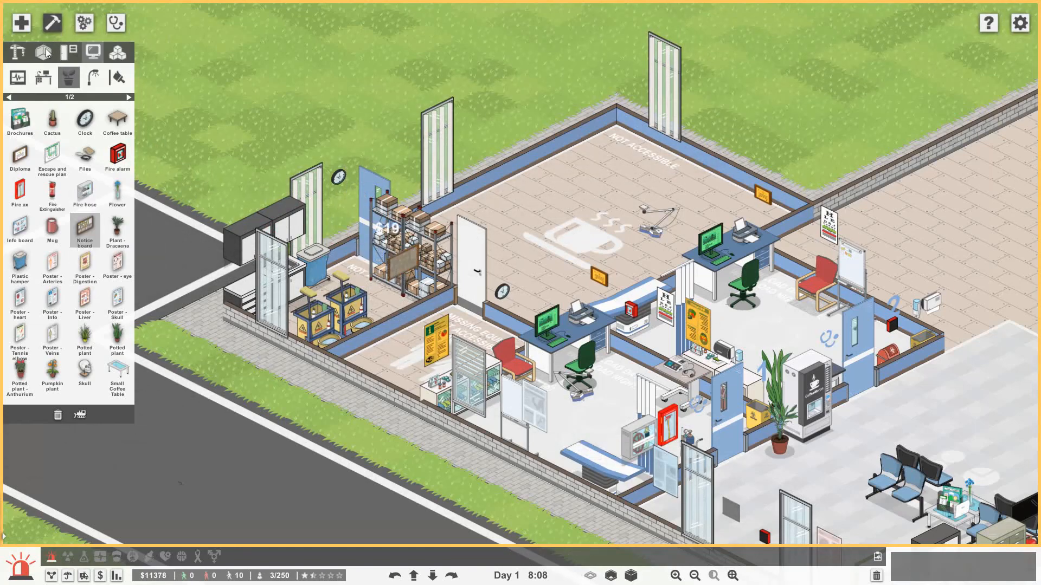
click(42, 52)
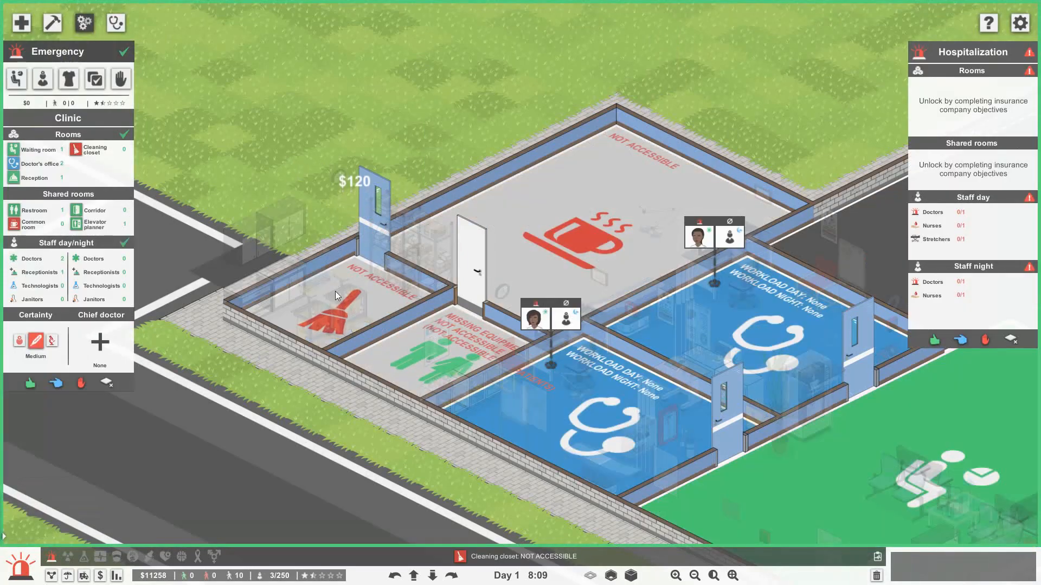
mouse_move(107, 382)
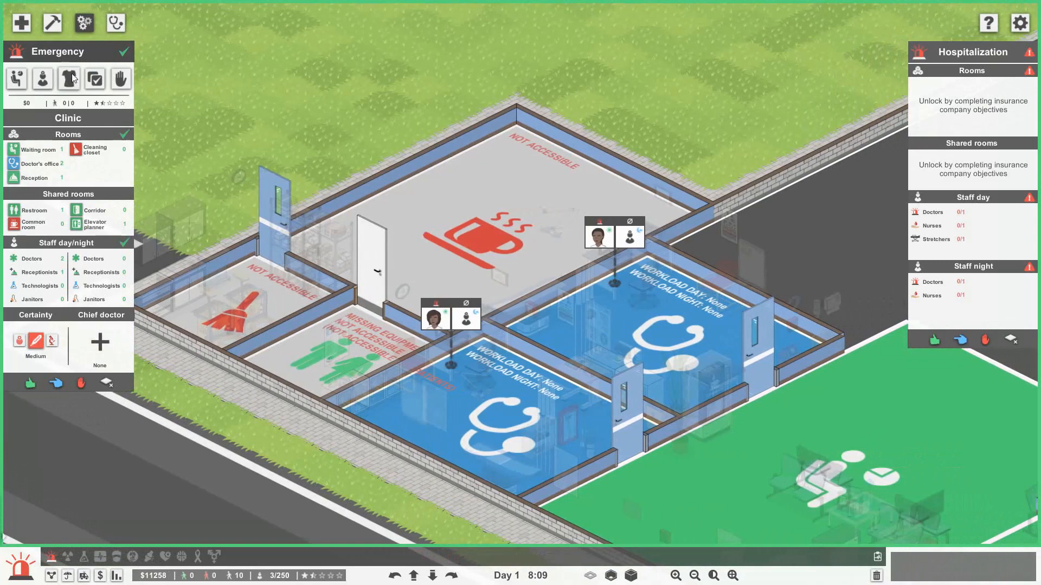
mouse_move(52, 23)
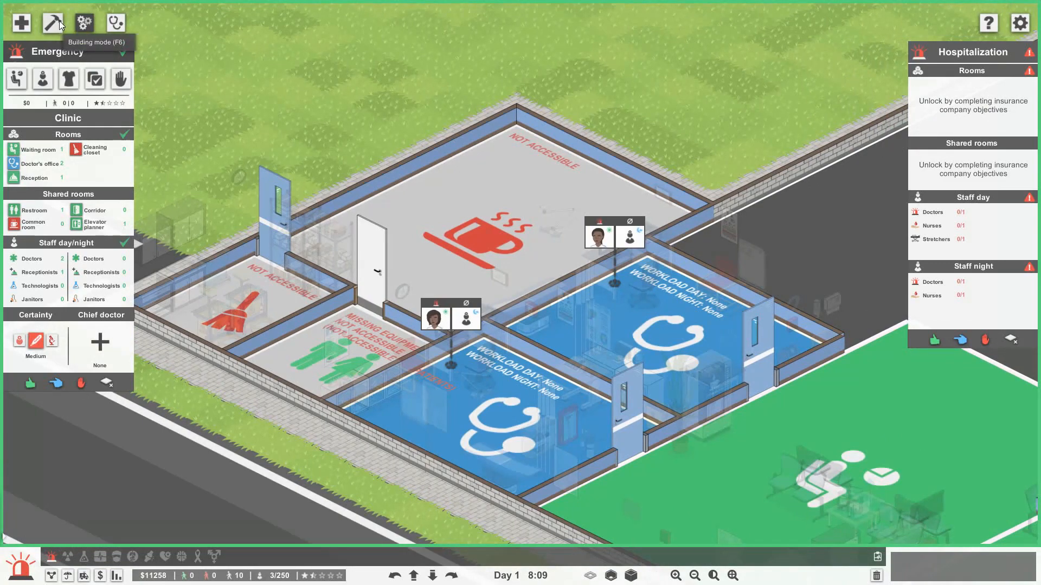
- Lay dark flooring in the cleaning closet and place a trash bin in the restroom
click(84, 23)
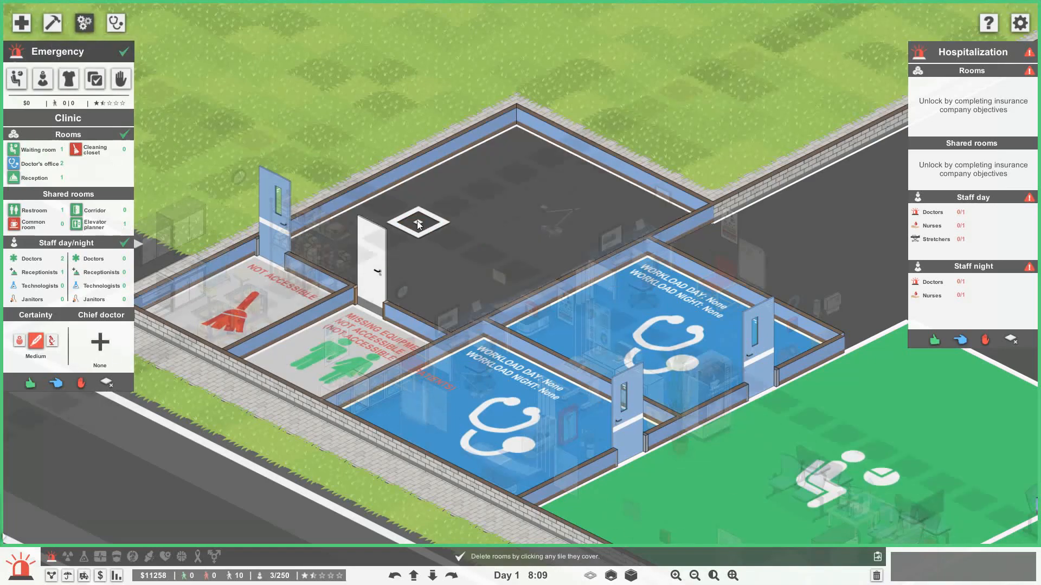
click(52, 22)
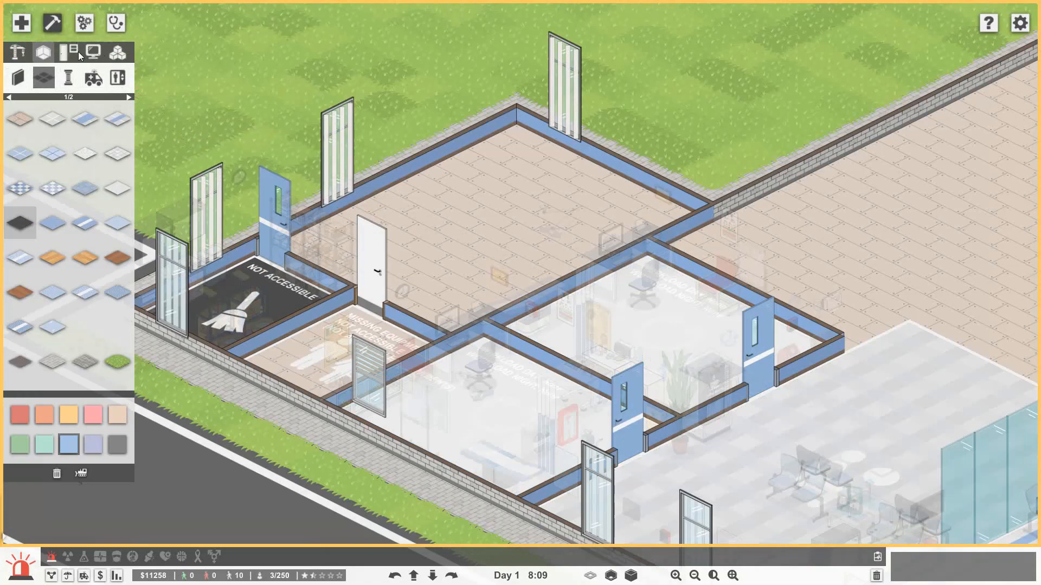
click(43, 52)
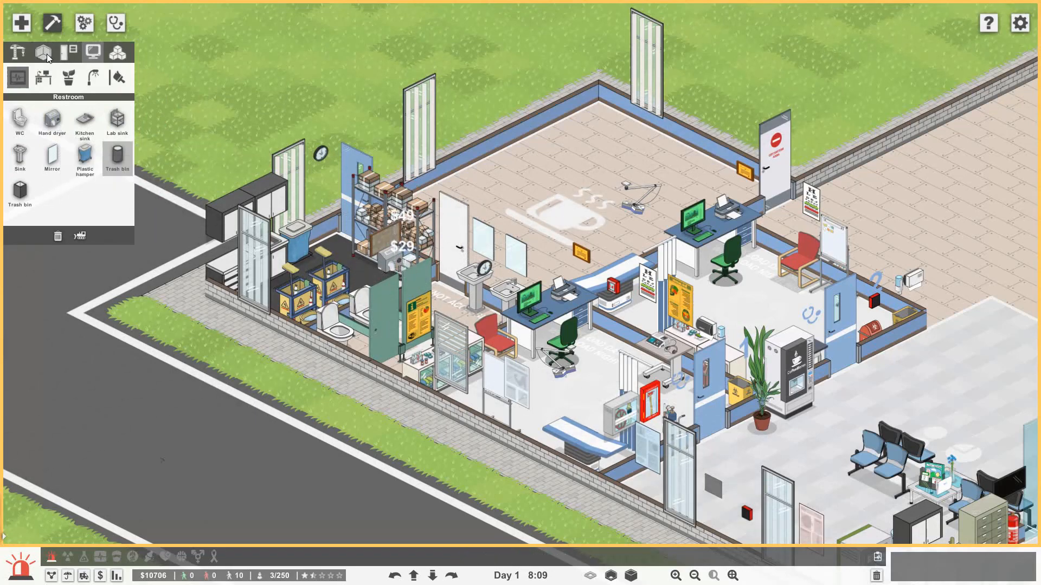
click(42, 52)
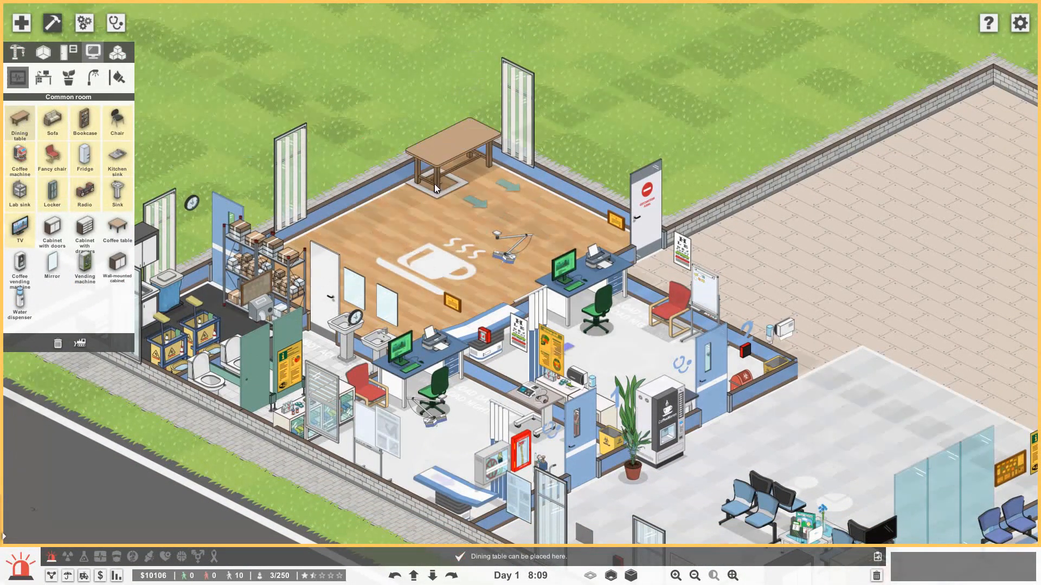
mouse_move(85, 261)
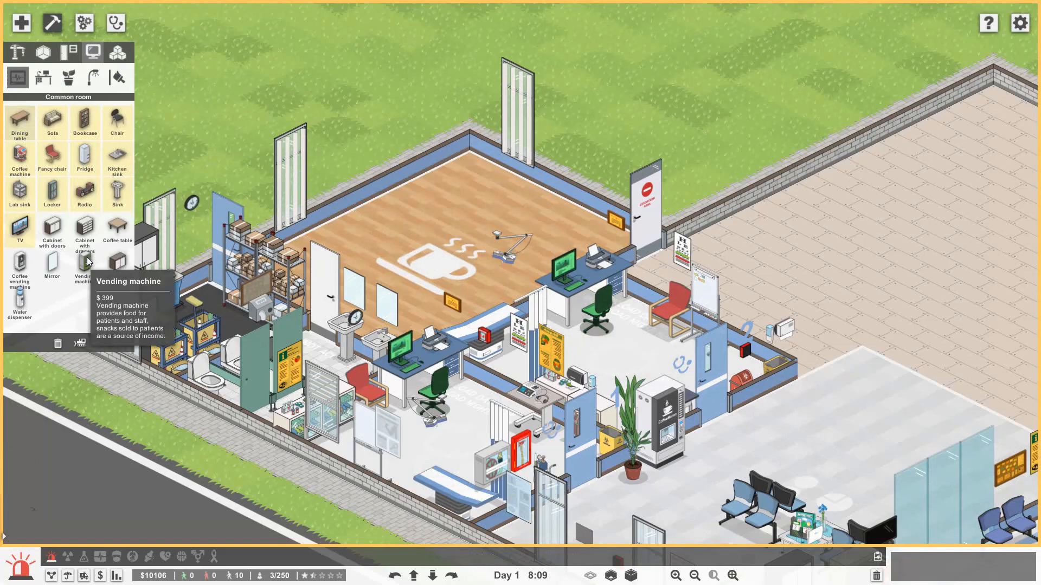
- Place bookcases beside the dining table and in the common room's far corner
click(52, 123)
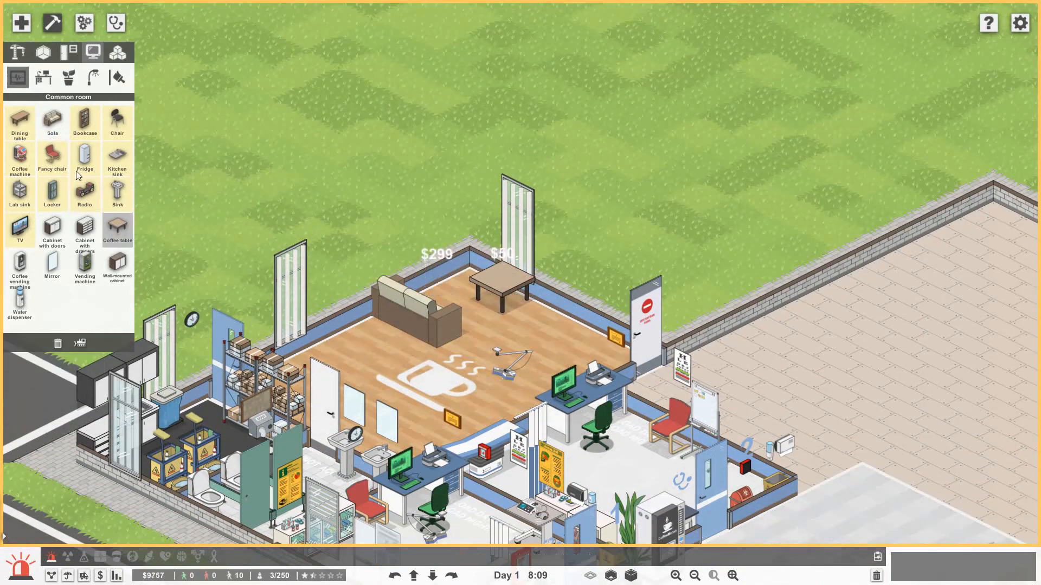
click(85, 122)
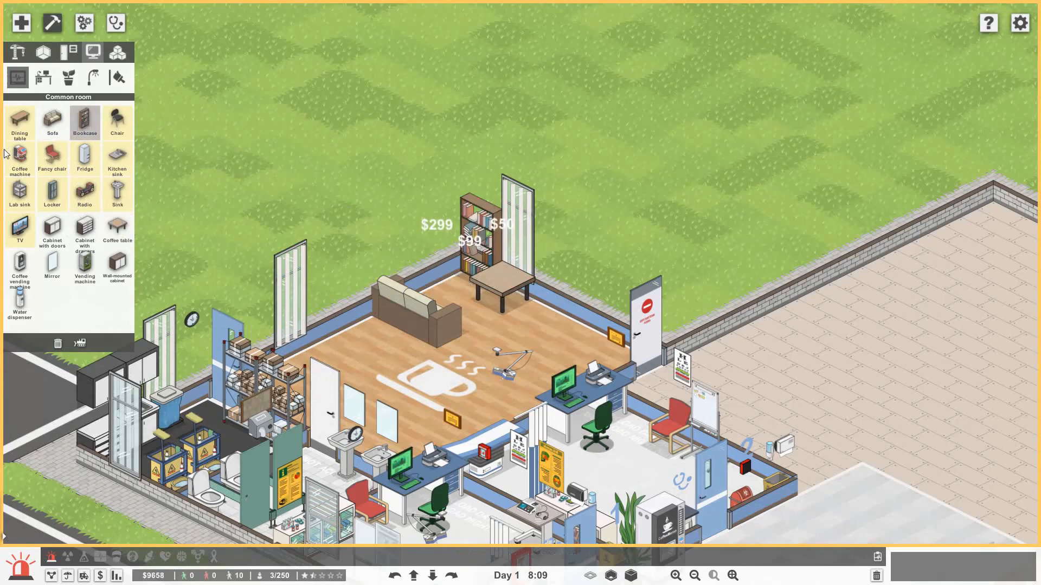
click(19, 230)
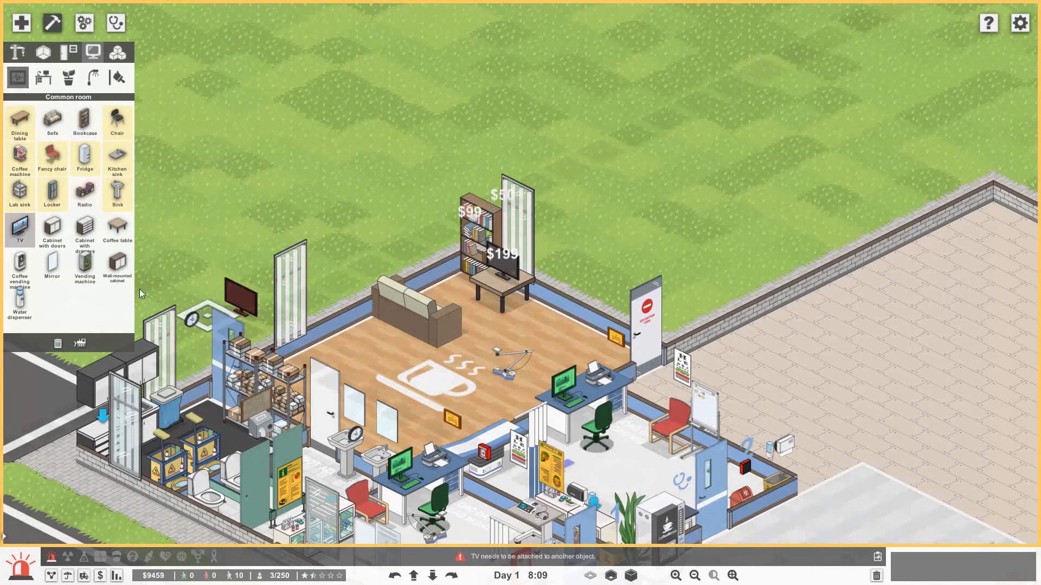
click(85, 230)
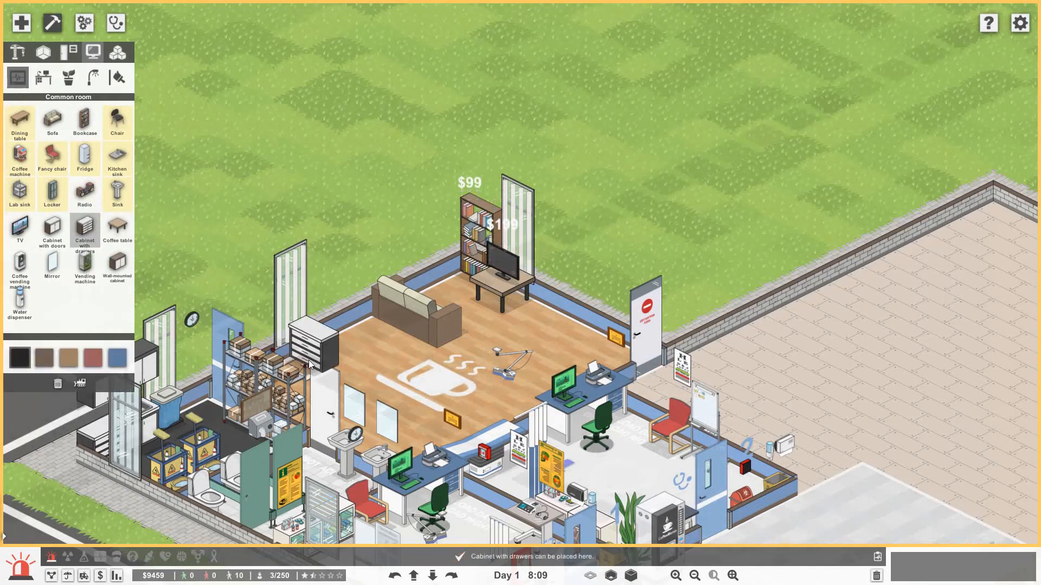
- Line the common room's left wall with drawer cabinets and a coffee machine
click(52, 230)
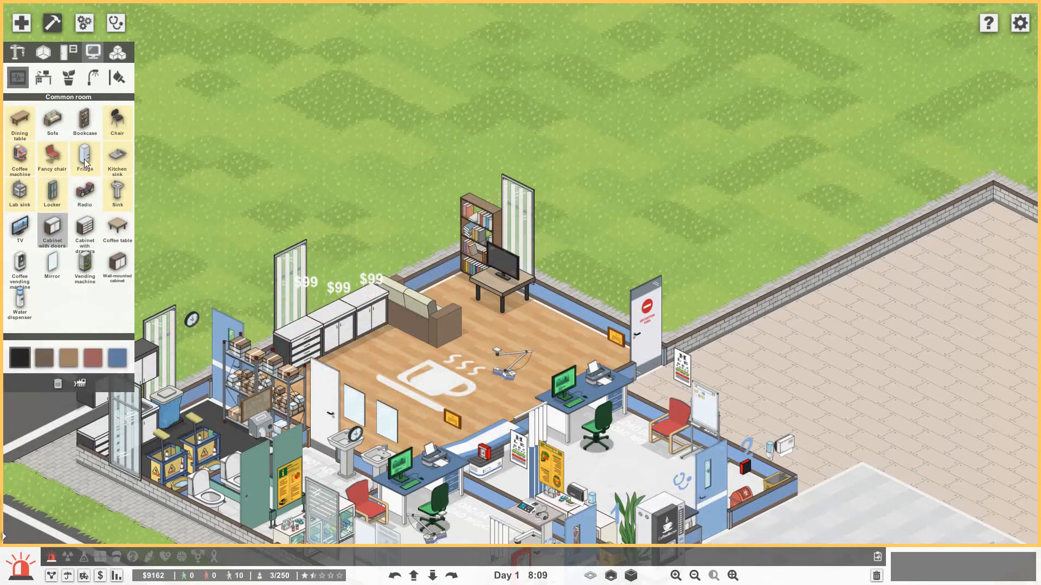
click(84, 159)
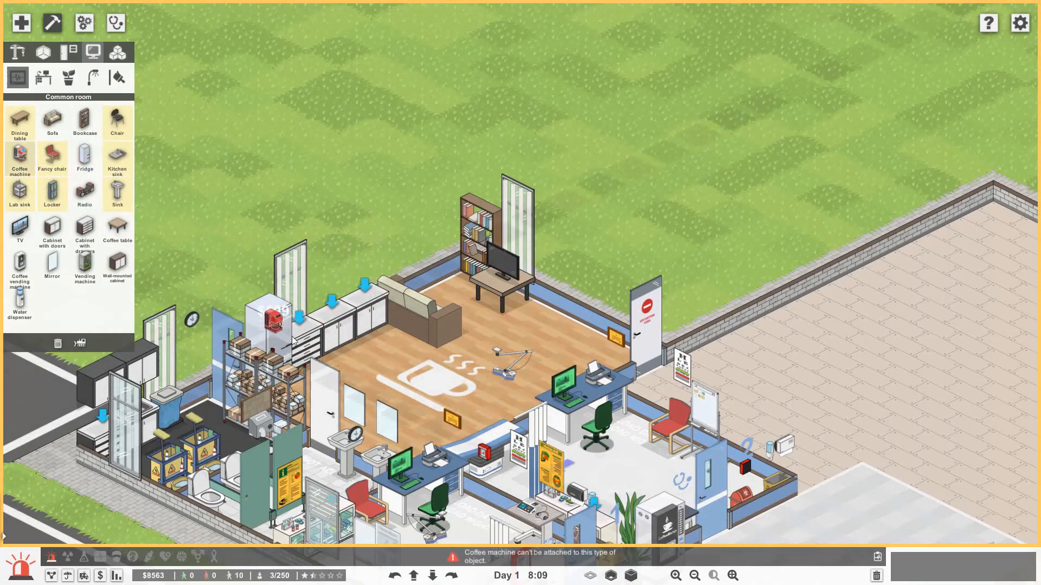
click(117, 156)
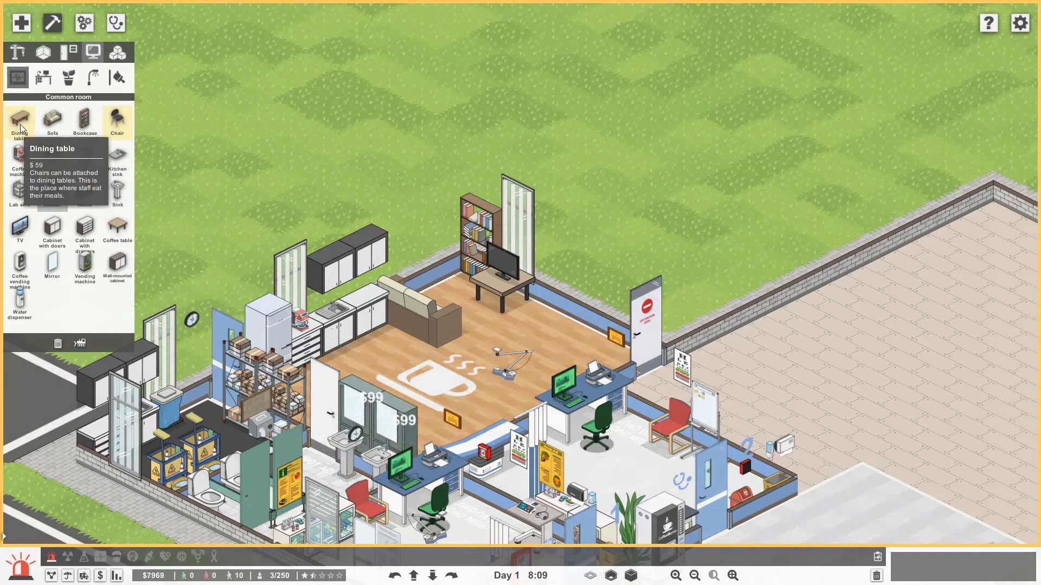
- Set a dining table with chairs, a vending machine and water dispenser in the common room
click(19, 122)
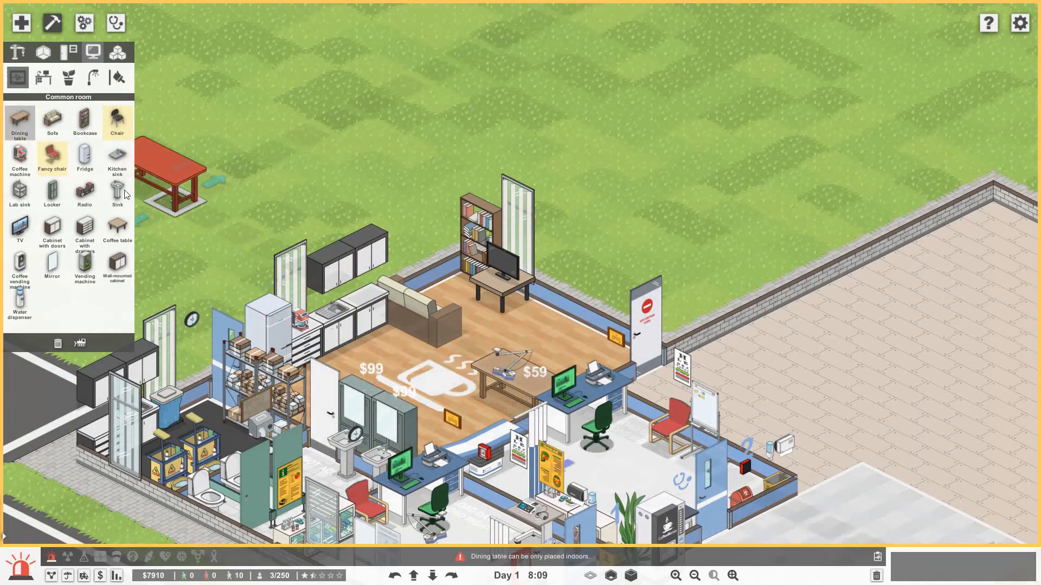
click(117, 123)
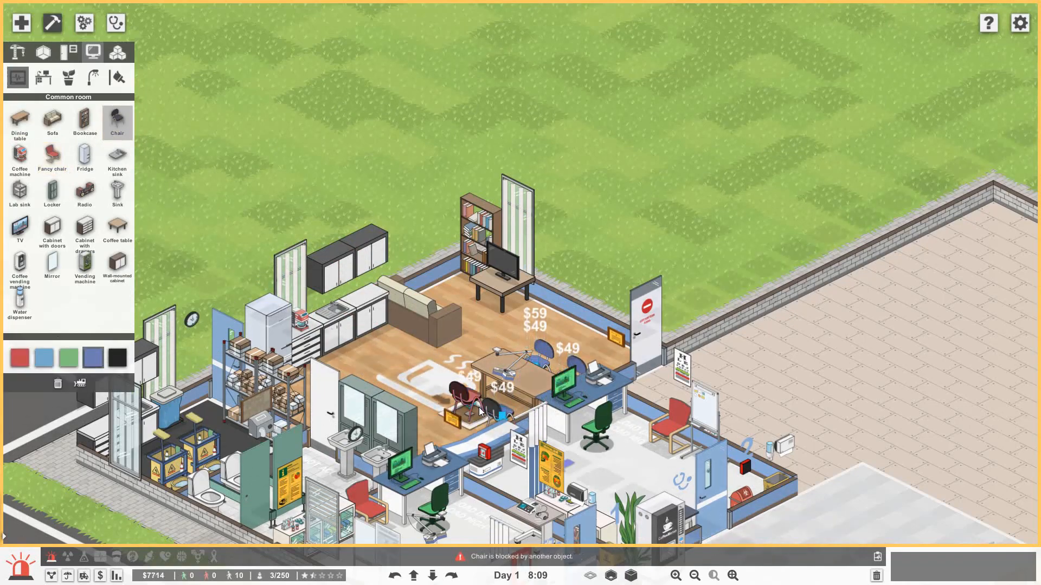
click(20, 269)
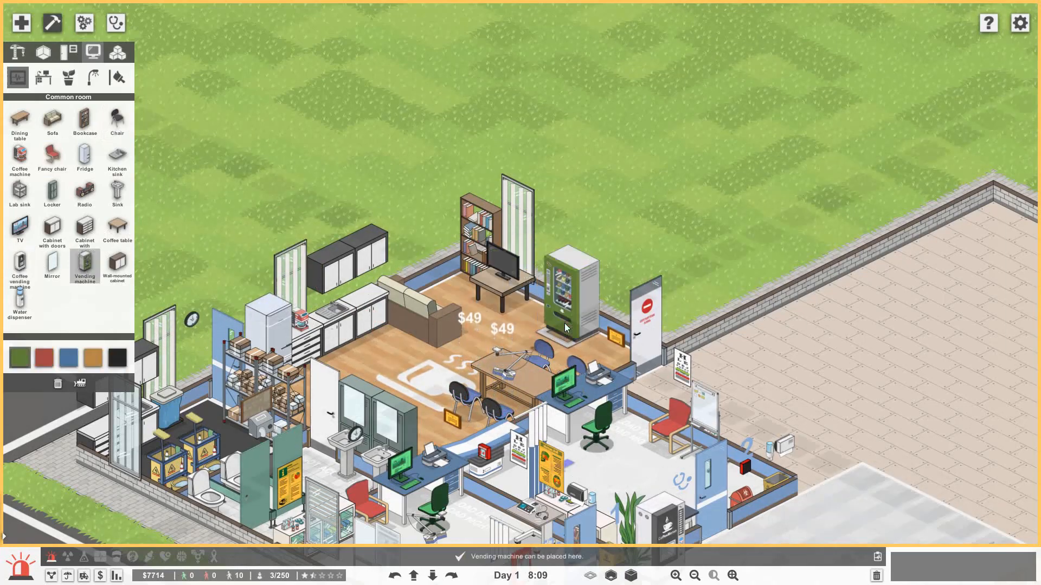
click(19, 306)
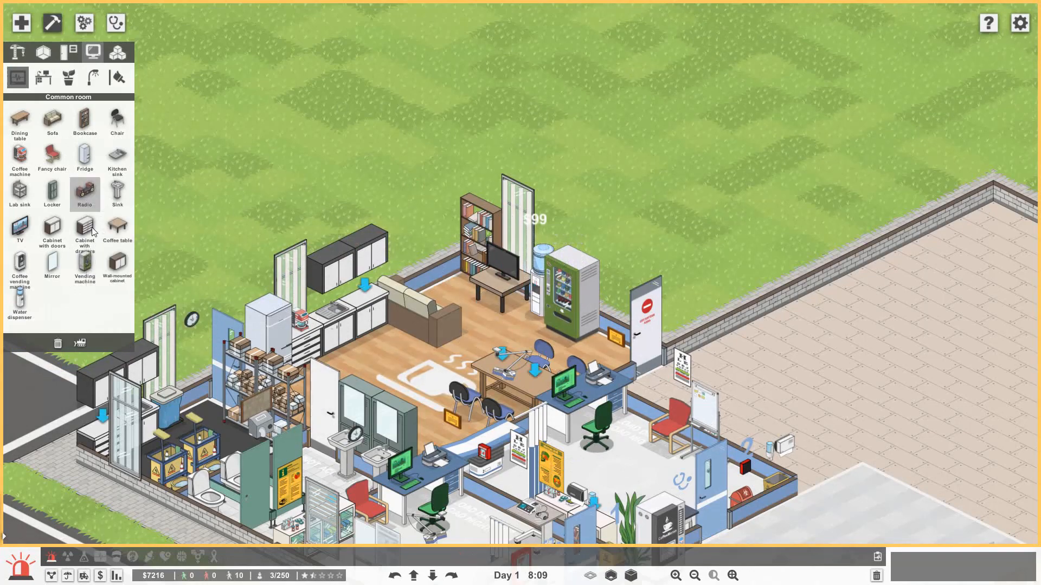
click(52, 229)
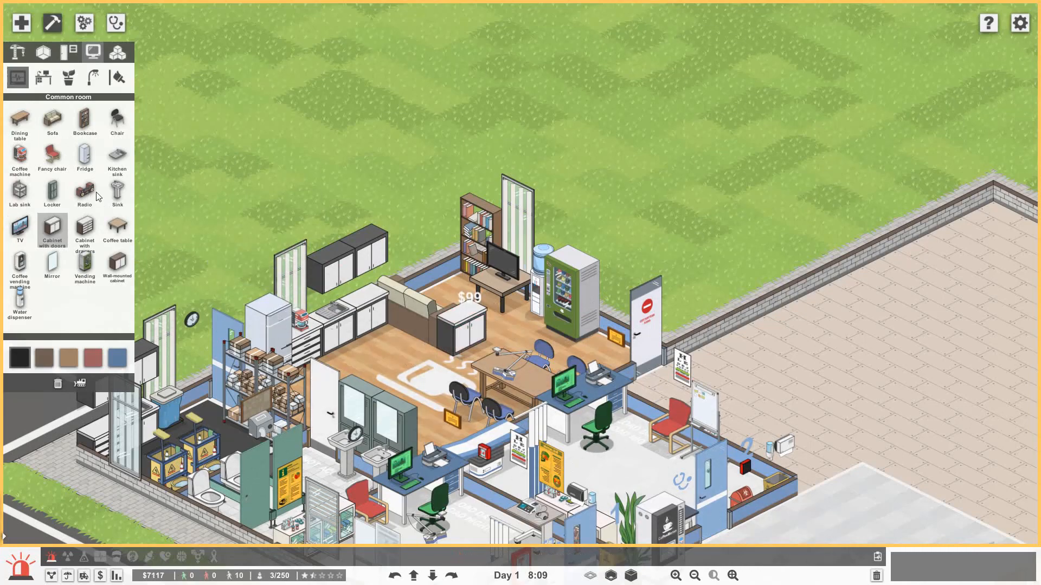
- Add a low cabinet beside the sofa, a potted plant and a wall notice board
click(67, 77)
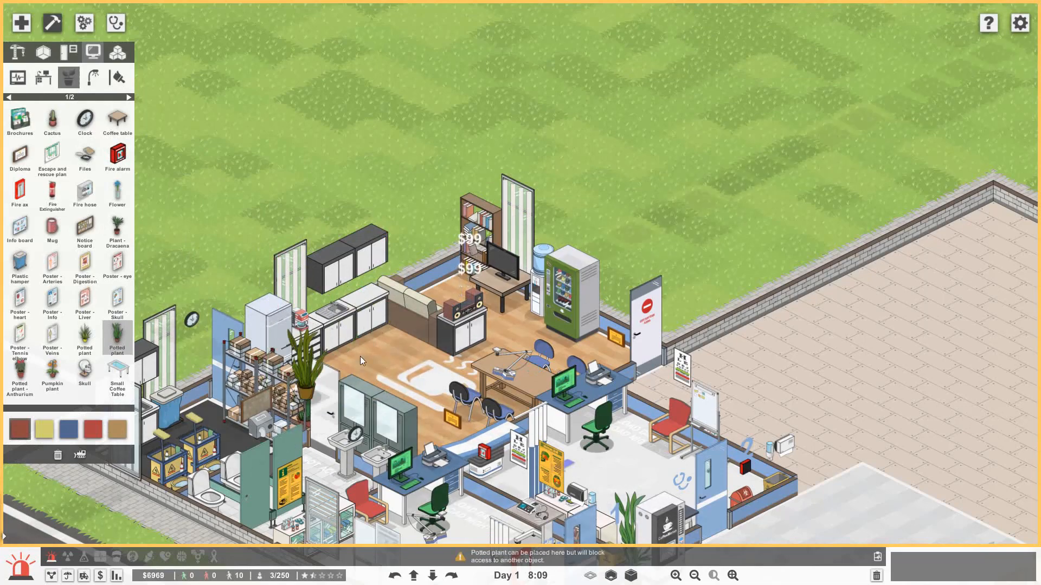
click(85, 230)
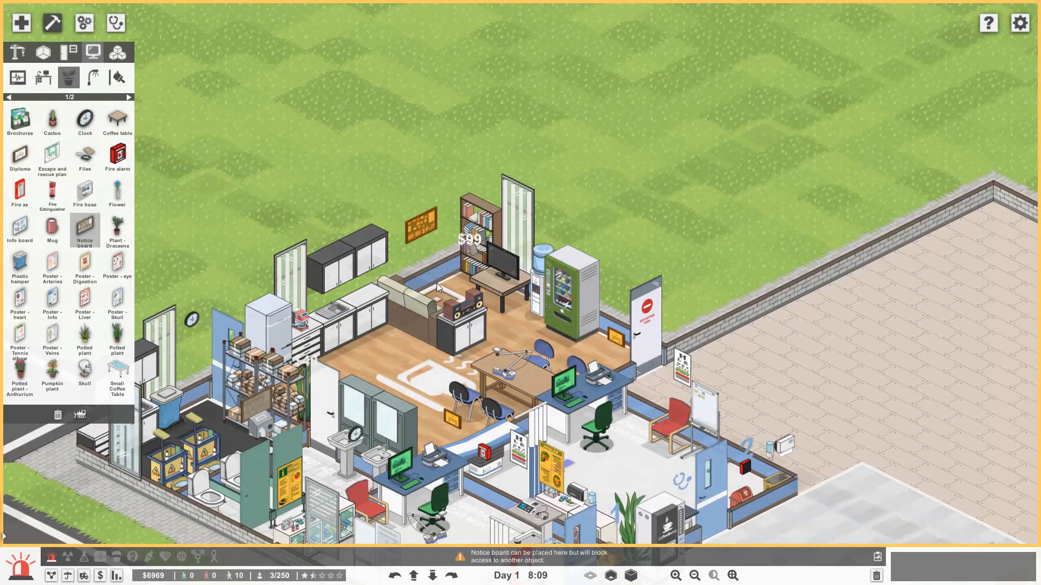
click(51, 312)
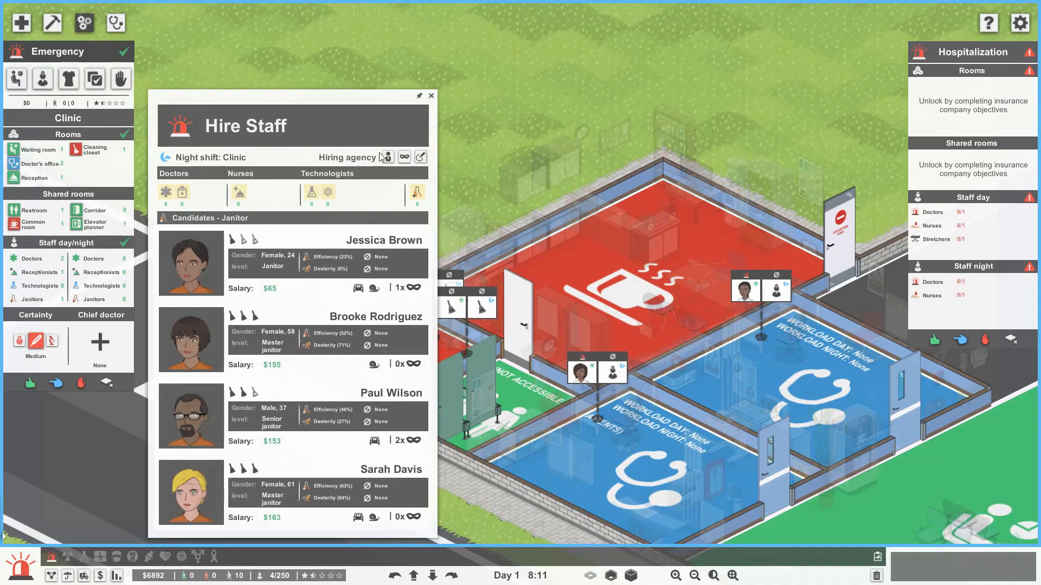
mouse_move(387, 158)
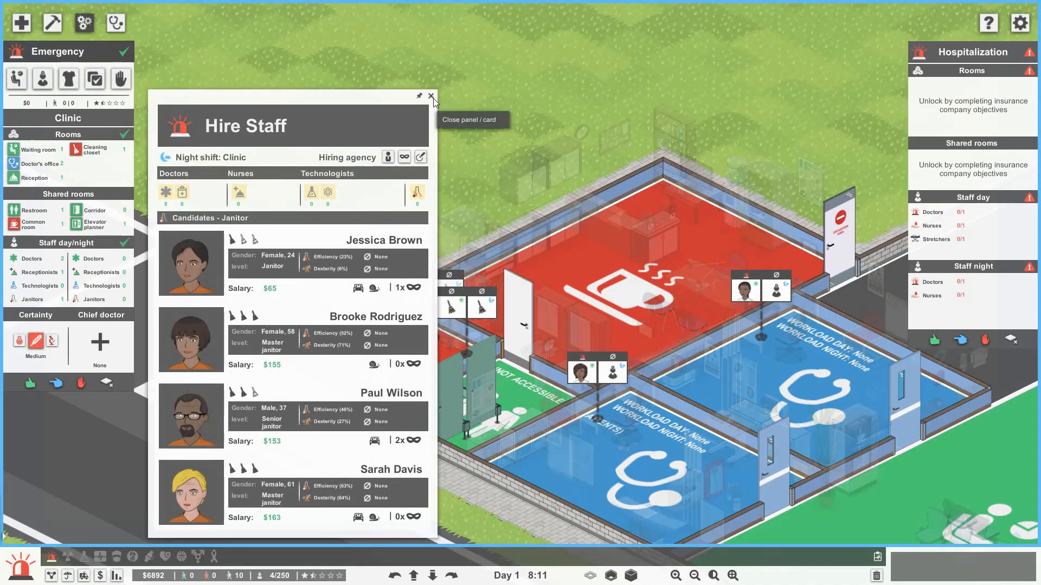
- Close the staff hiring list after hiring the janitor
click(431, 96)
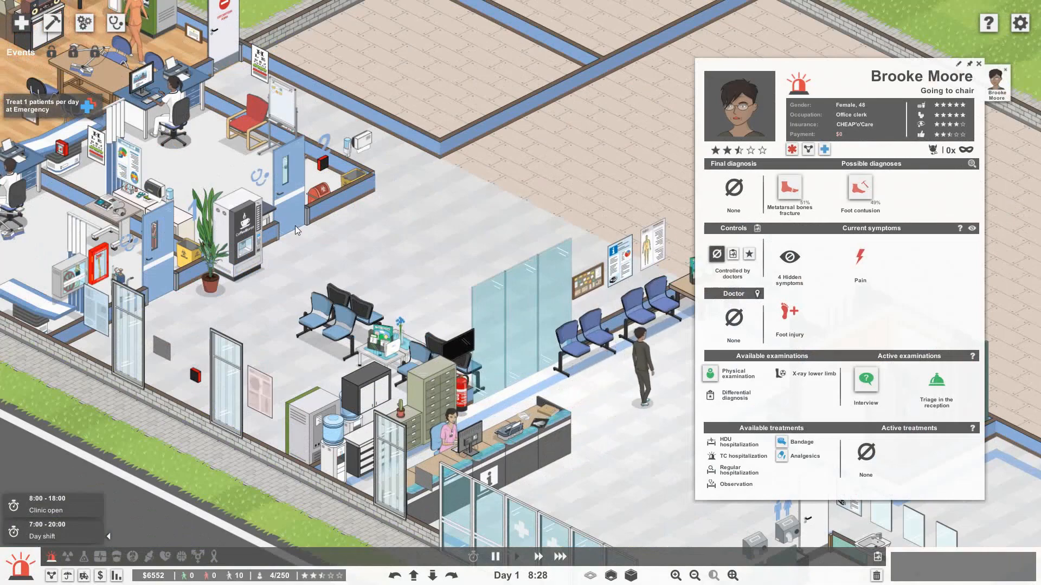
- Place a Queue machine by the doctor's offices and an Info TV by reception
click(54, 24)
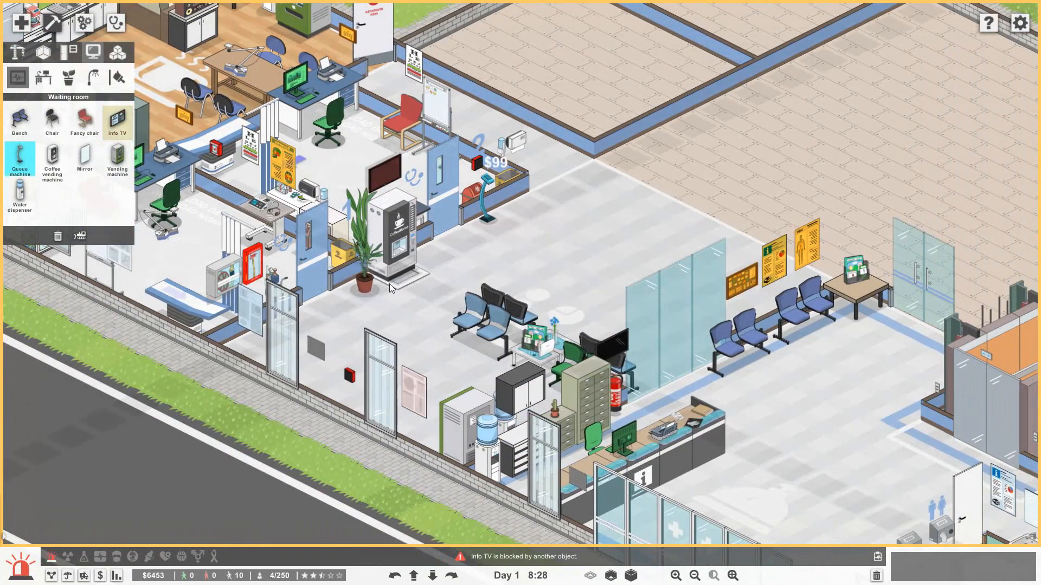
mouse_move(525, 240)
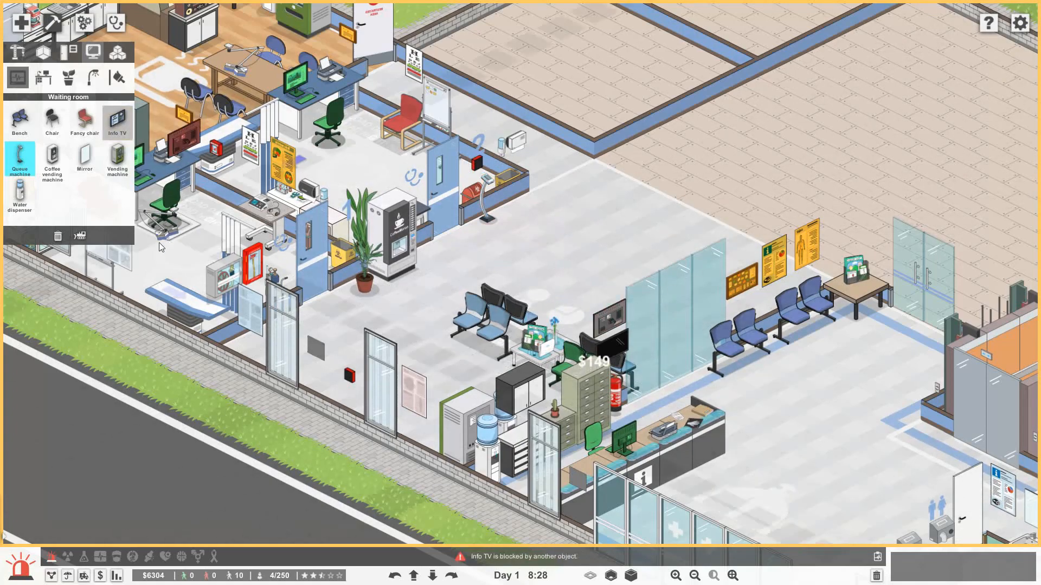
click(82, 21)
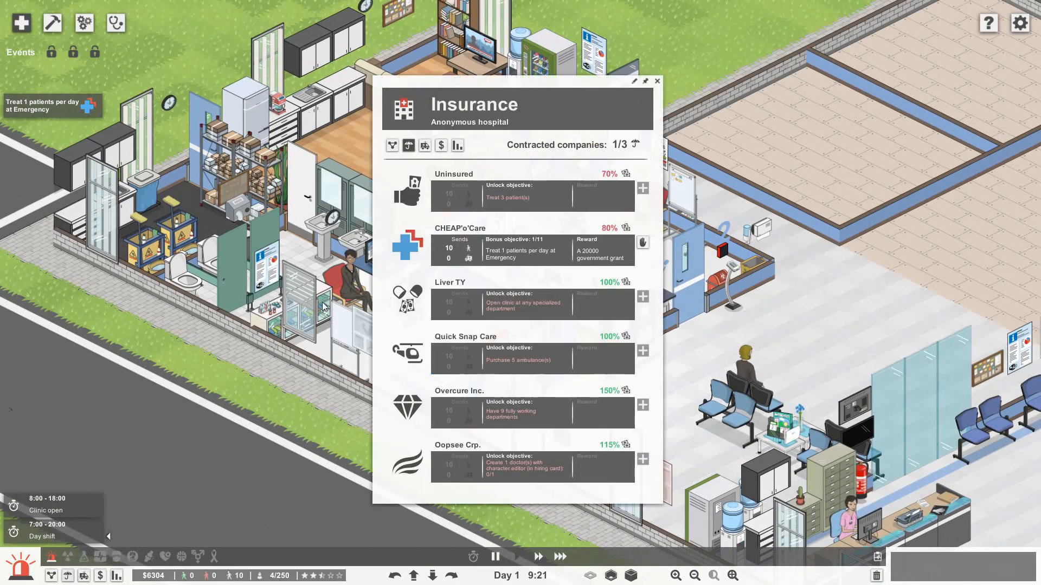
- Claim the CHEAP'o'Care objective's government grant, raising funds to about $26,624
click(657, 80)
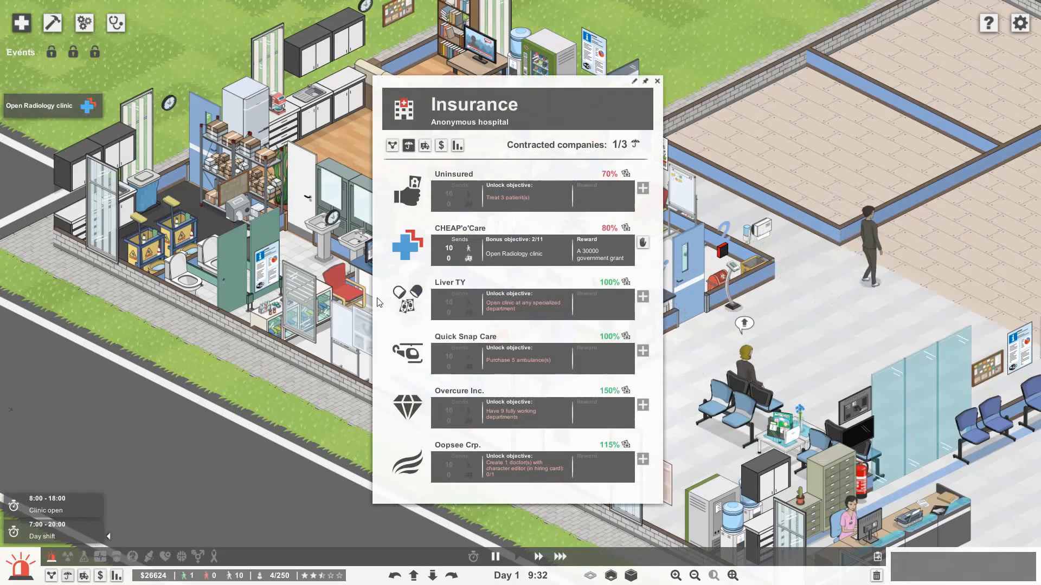
click(657, 81)
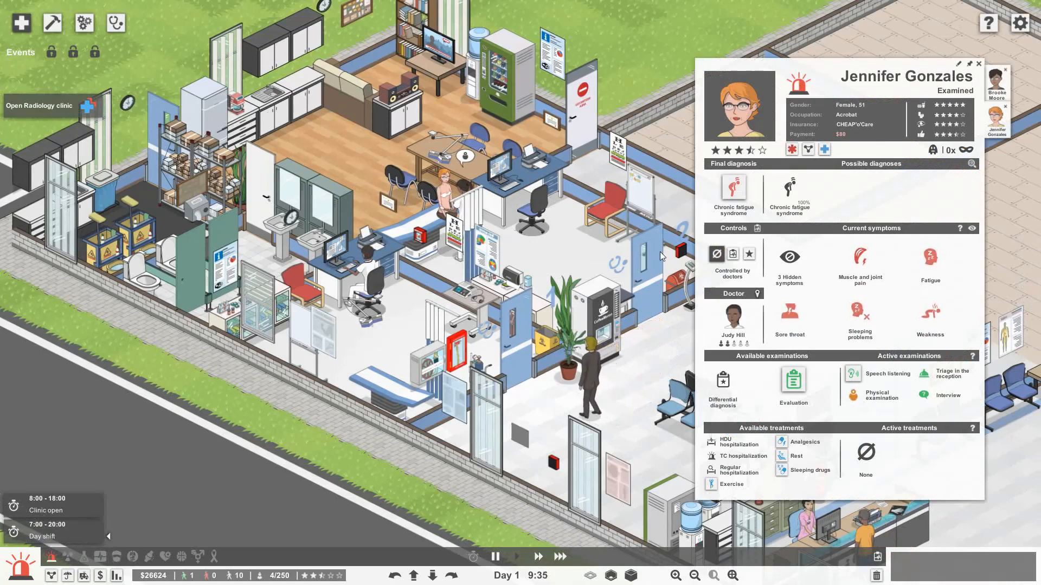
mouse_move(733, 188)
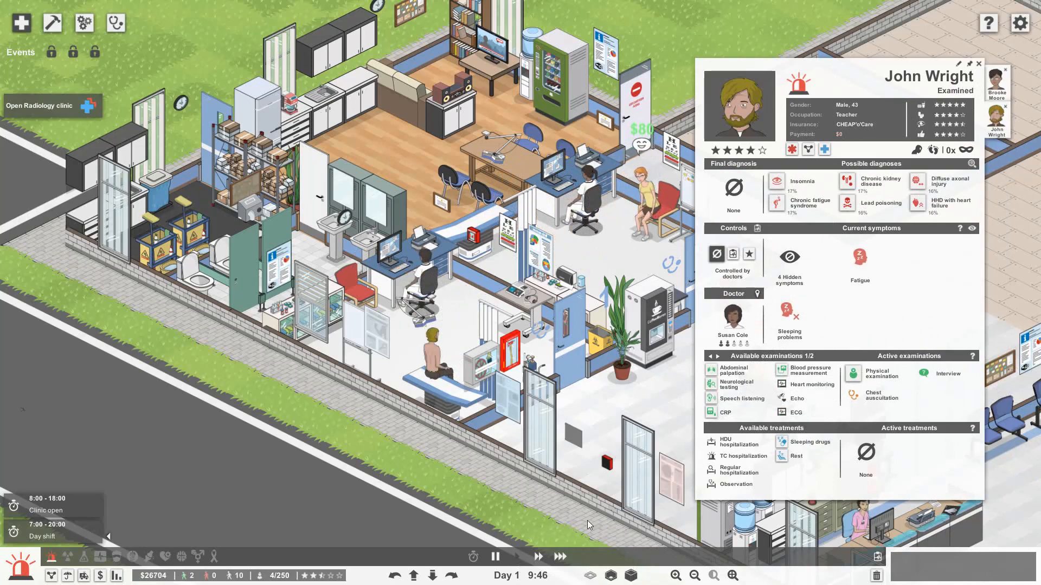
- Review the first patients' diagnoses, including insomnia and an arm contusion treated with bandage and analgesics
click(519, 557)
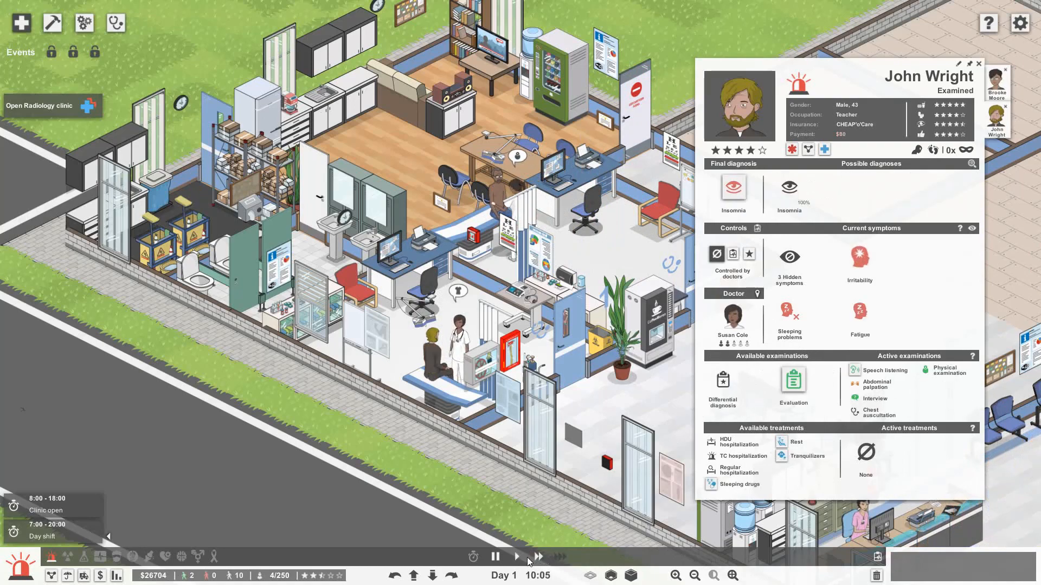
mouse_move(734, 193)
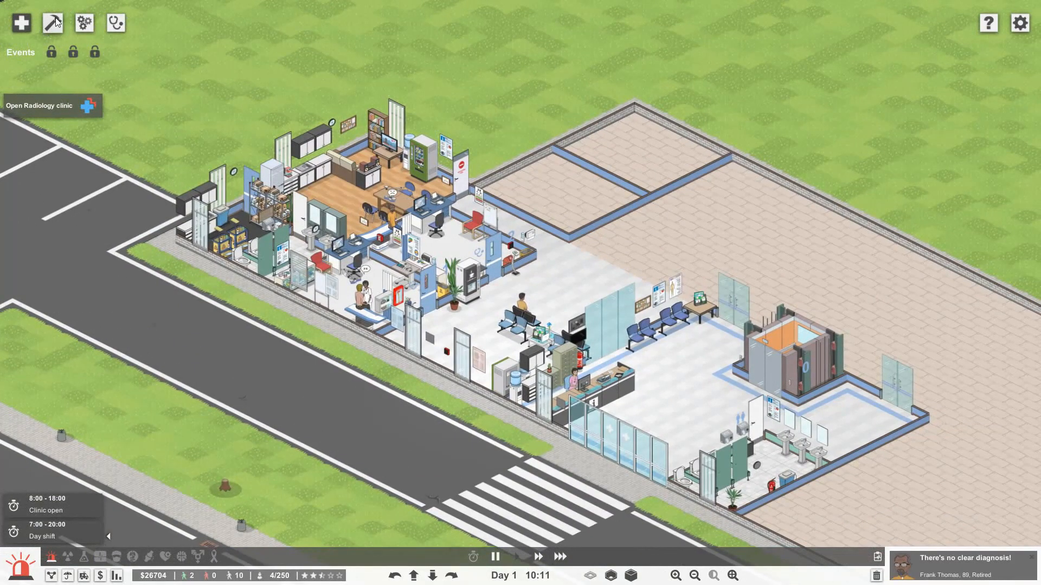
click(52, 21)
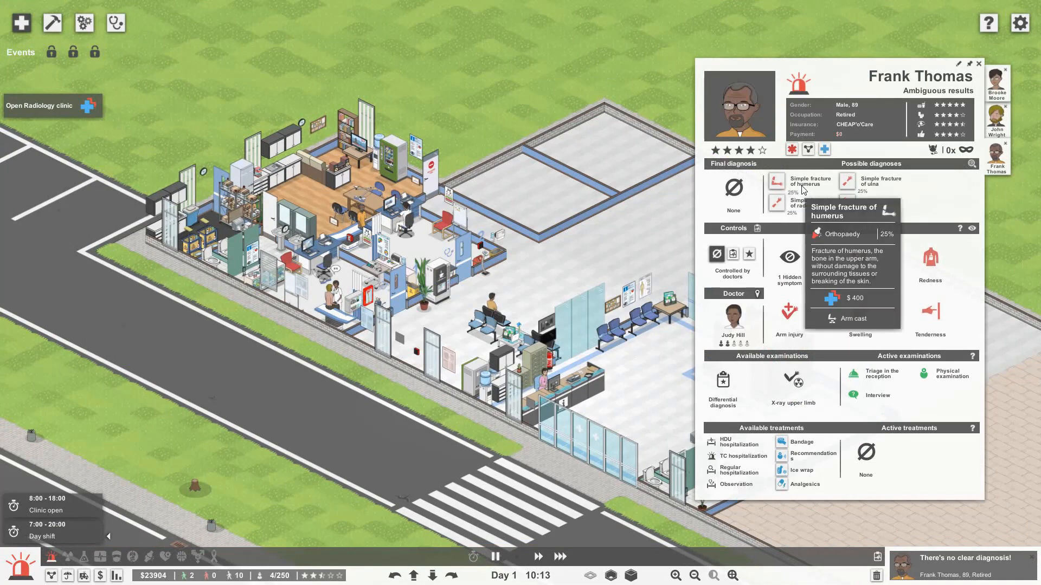
mouse_move(848, 204)
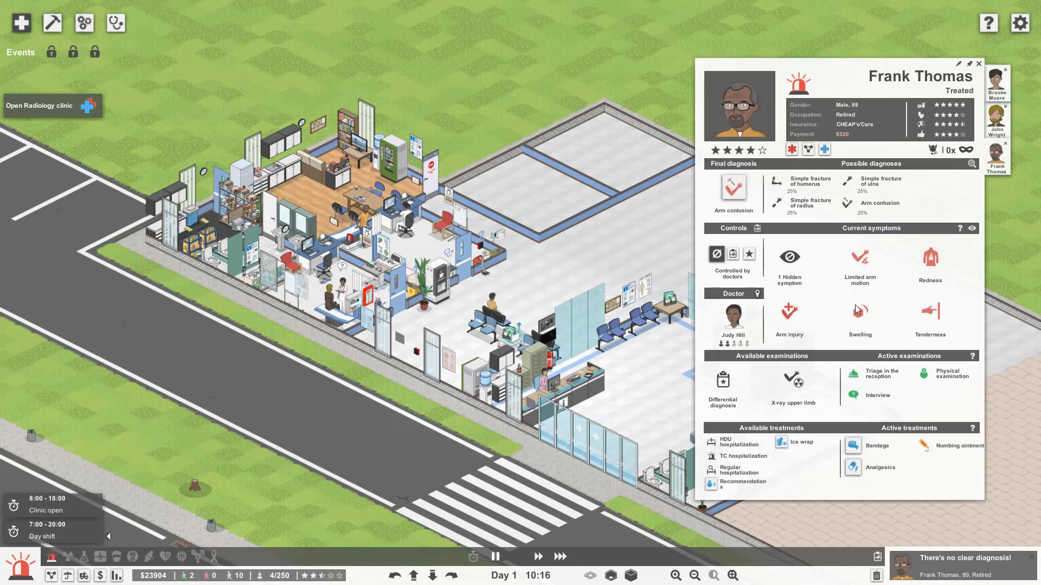
click(978, 63)
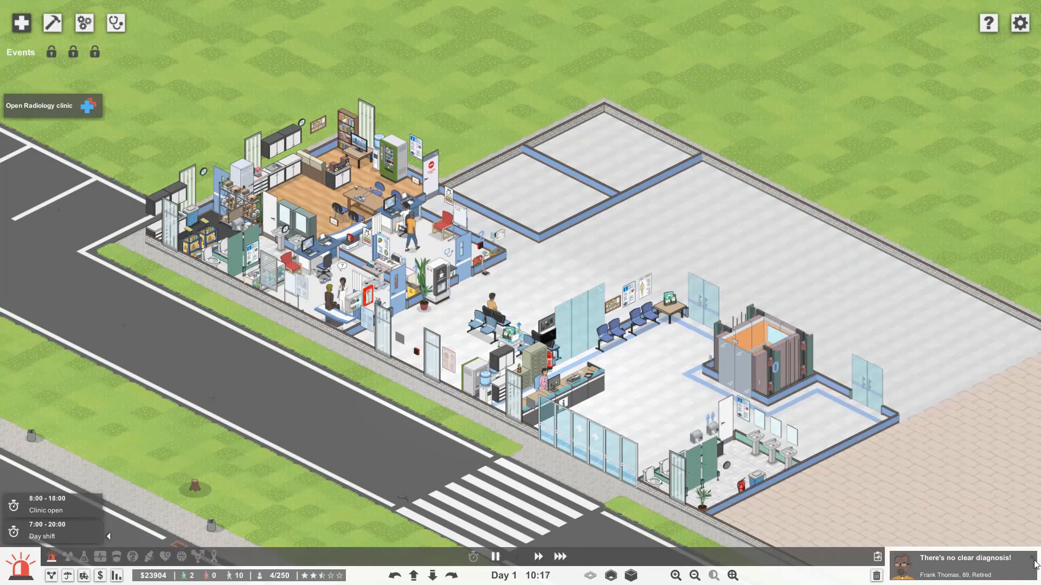